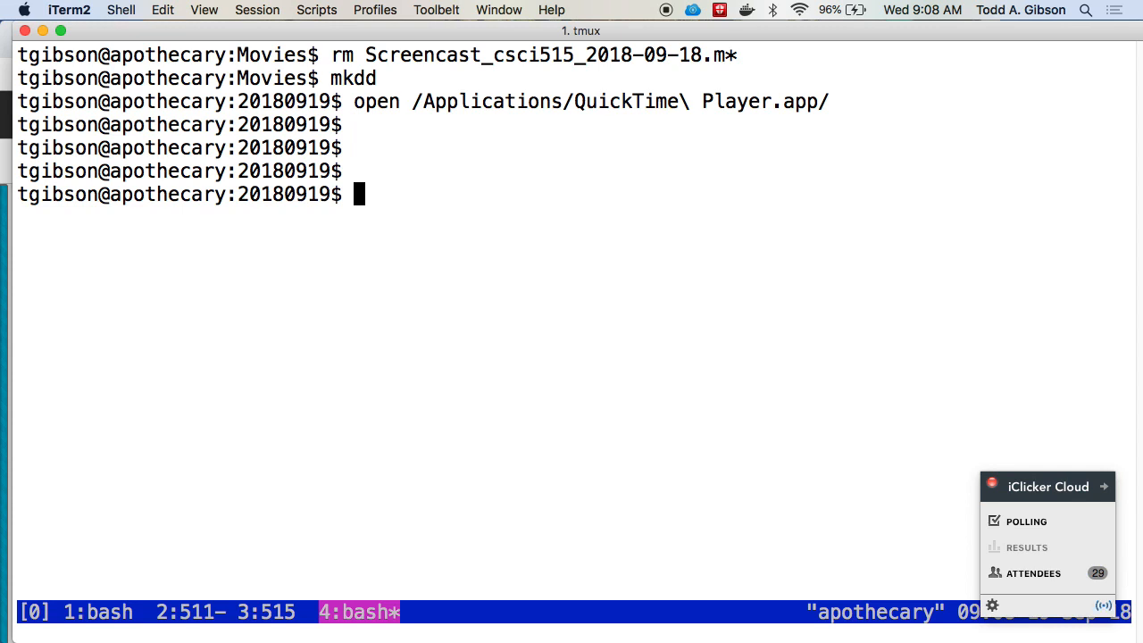
# List the directory, then open a new somefile.txt in vim
pyautogui.write('ls')
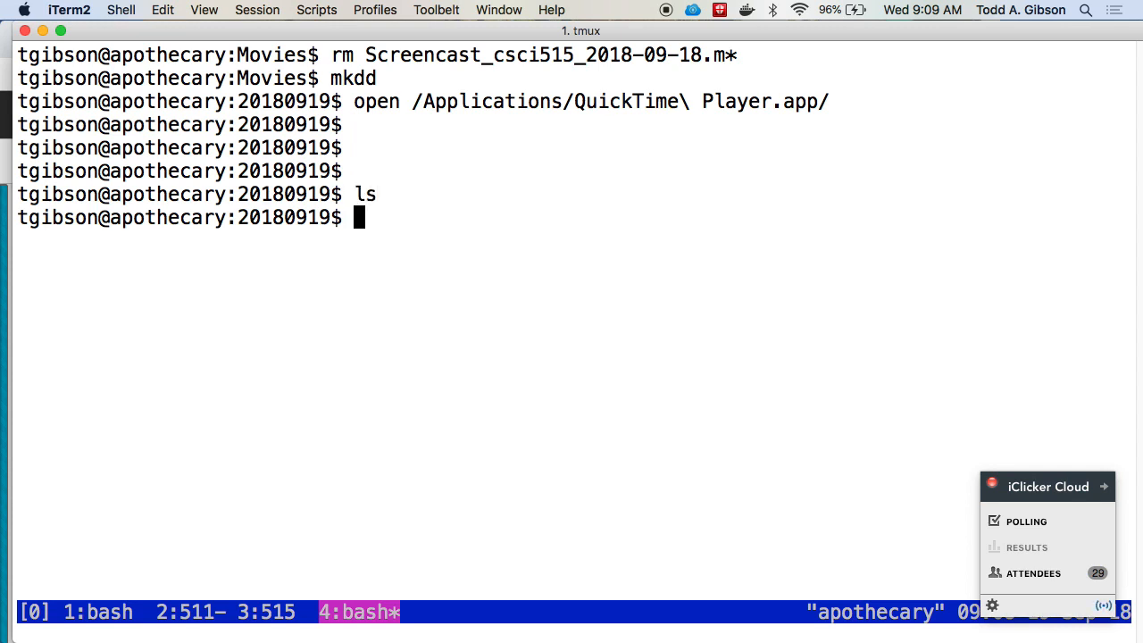
pyautogui.write('vim')
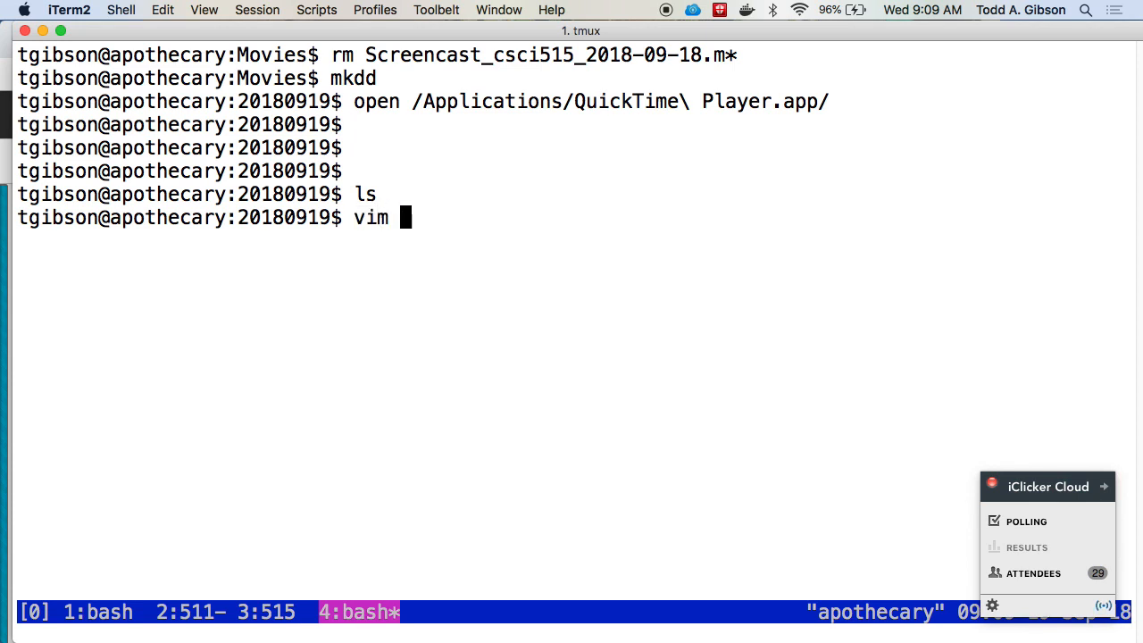
pyautogui.write('somefile.txt')
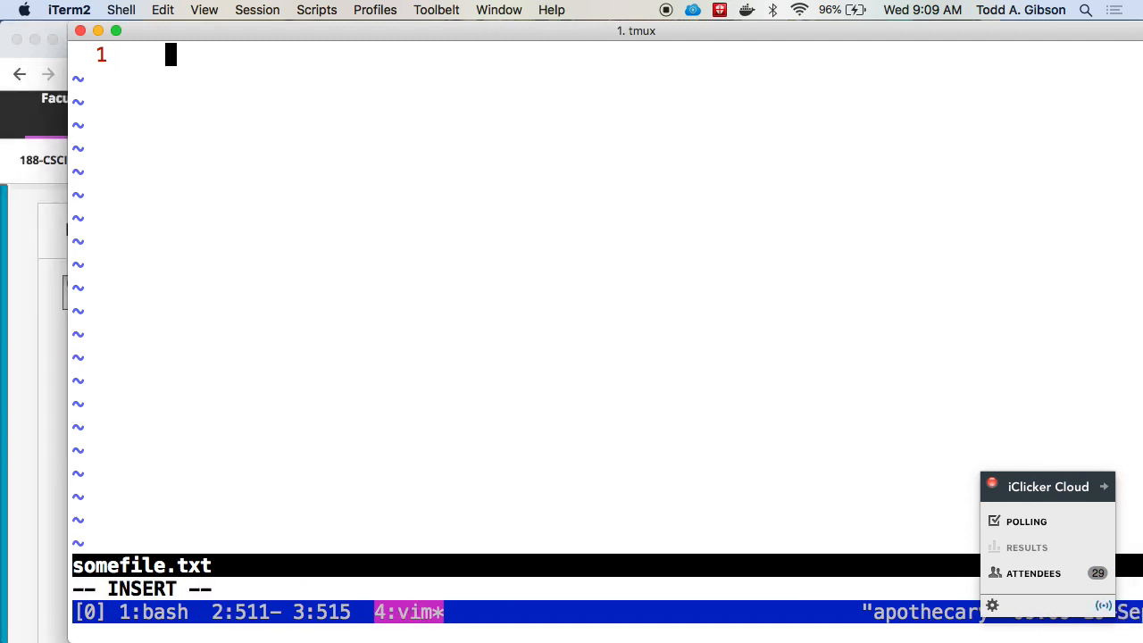
# Type 'This is a happy phrase', '324' and 'I am happy' on separate lines
pyautogui.write('This is a happ')
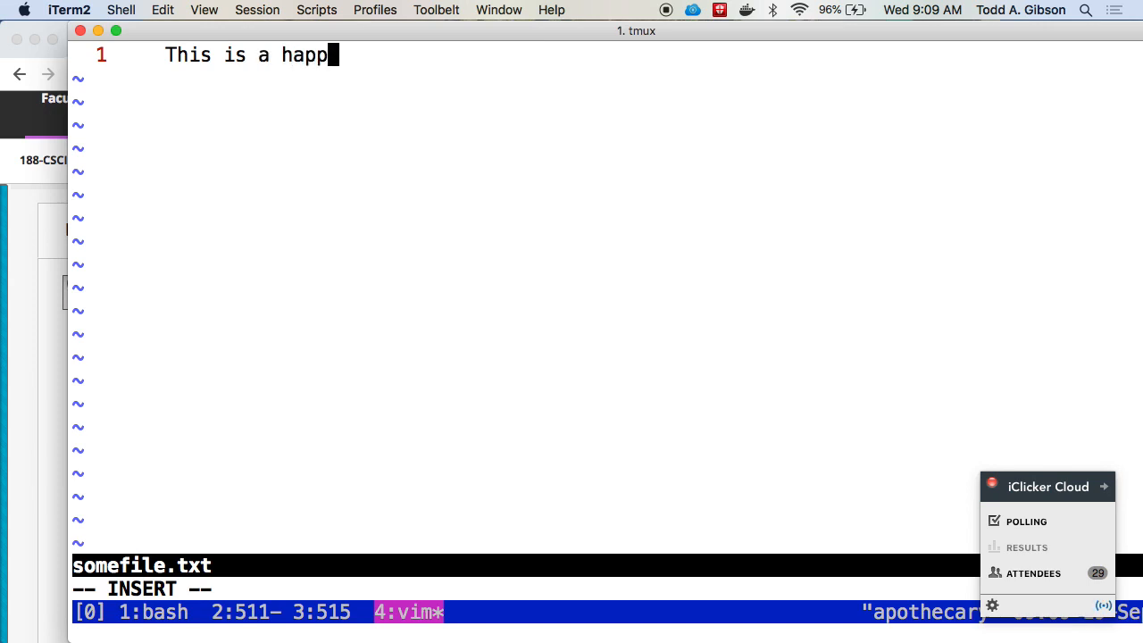
pyautogui.write('y phrase.')
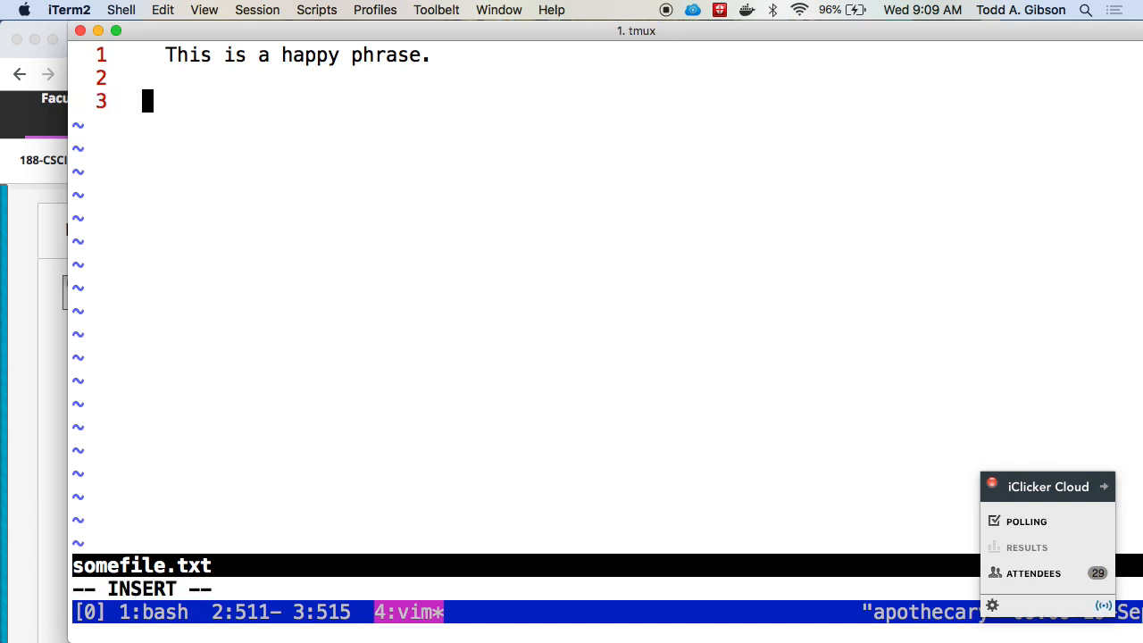
pyautogui.write('324')
pyautogui.write('I')
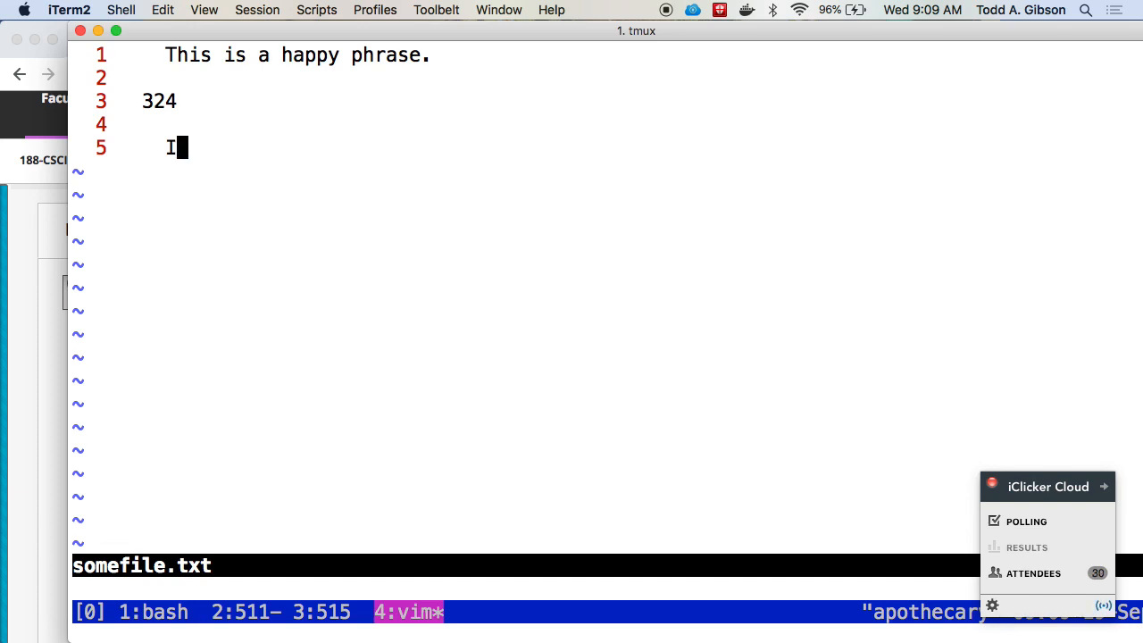
pyautogui.write('am')
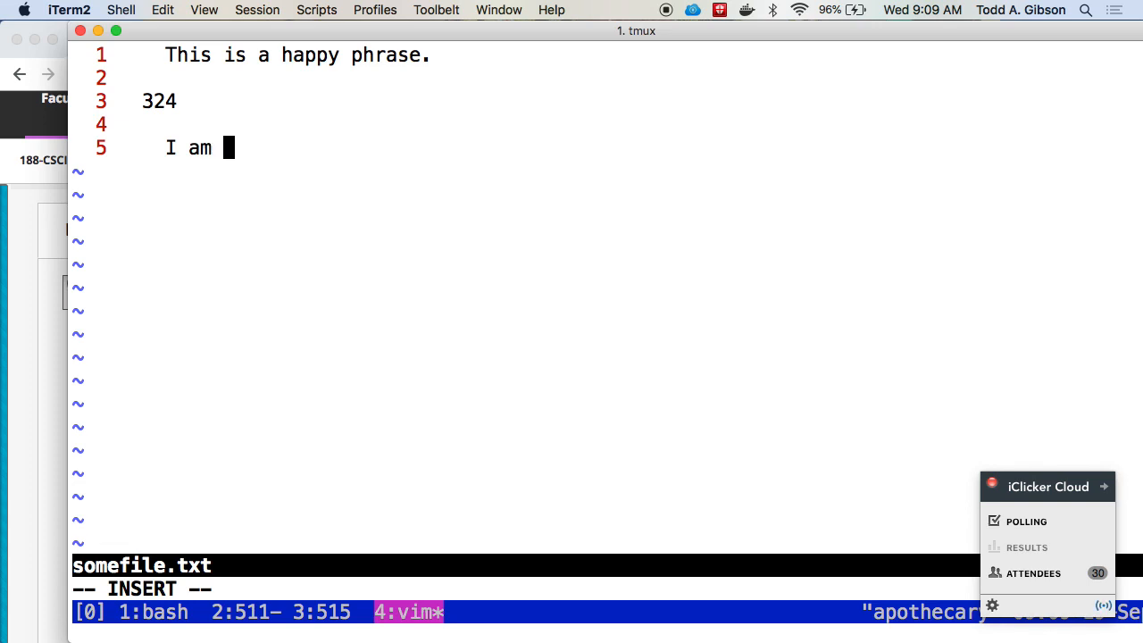
pyautogui.write('happy')
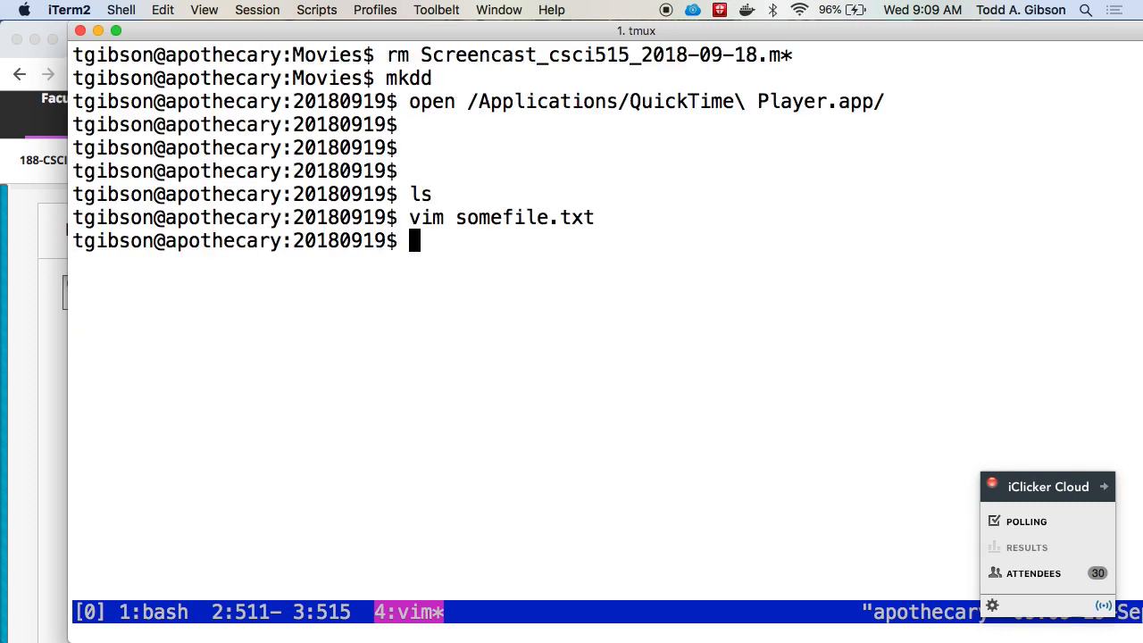
# Try od and hexdump, then run od -a somefile.txt
pyautogui.write('od')
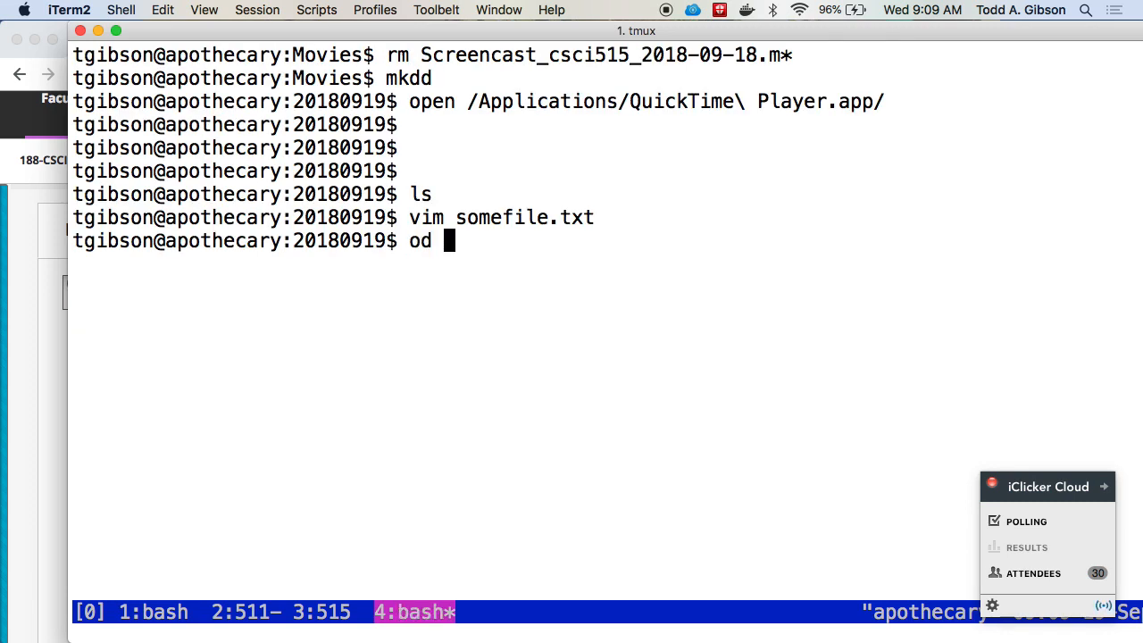
pyautogui.write('he')
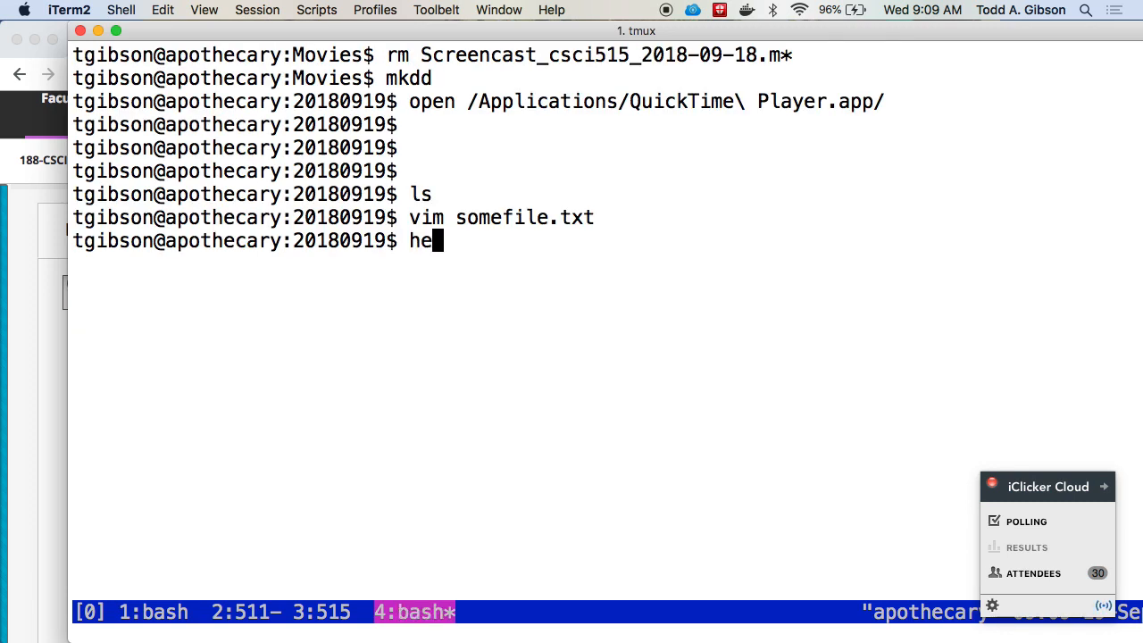
pyautogui.write('xdump')
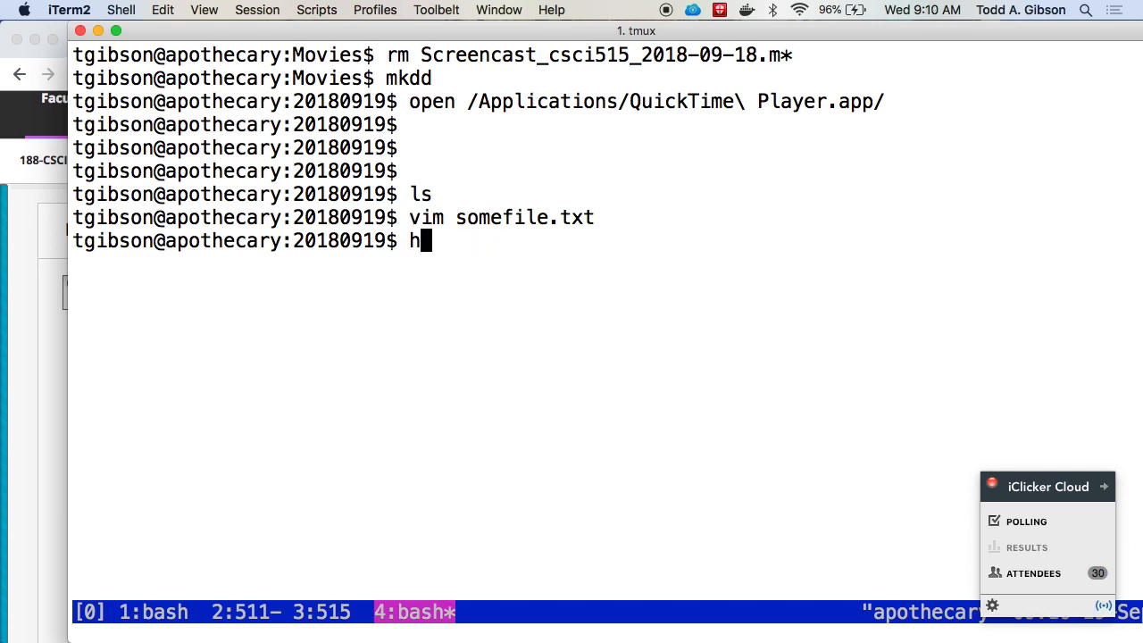
pyautogui.write('od -a')
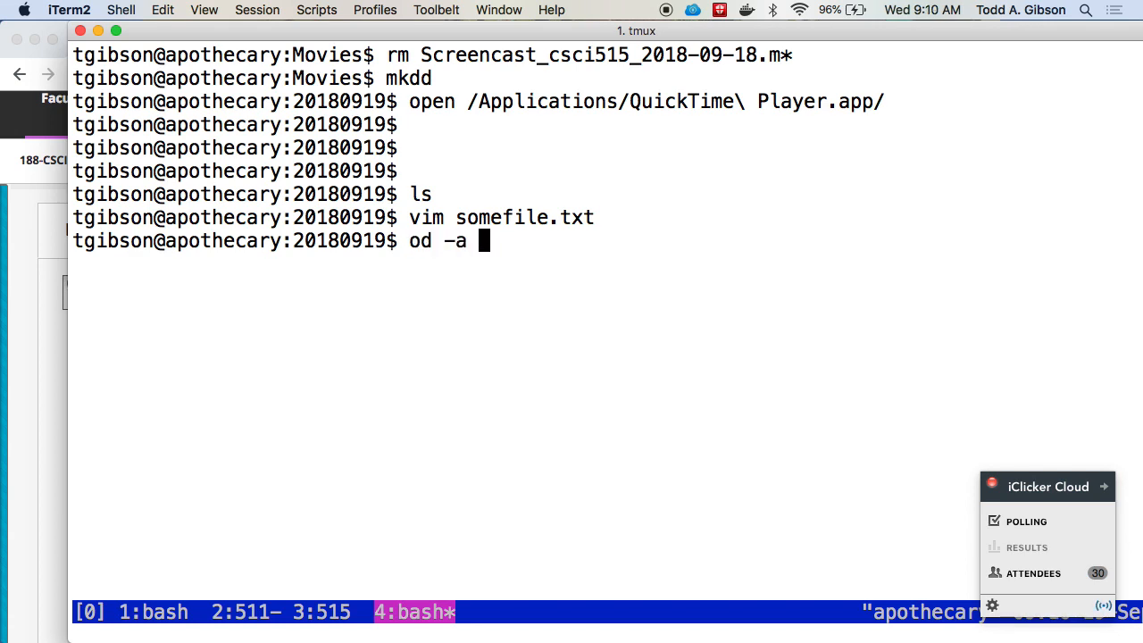
pyautogui.write('somefile.txt')
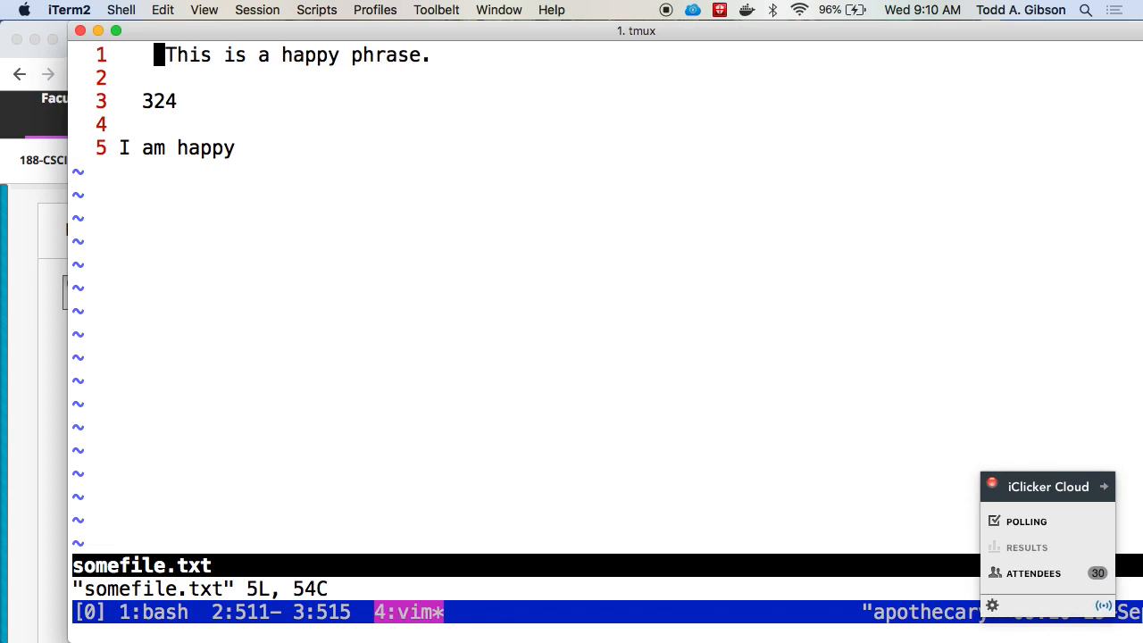
# Enter vim insert mode to edit somefile.txt's indentation
pyautogui.press('i')
pyautogui.write('!od')
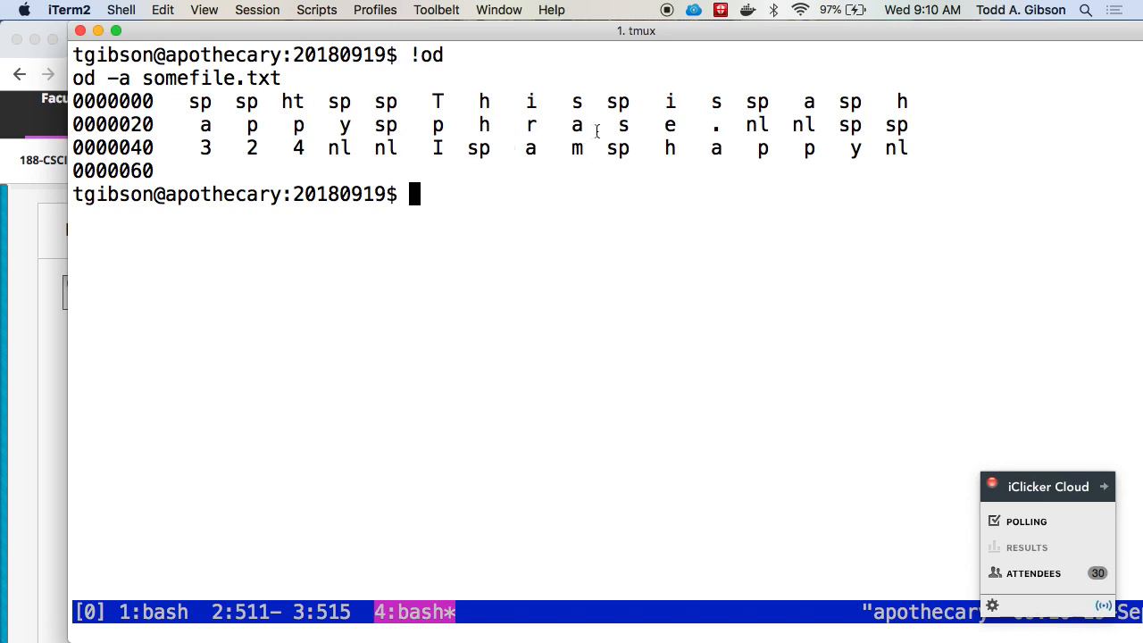
pyautogui.moveTo(642, 128)
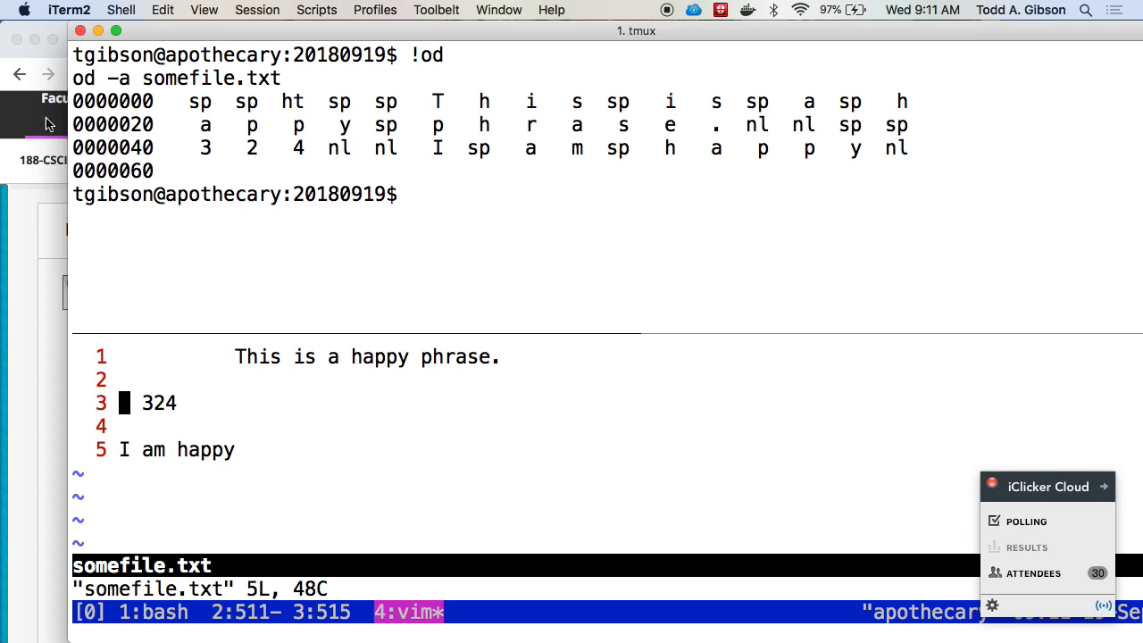
pyautogui.moveTo(227, 139)
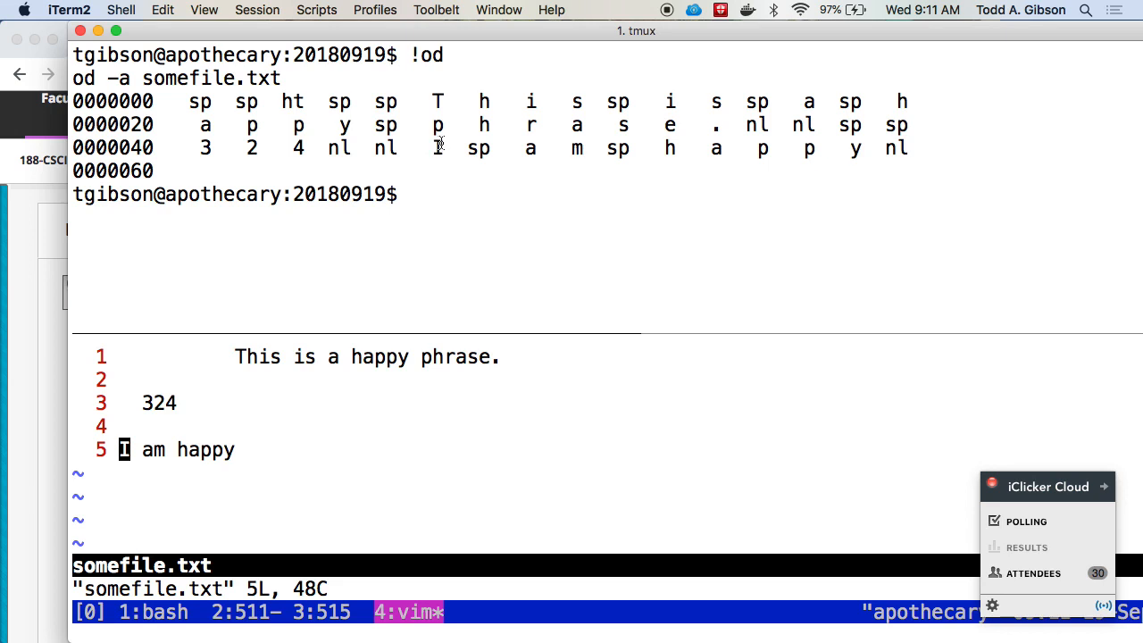
pyautogui.moveTo(914, 160)
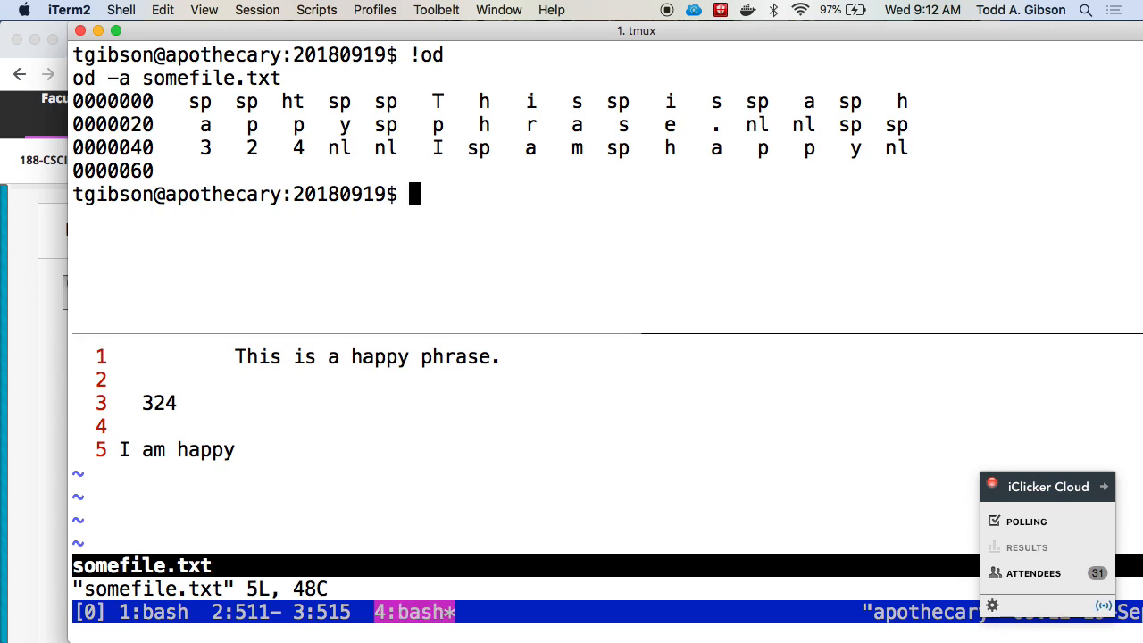
pyautogui.write('kk')
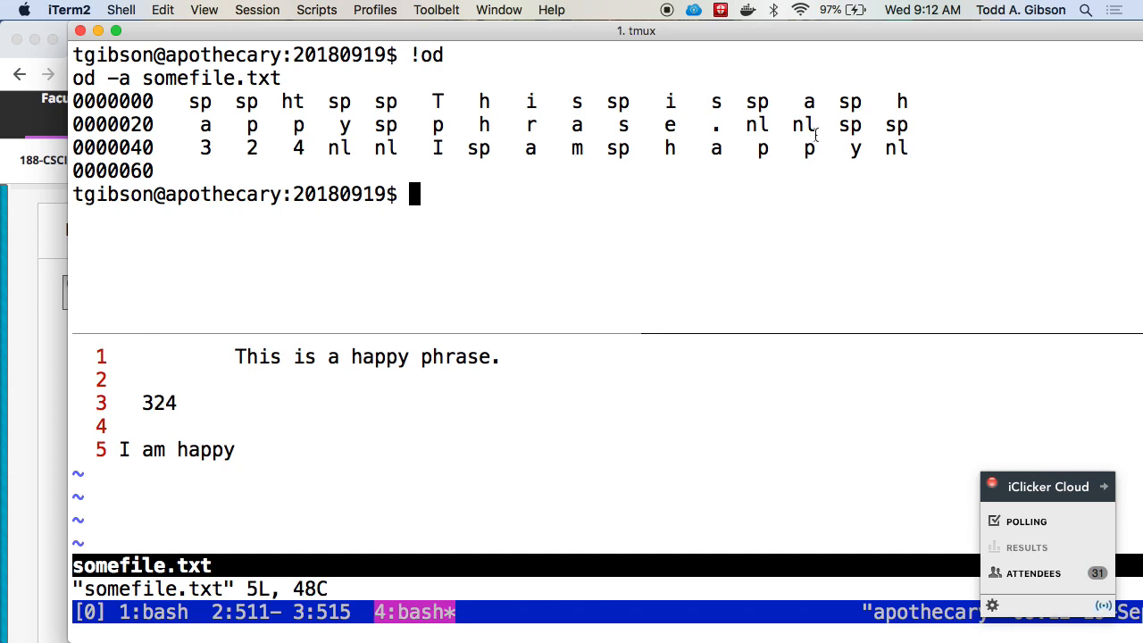
pyautogui.moveTo(815, 136)
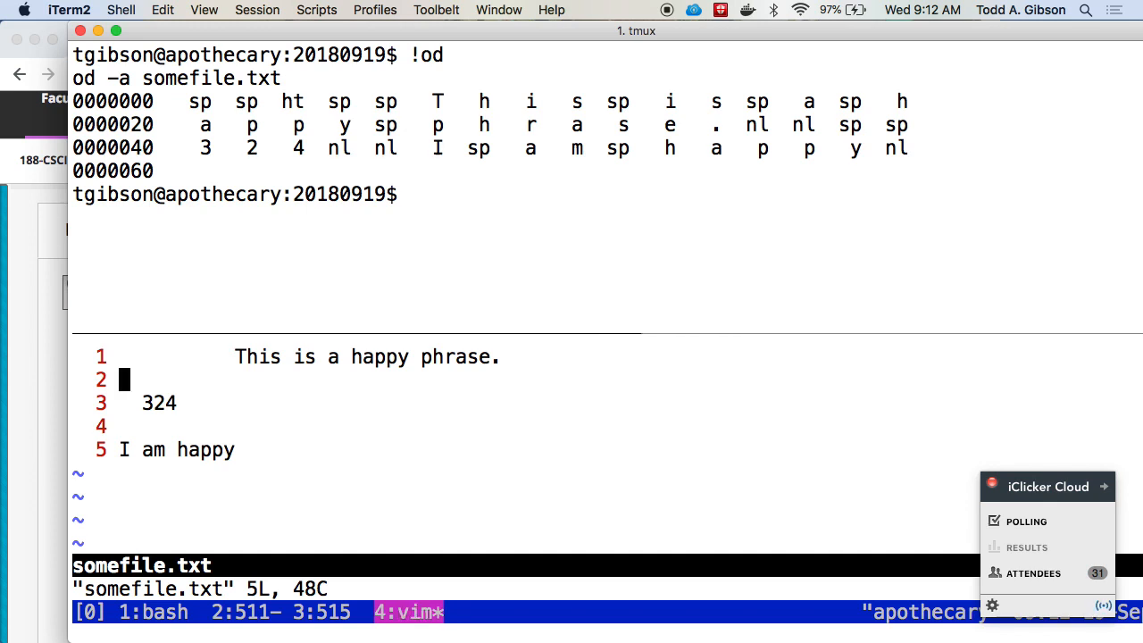
# Quit vim and open read_in_somefile.cpp in the same pane
pyautogui.write(':q')
pyautogui.write('vim')
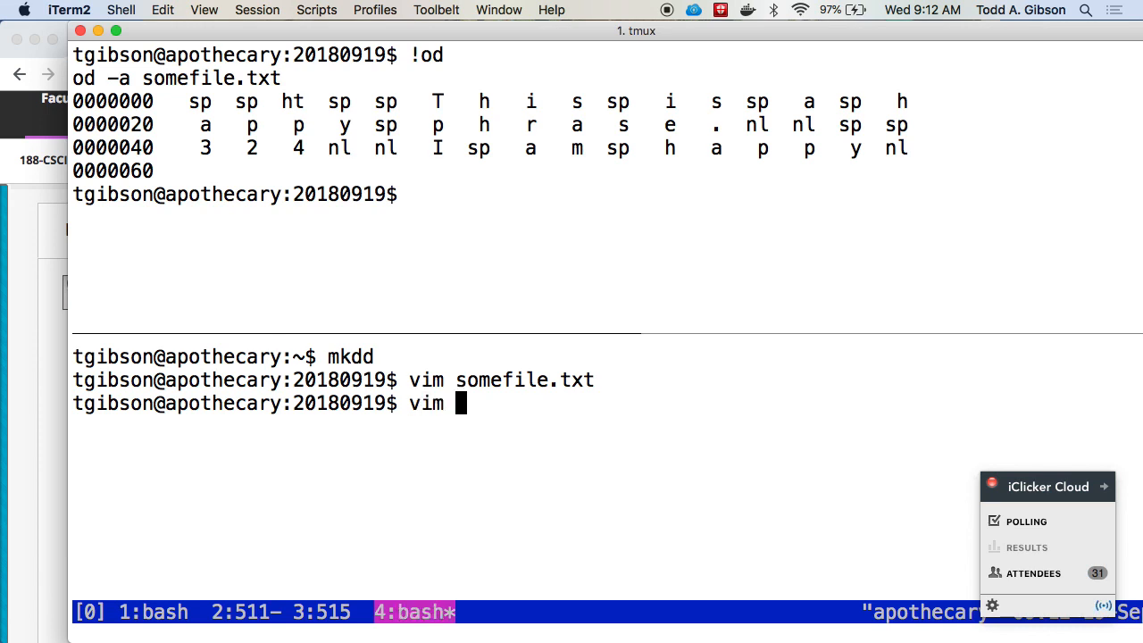
pyautogui.write('read_in_so')
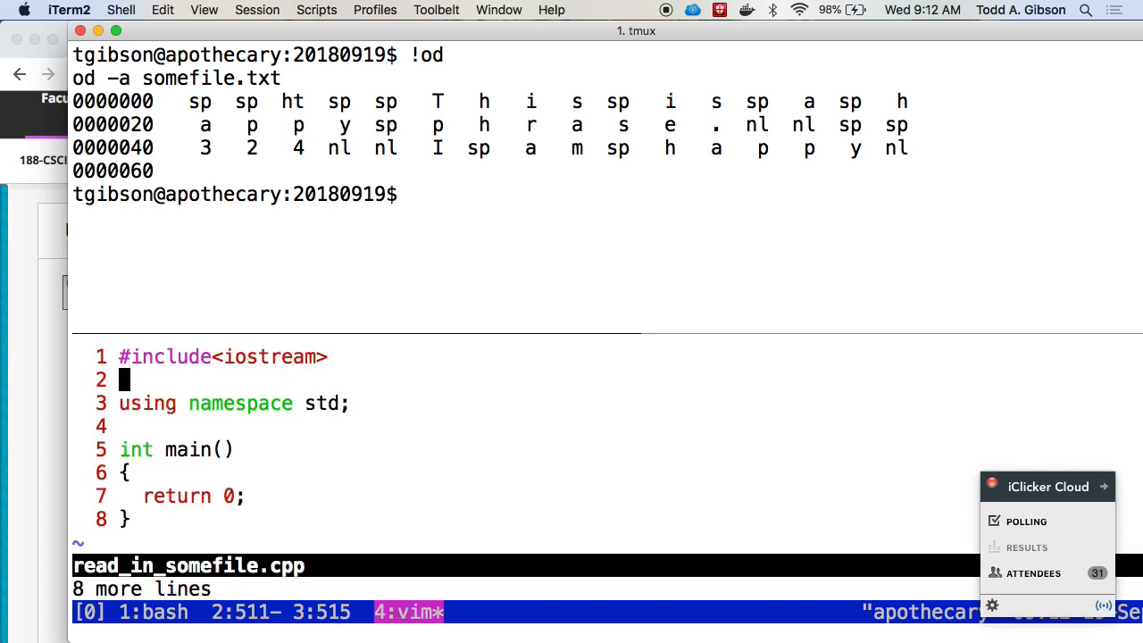
# Declare ifstream myinputfile("somefile.txt"); inside main
pyautogui.press('j')
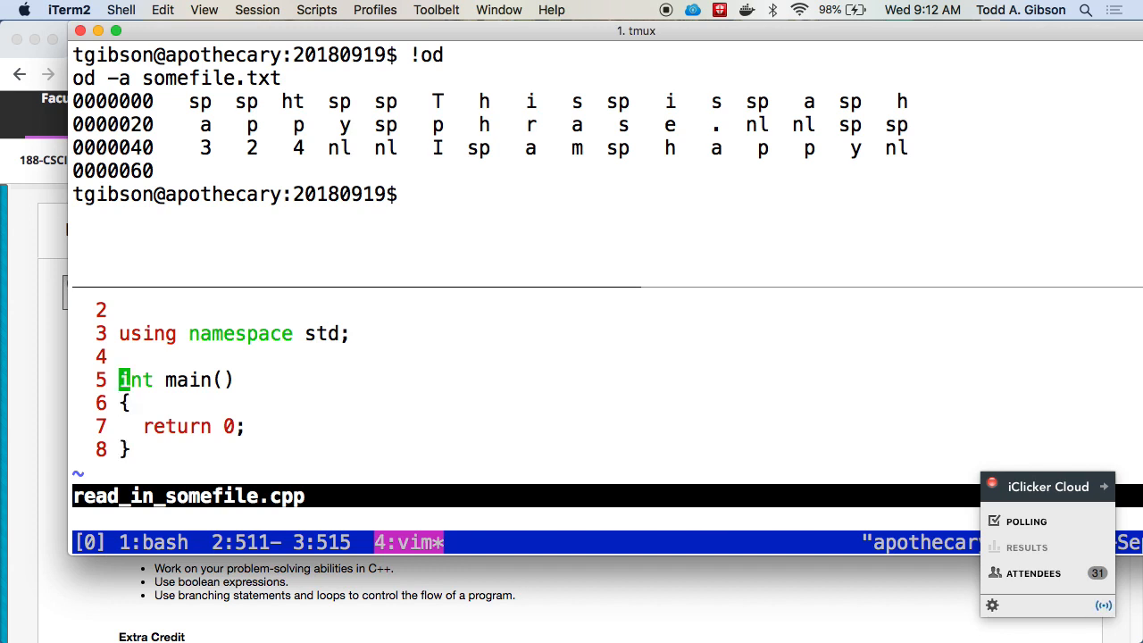
pyautogui.write('if')
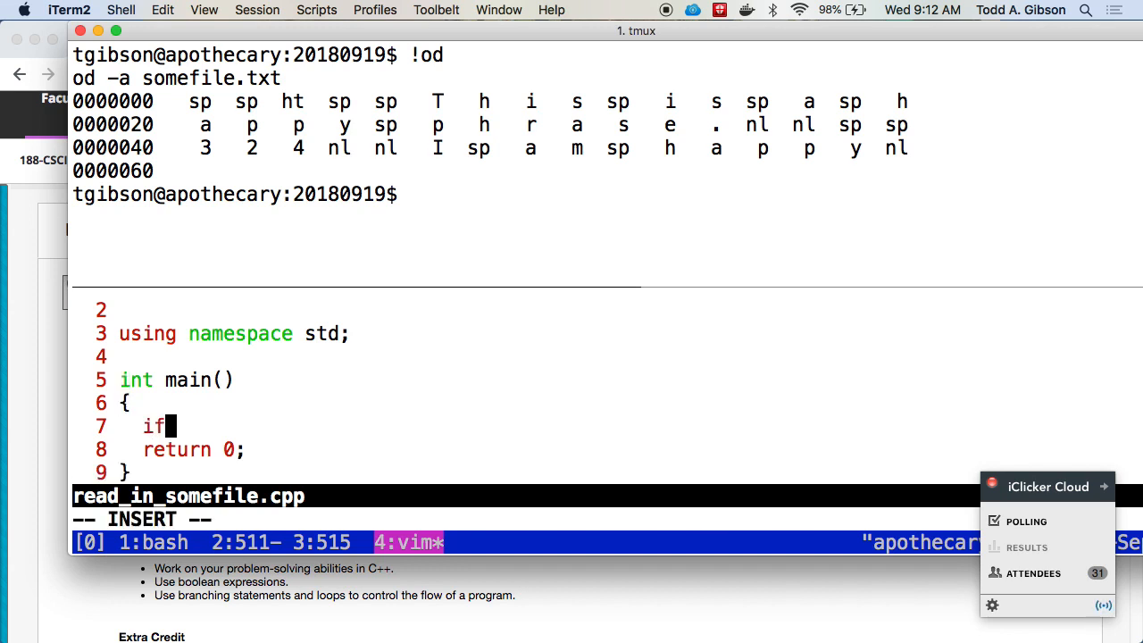
pyautogui.write('stream')
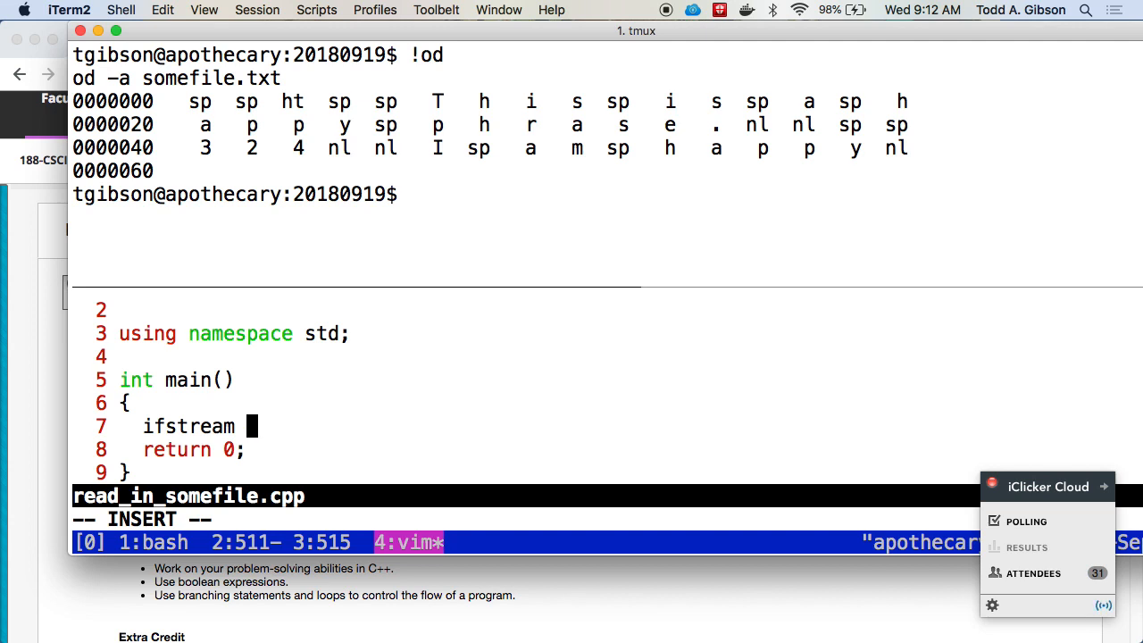
pyautogui.write('myin')
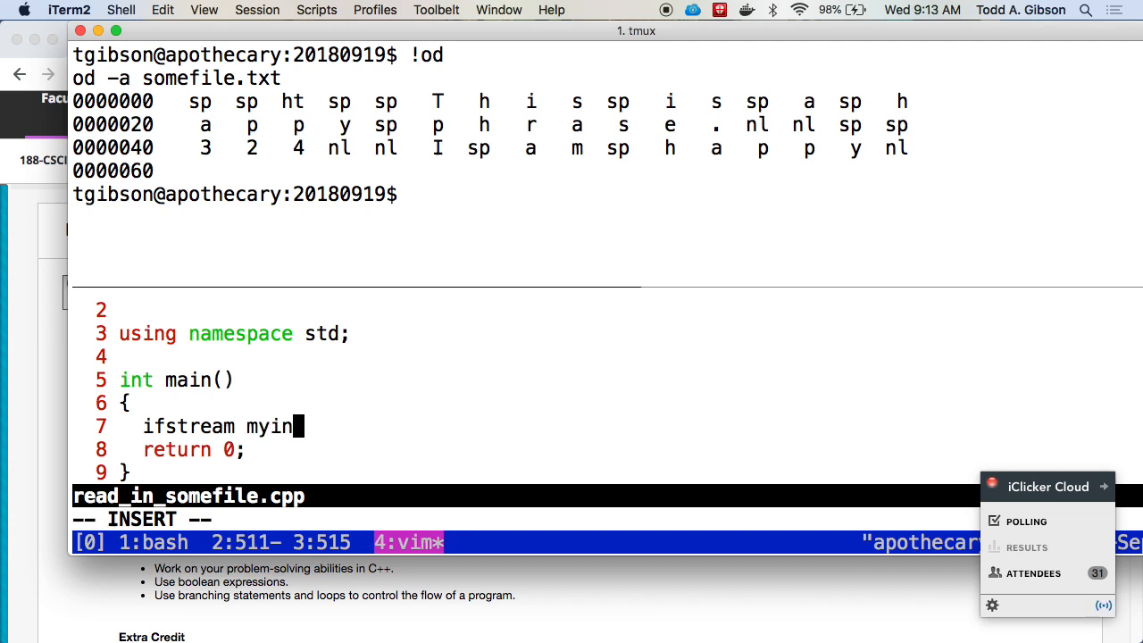
pyautogui.write('putfile(')
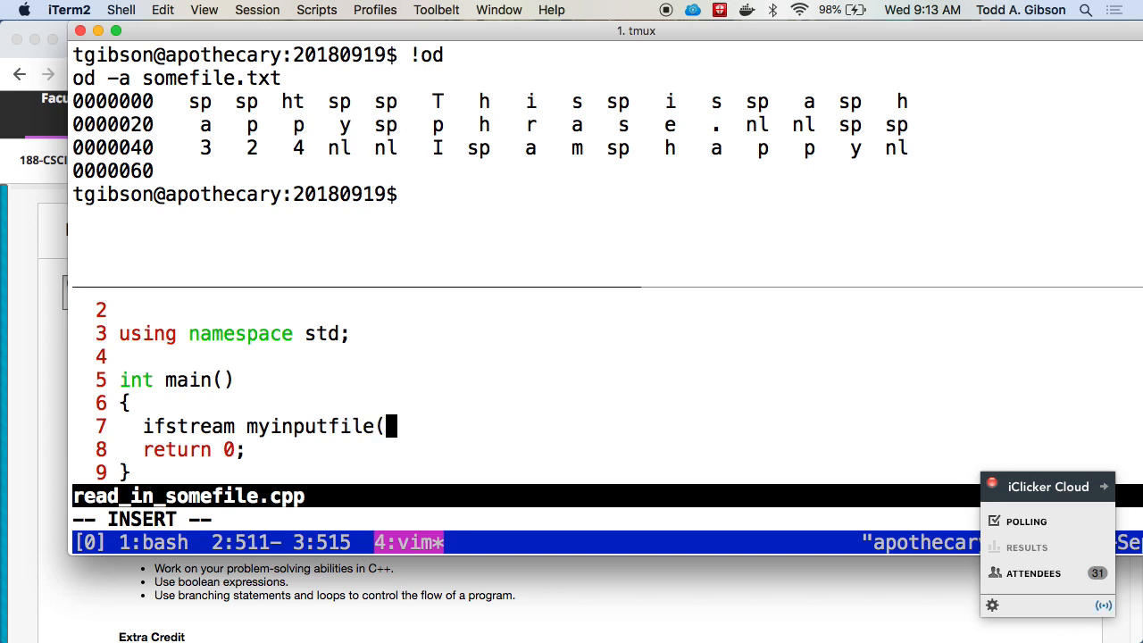
pyautogui.write('"')
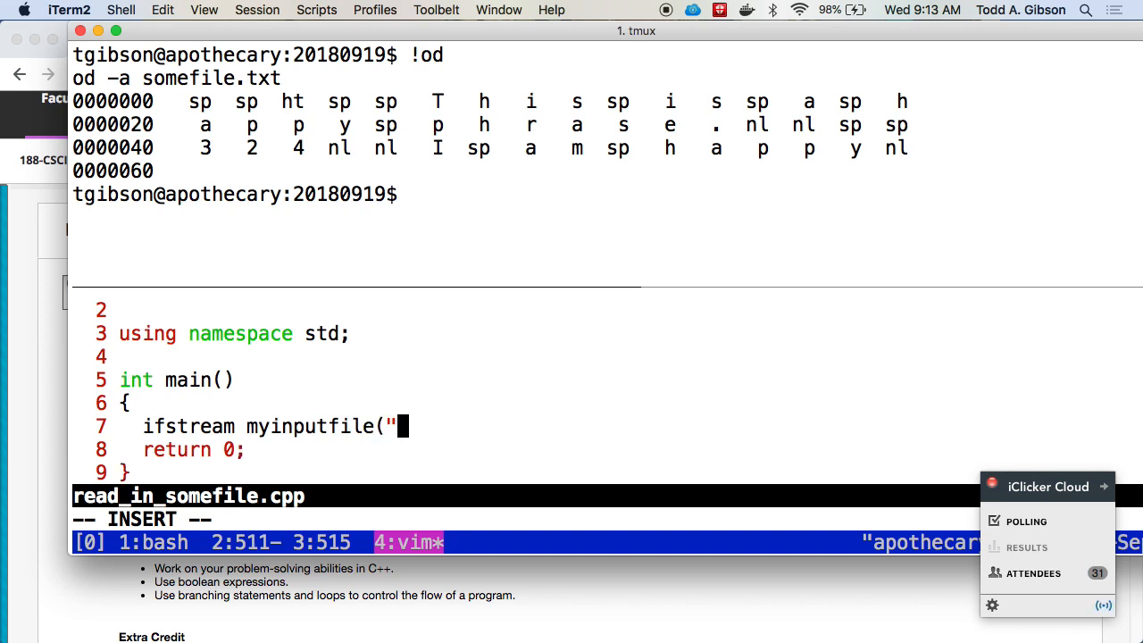
pyautogui.write('somefile.')
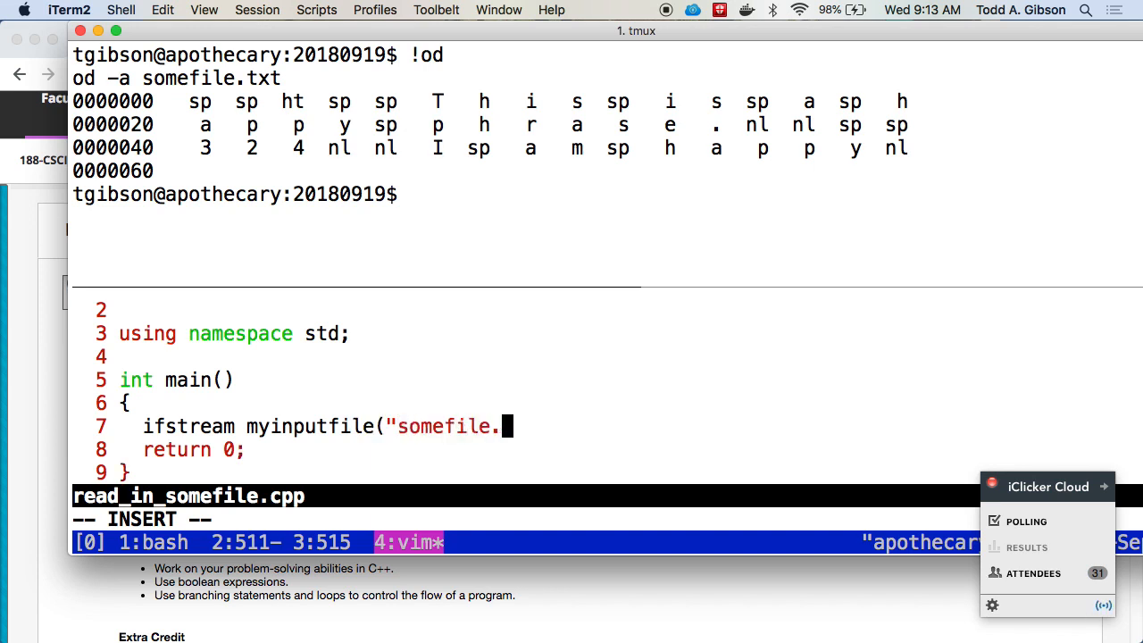
pyautogui.write('txt");')
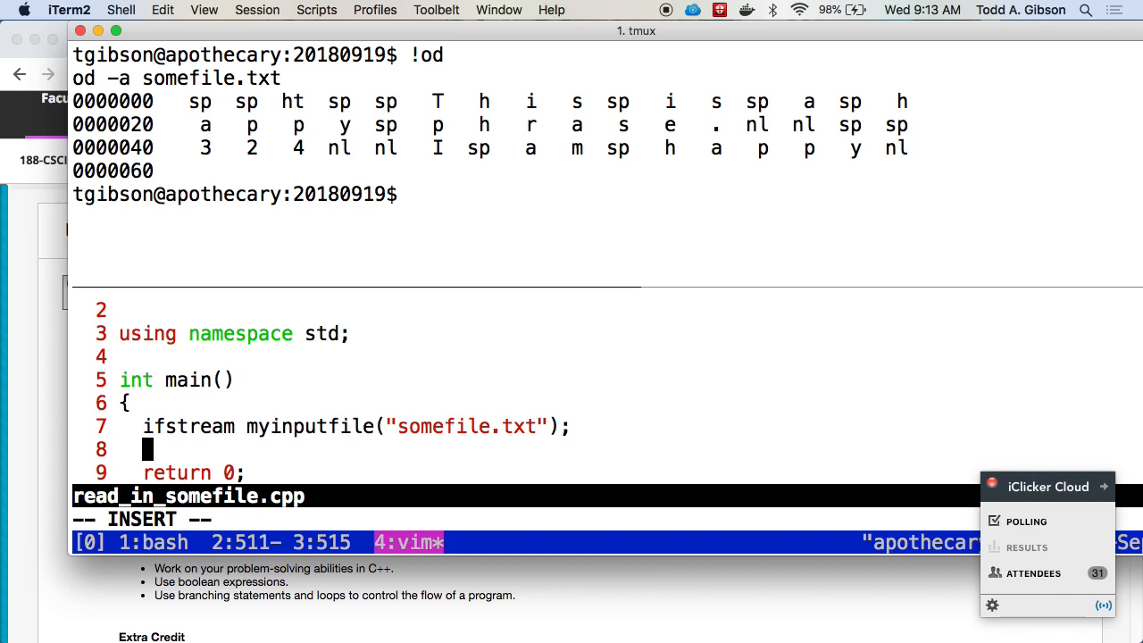
pyautogui.moveTo(377, 371)
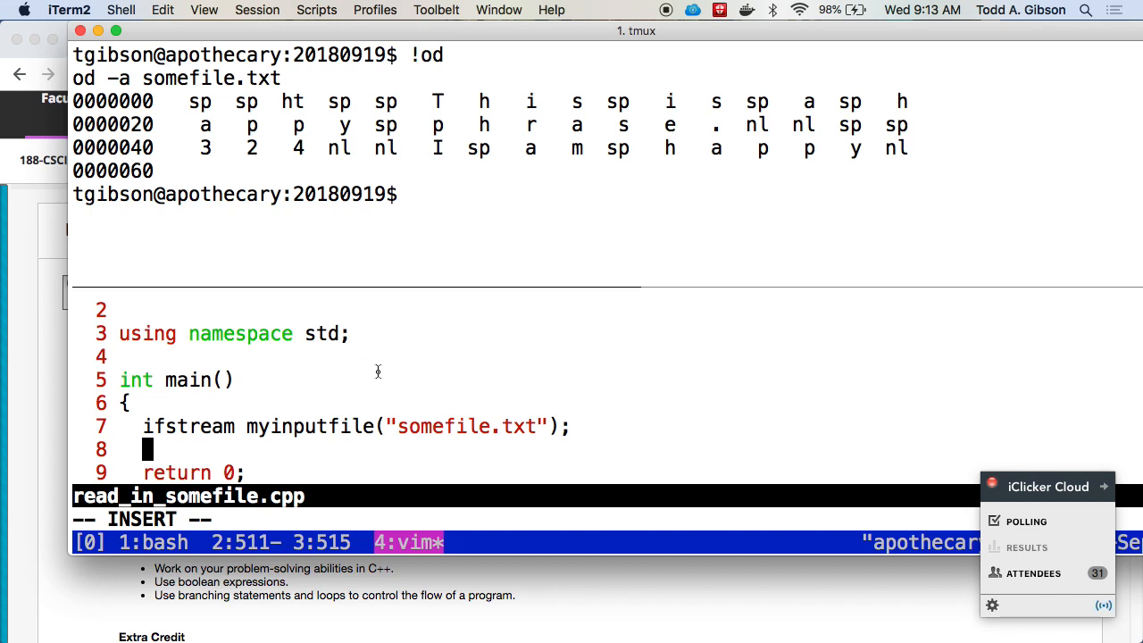
# Declare string happystring and begin getline(myinputfile, happystring,
pyautogui.write('my')
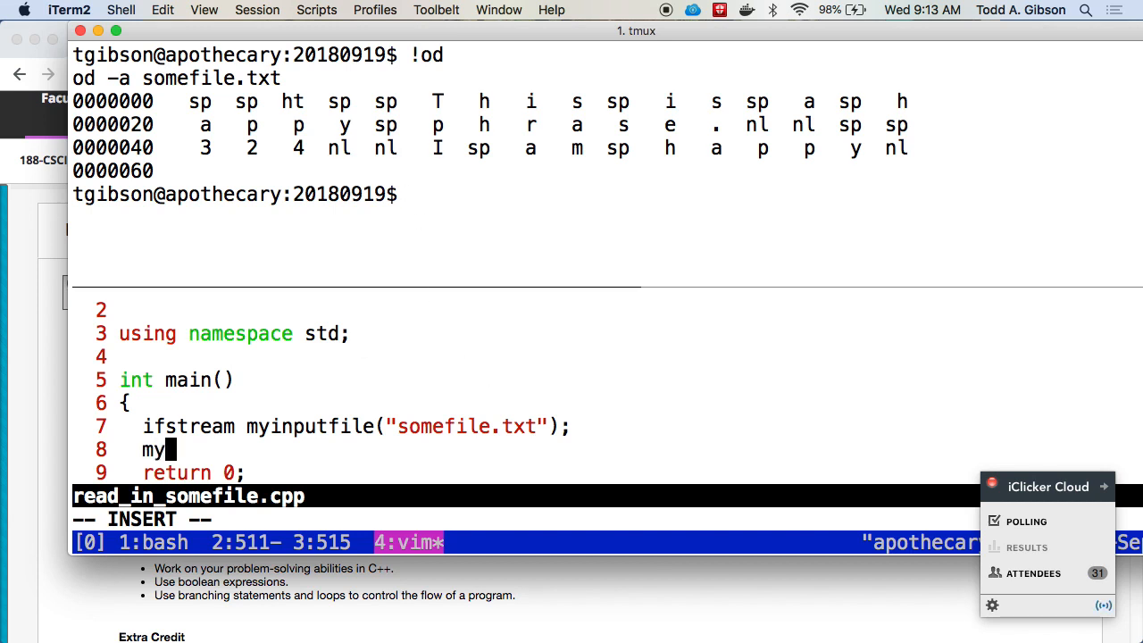
pyautogui.write('inputfile')
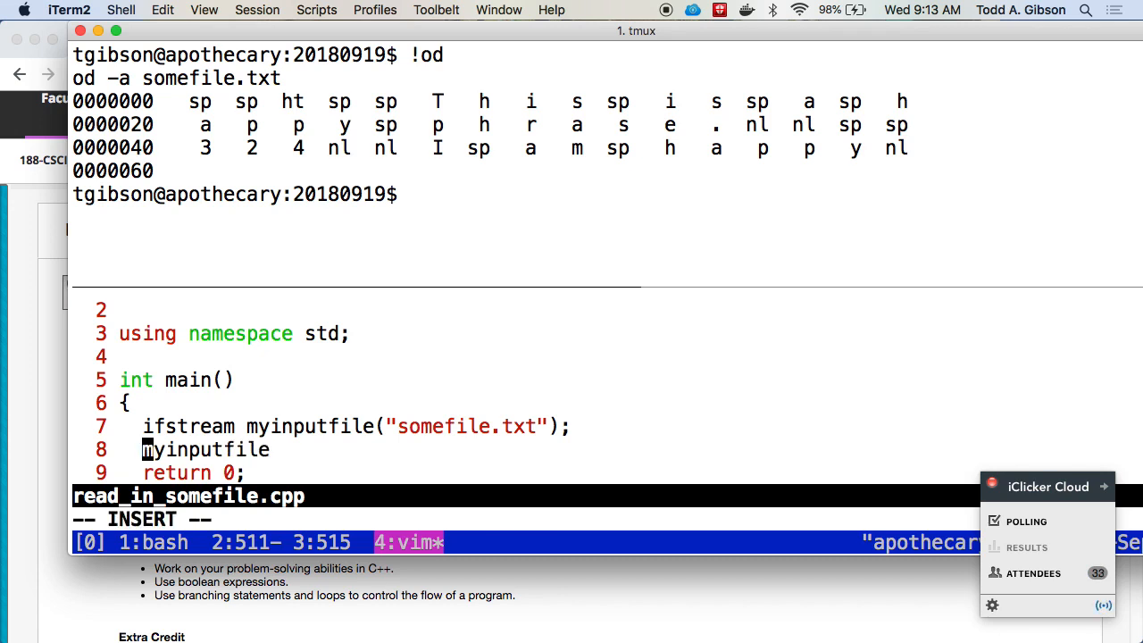
pyautogui.write('getline(')
pyautogui.write('s')
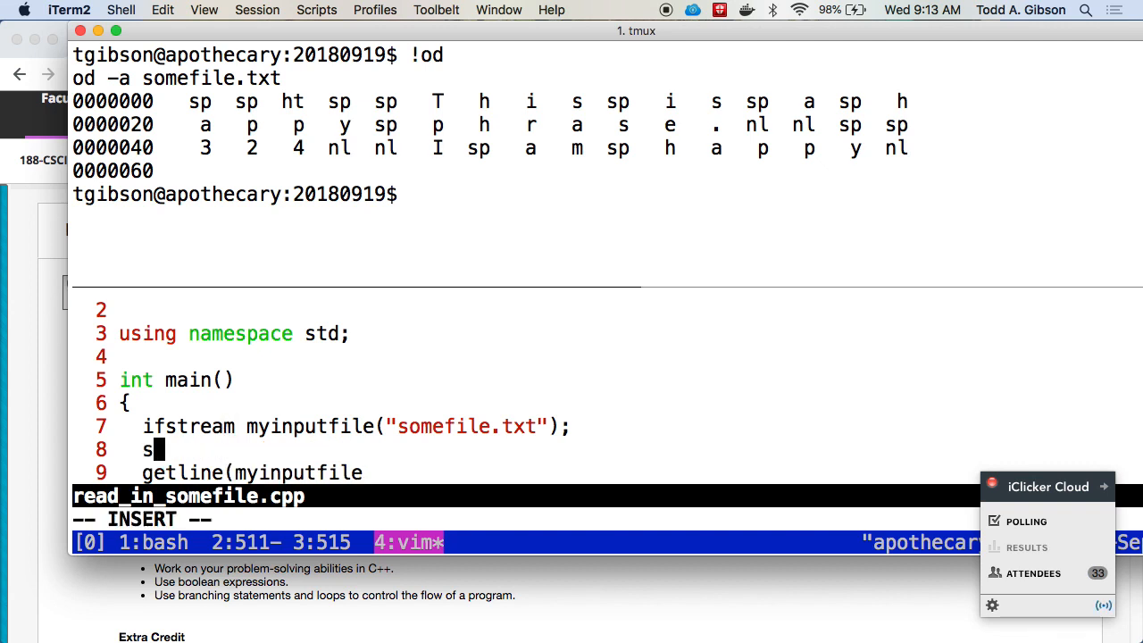
pyautogui.write('tring')
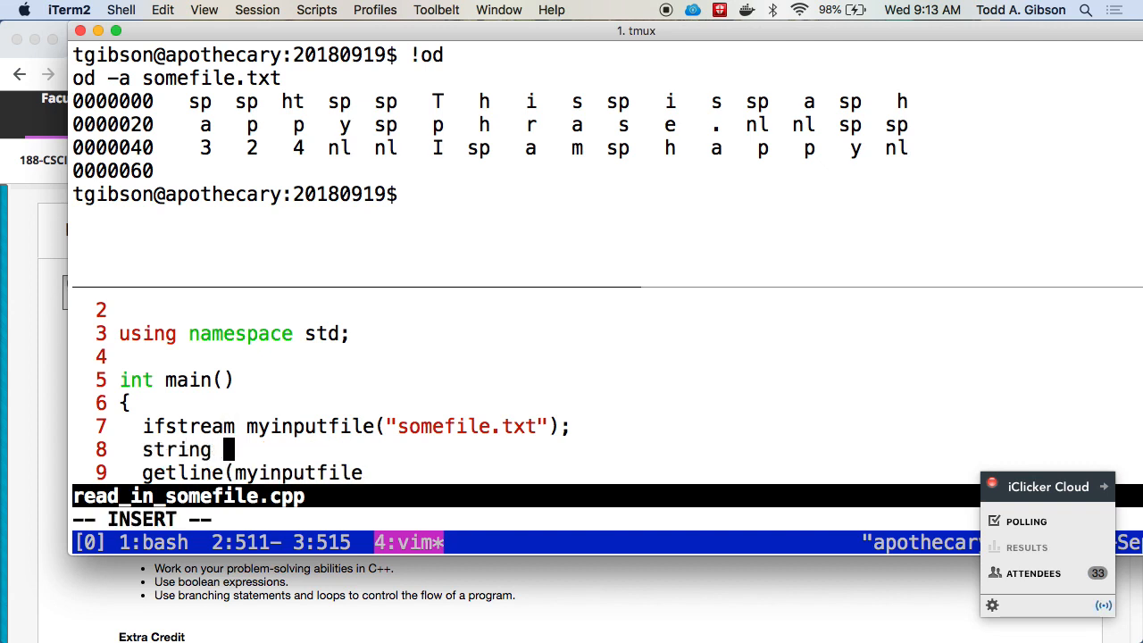
pyautogui.write('mystring;')
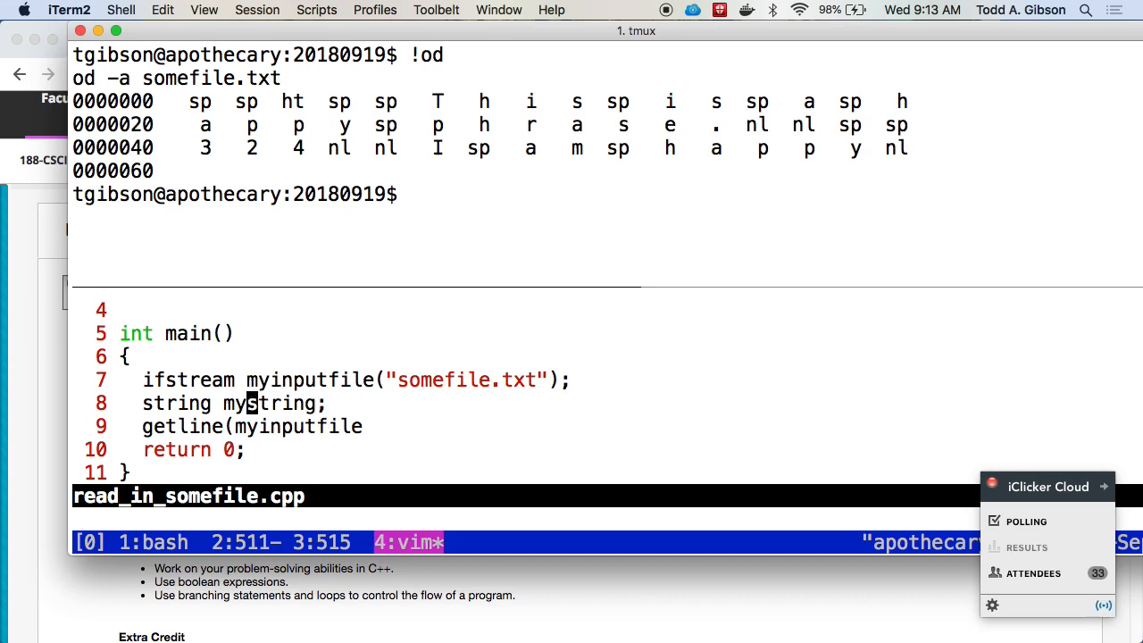
pyautogui.write('happy')
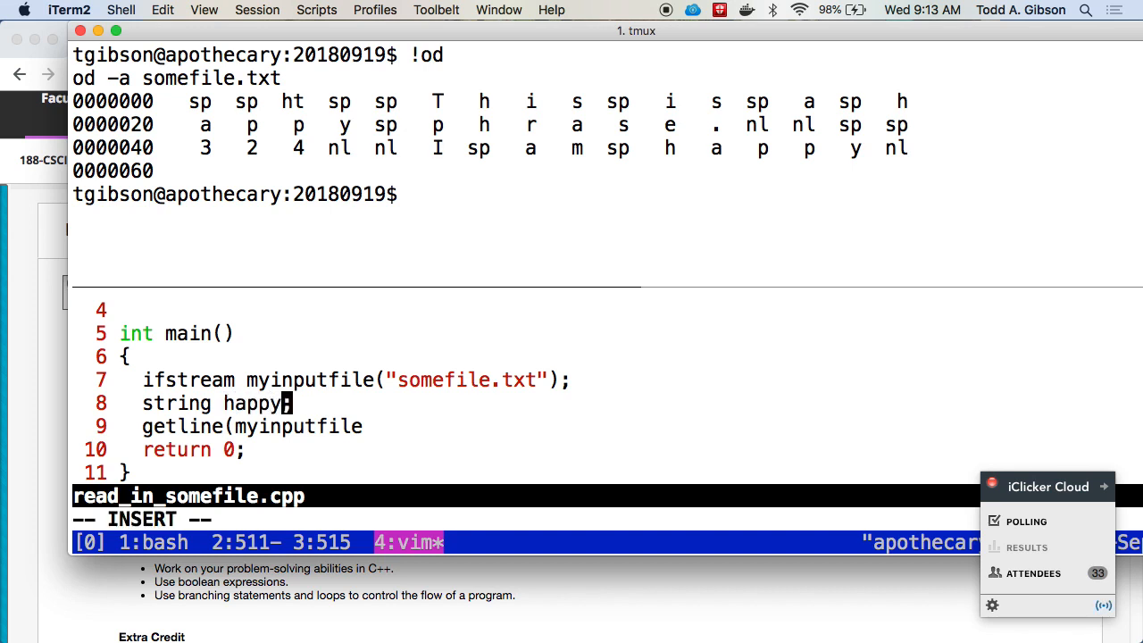
pyautogui.write('string')
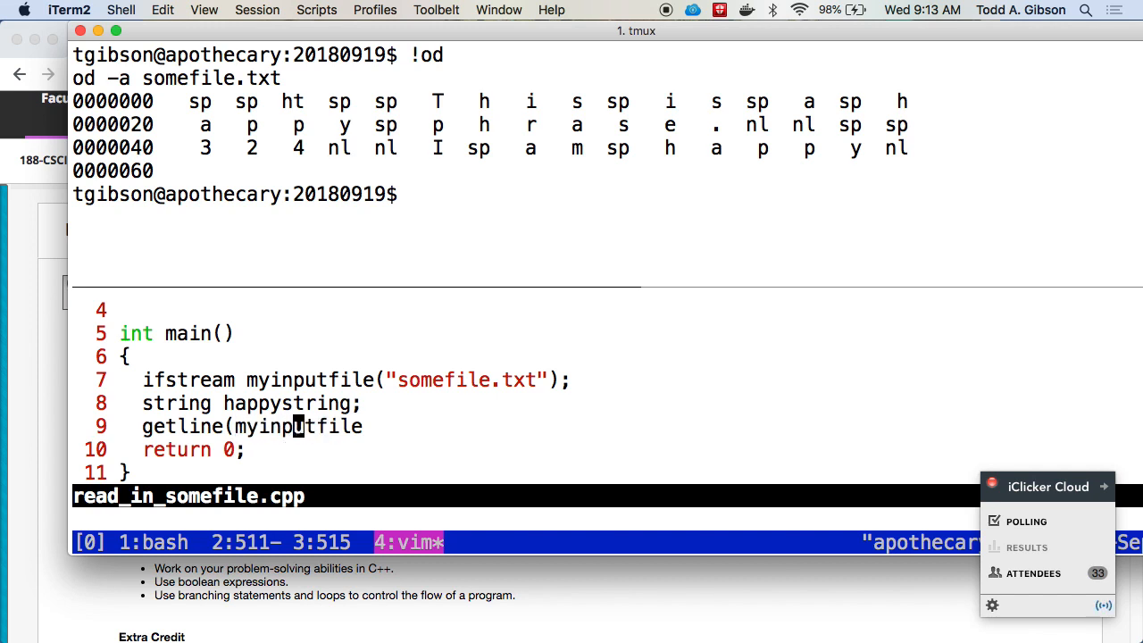
pyautogui.write(',')
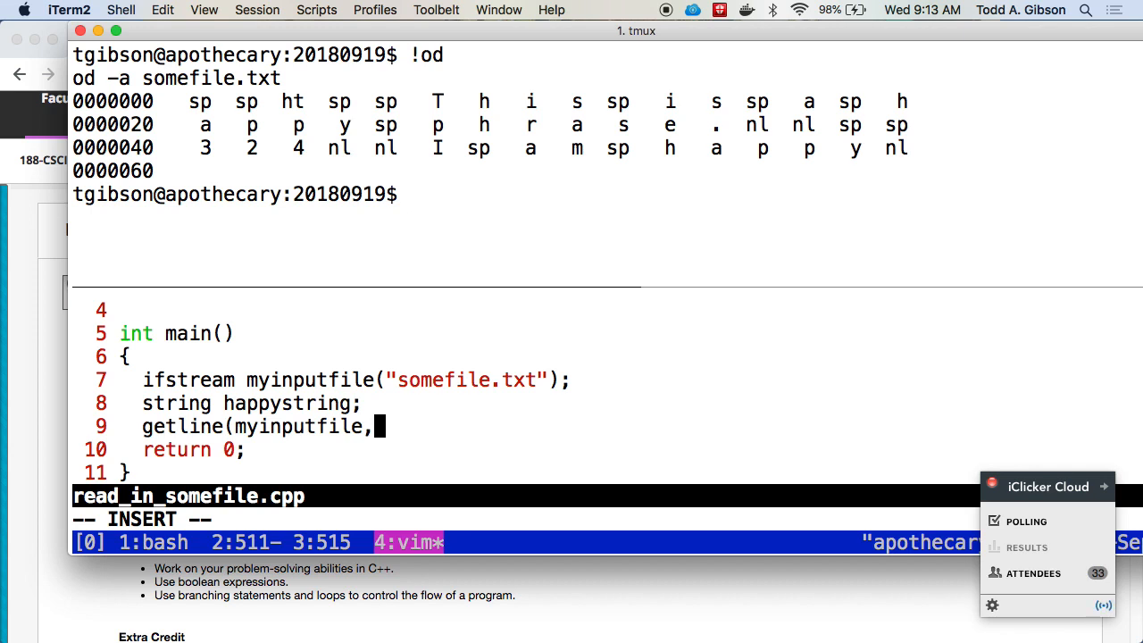
pyautogui.write('hap')
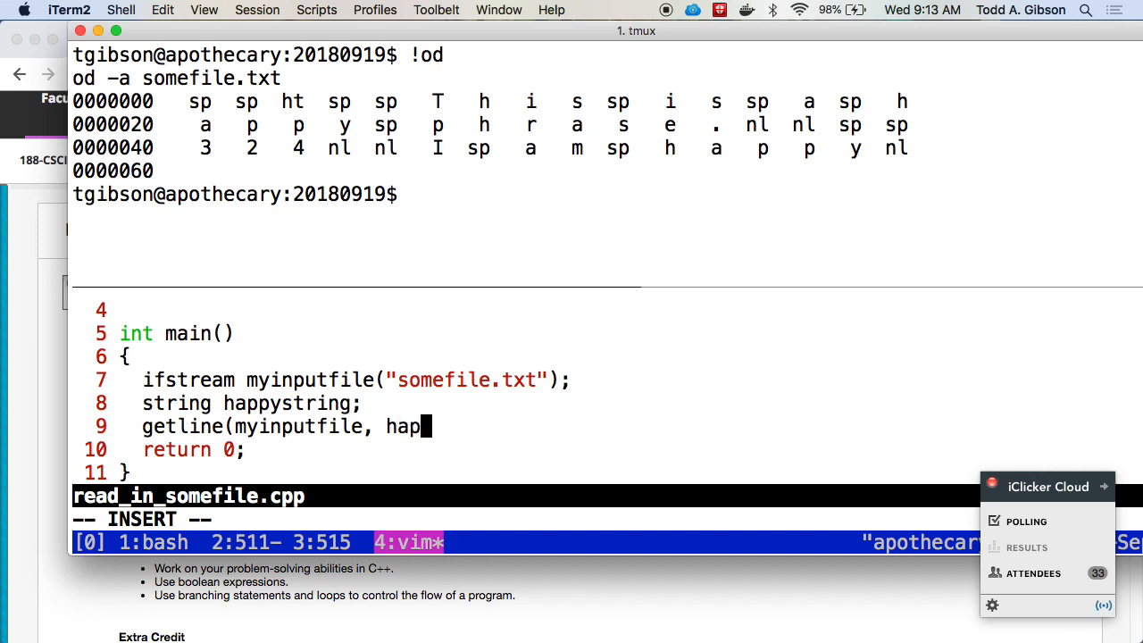
pyautogui.write('pystring,')
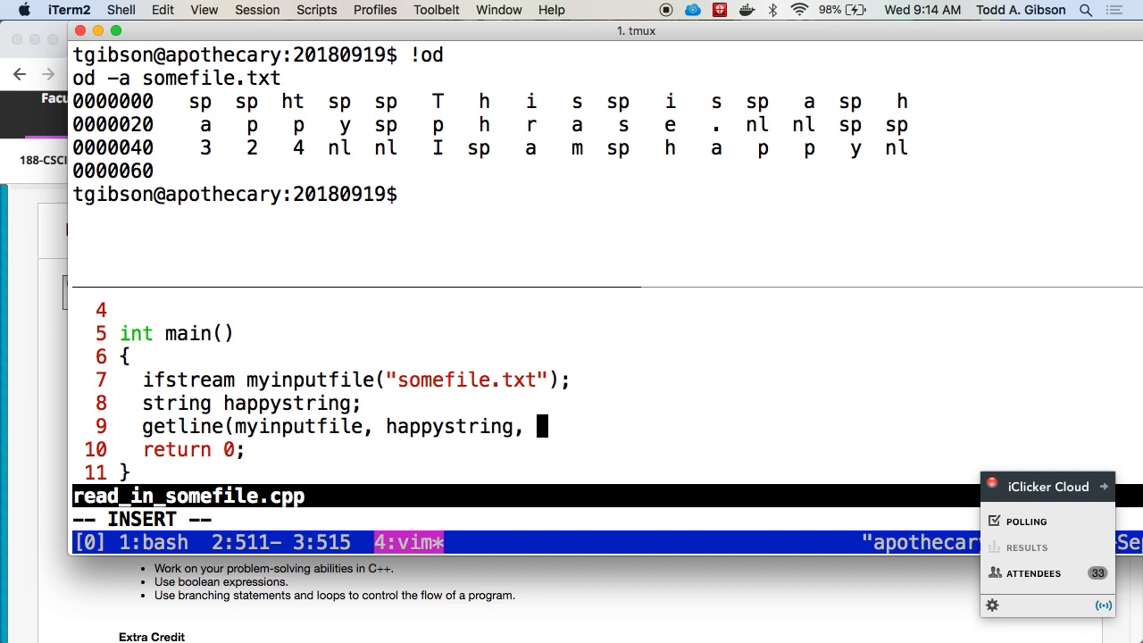
# Close getline with the 'i' delimiter and highlight the od characters before 'i'
pyautogui.write("'i');")
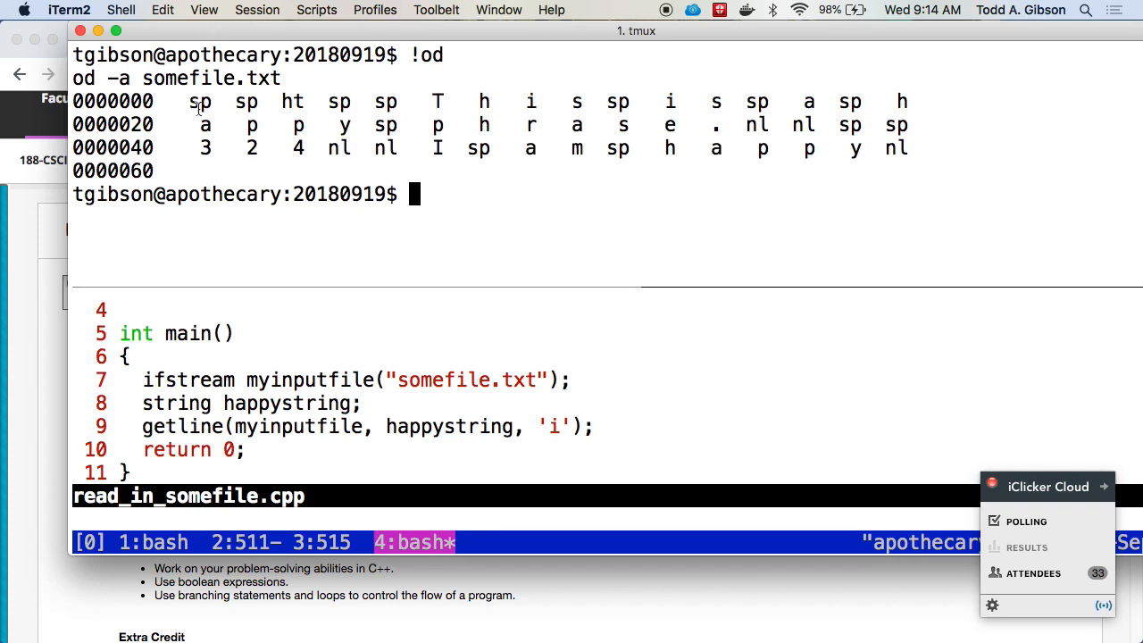
pyautogui.moveTo(210, 262)
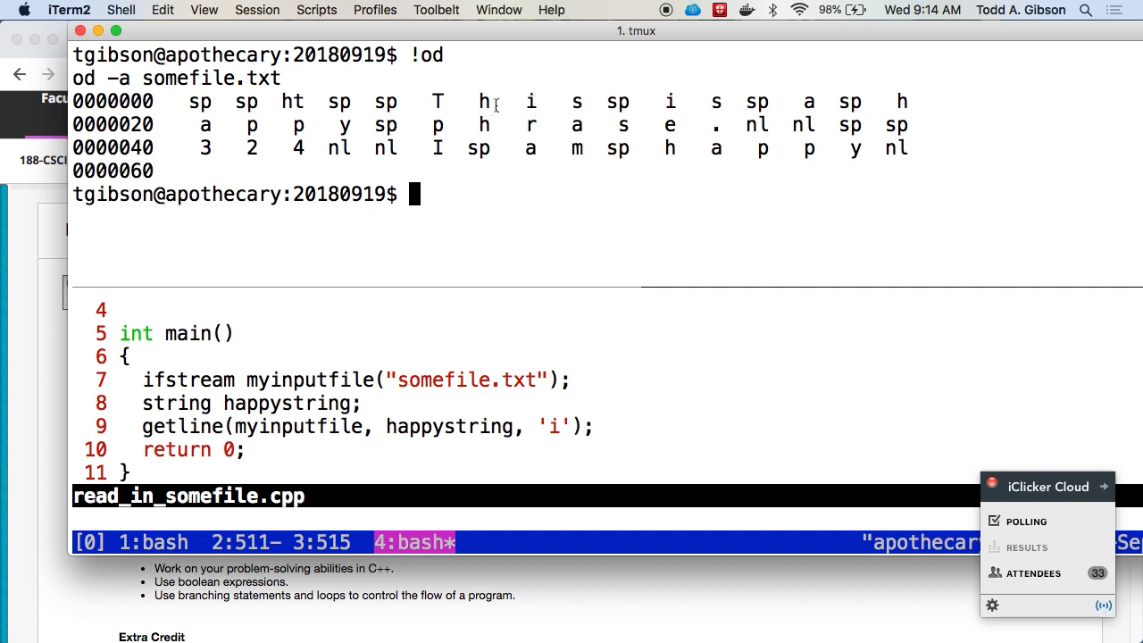
pyautogui.moveTo(185, 101); pyautogui.dragTo(491, 101)
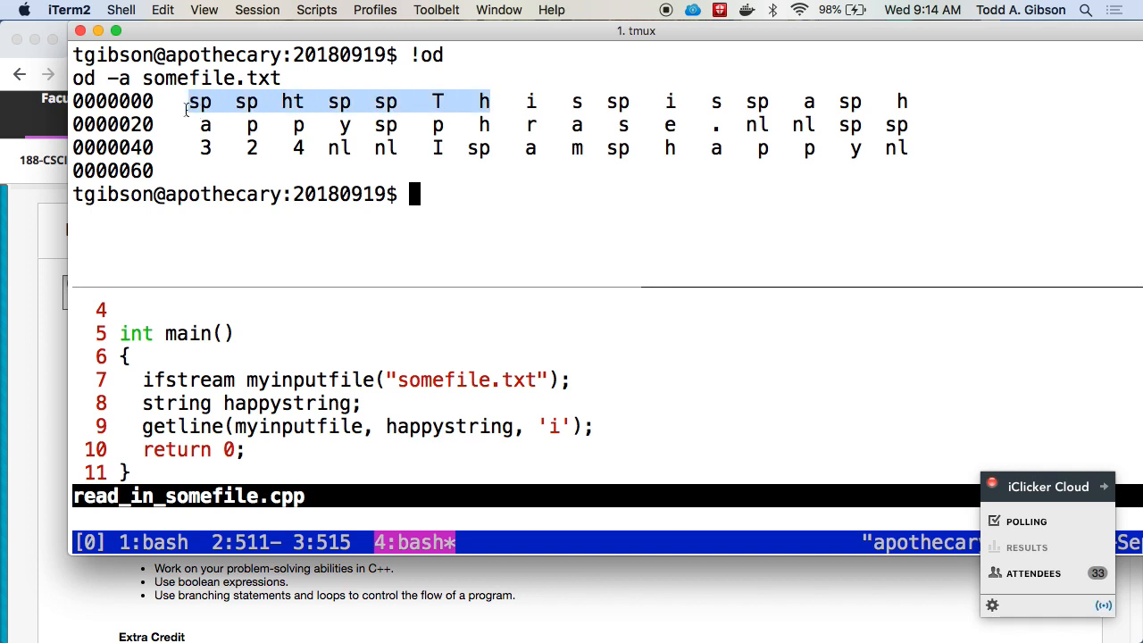
pyautogui.moveTo(440, 420)
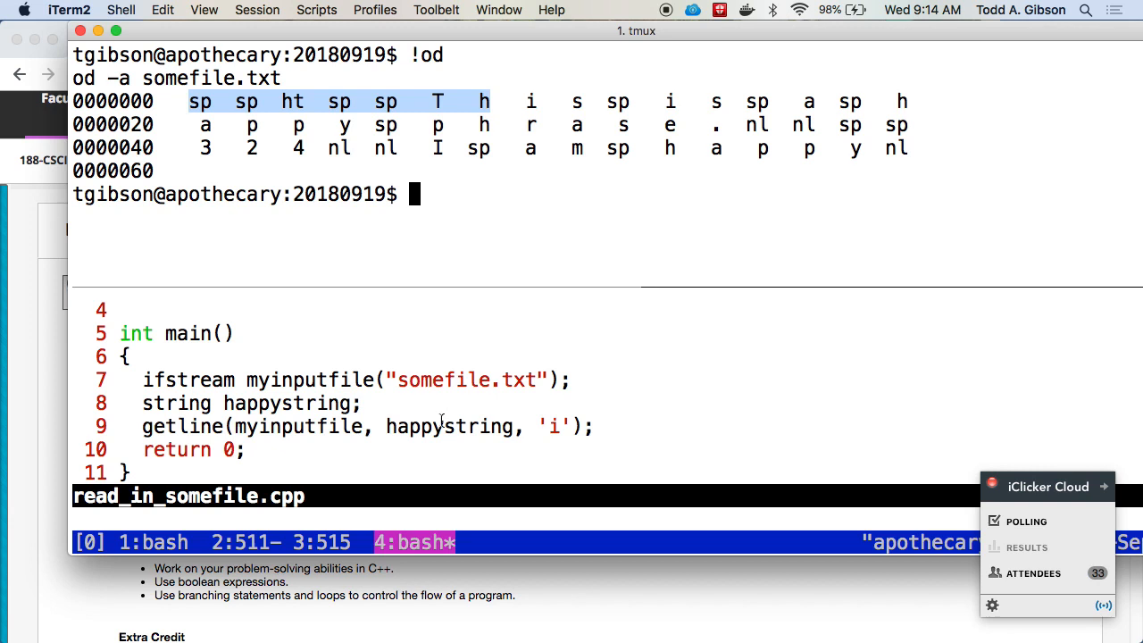
pyautogui.moveTo(440, 420)
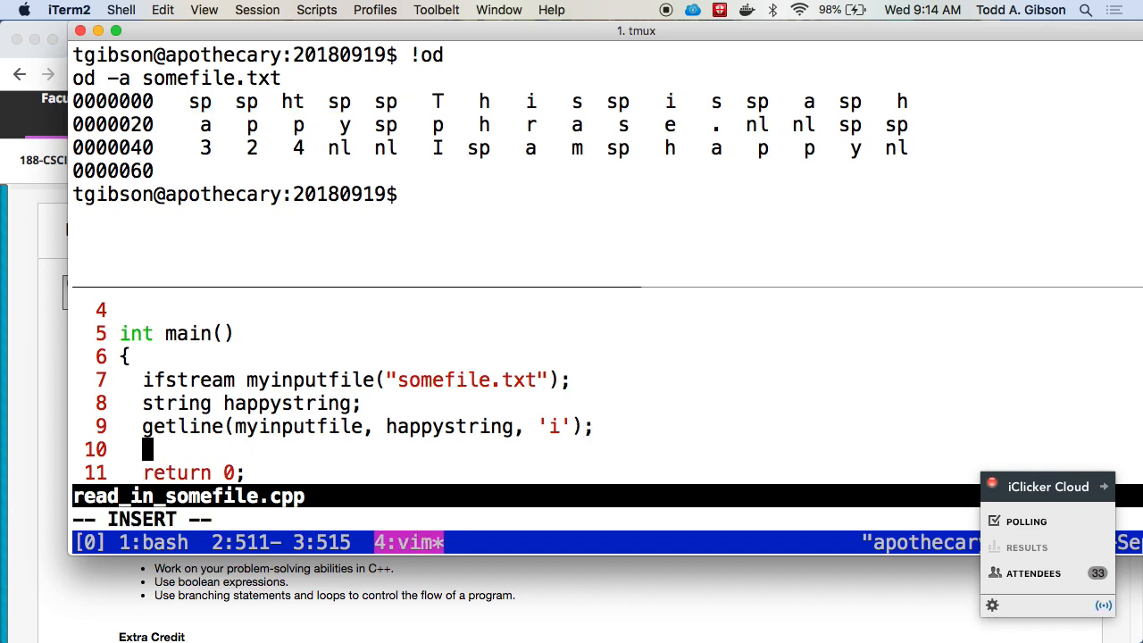
# Add cout << "->" << happystring << "<-" << endl; and save with :w
pyautogui.write('cout << "->')
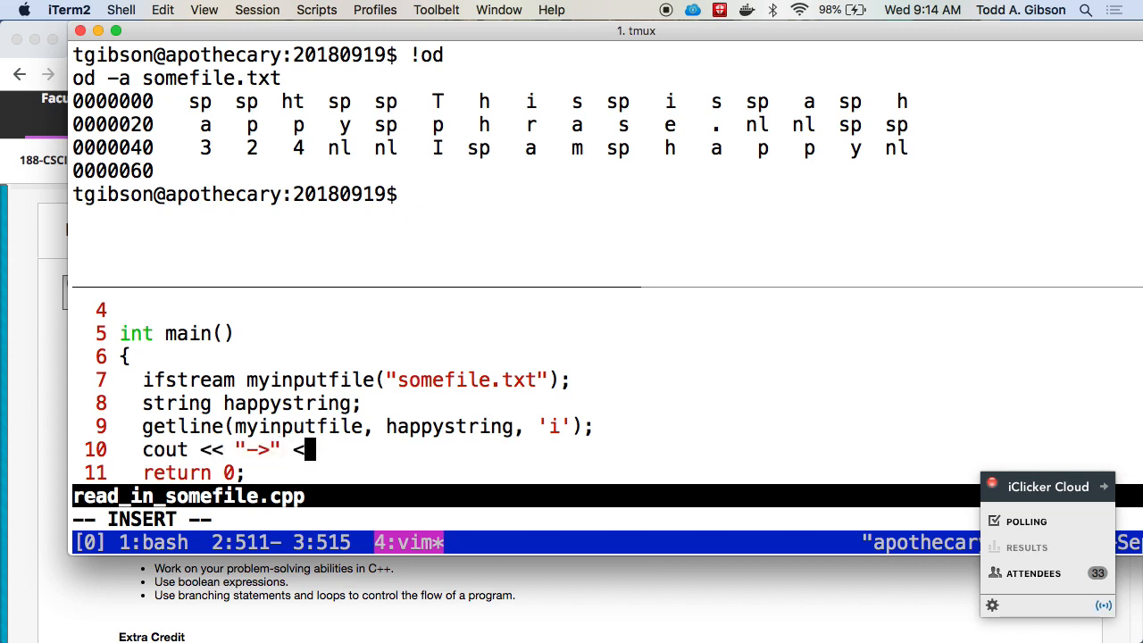
pyautogui.write('<')
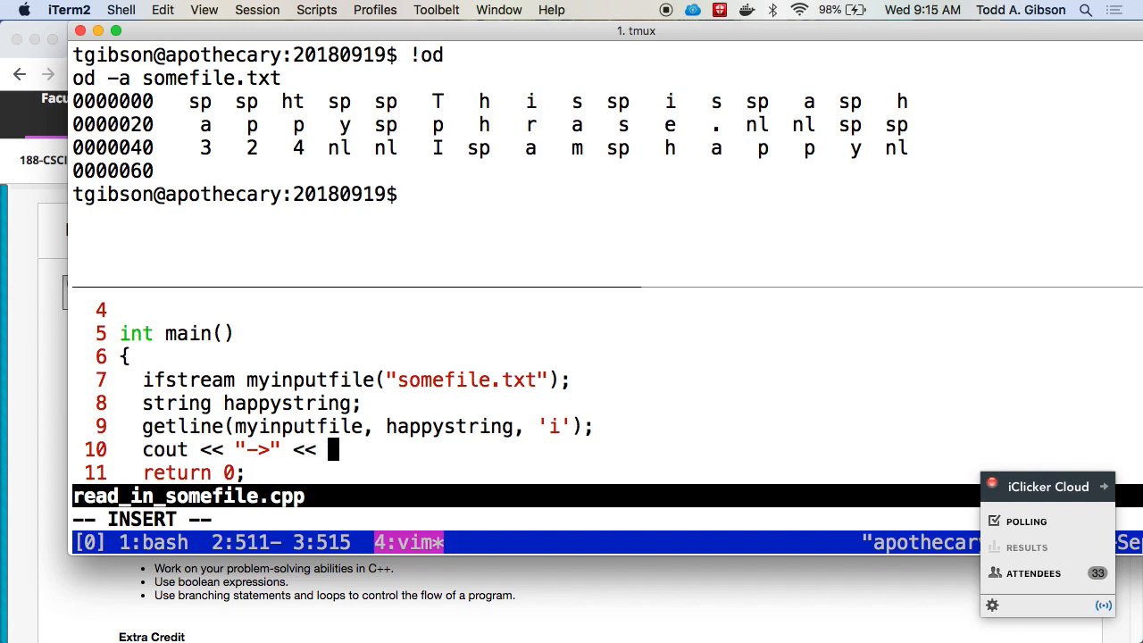
pyautogui.write('hap')
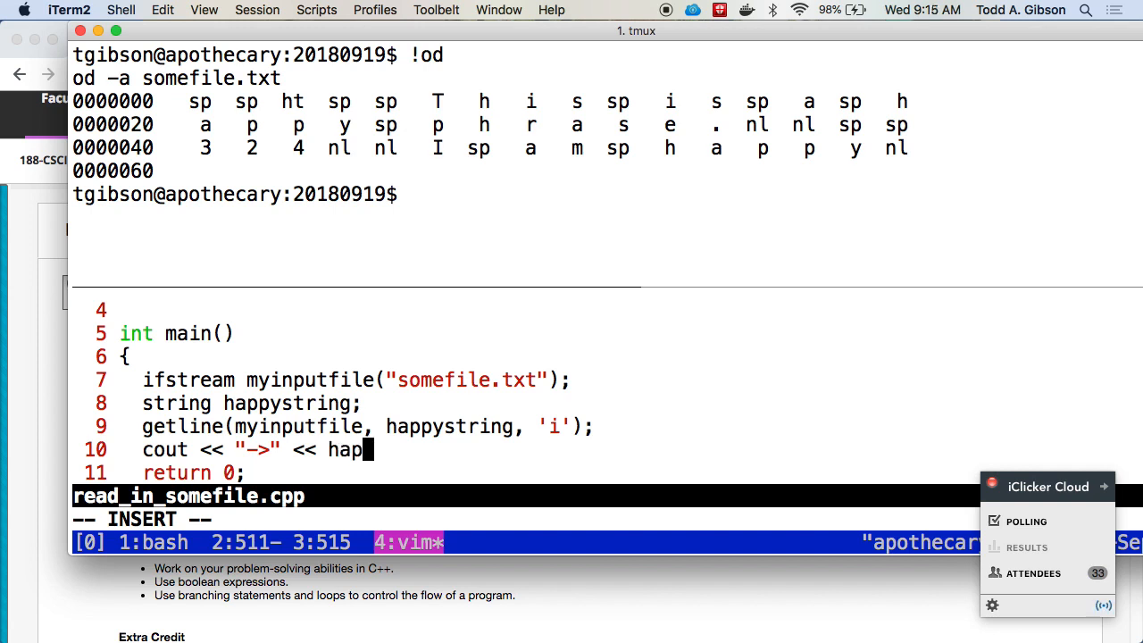
pyautogui.write('pystring')
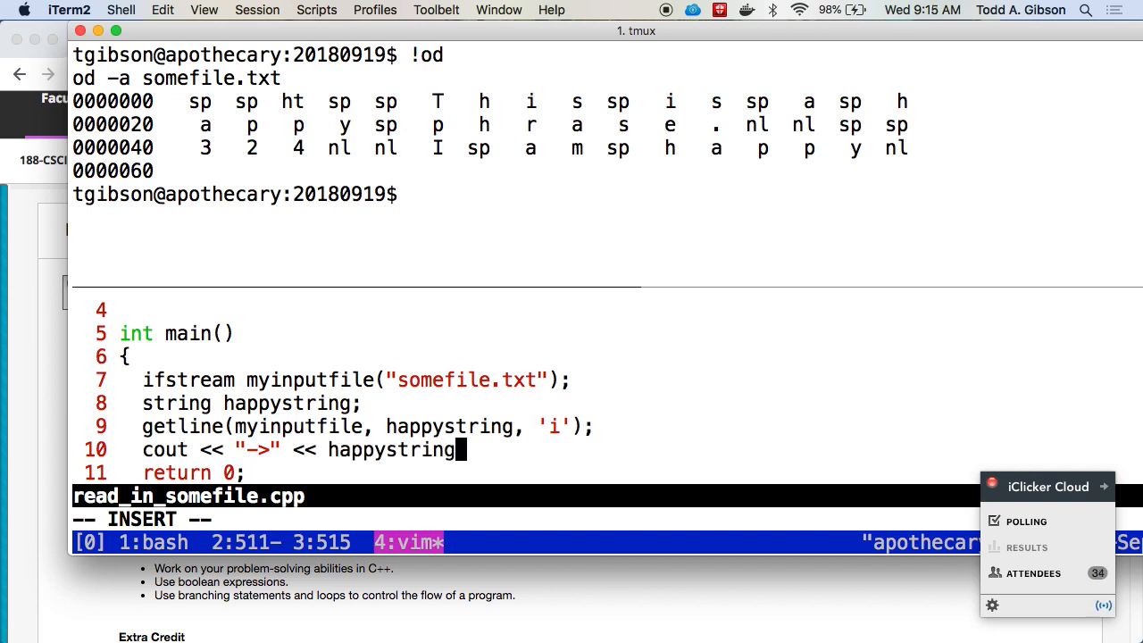
pyautogui.write('<< "<')
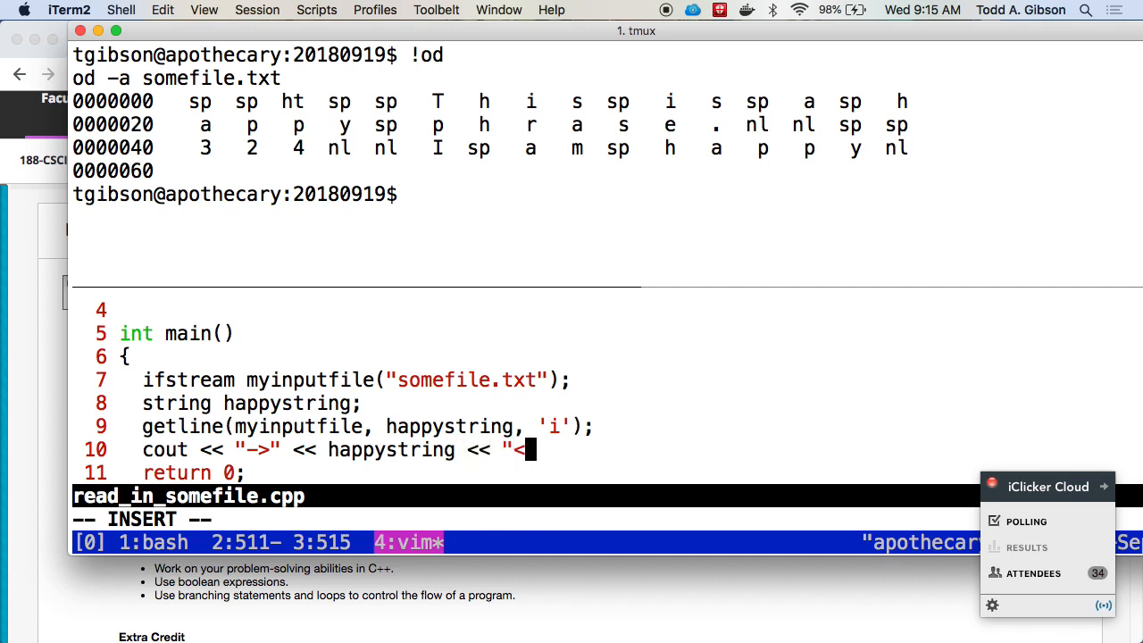
pyautogui.write('-" << endl;')
pyautogui.click(527, 519)
pyautogui.write(':')
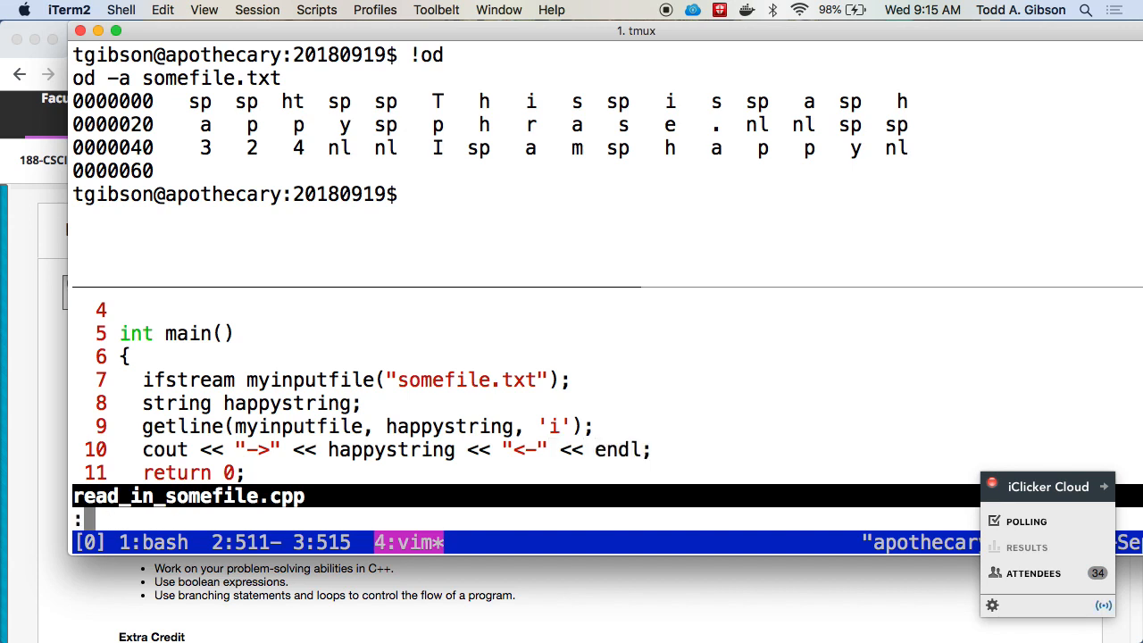
pyautogui.press('Return')
pyautogui.write('mkdd')
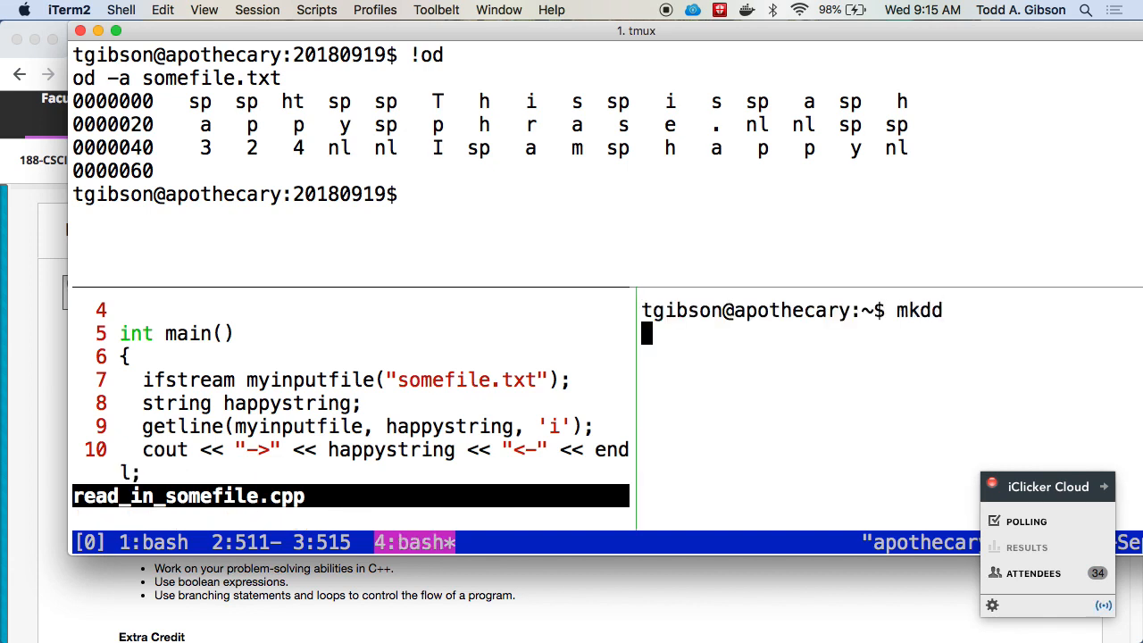
# Run g++ -std=c++11 read_in_somefile.cpp in the shell pane
pyautogui.write('g++ -std=')
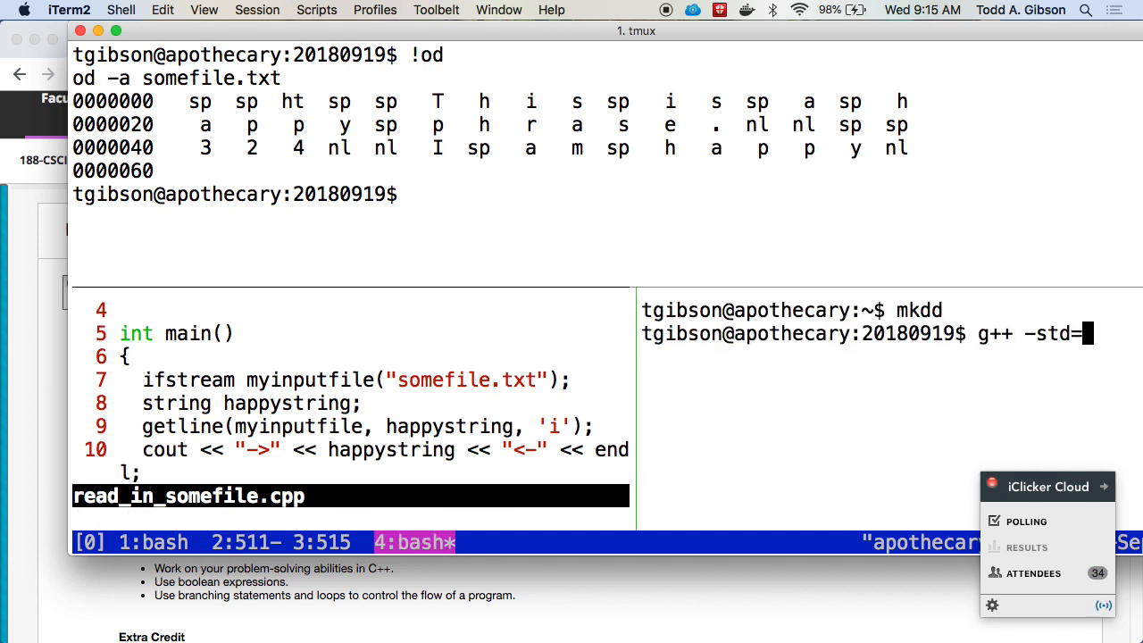
pyautogui.write('c++11')
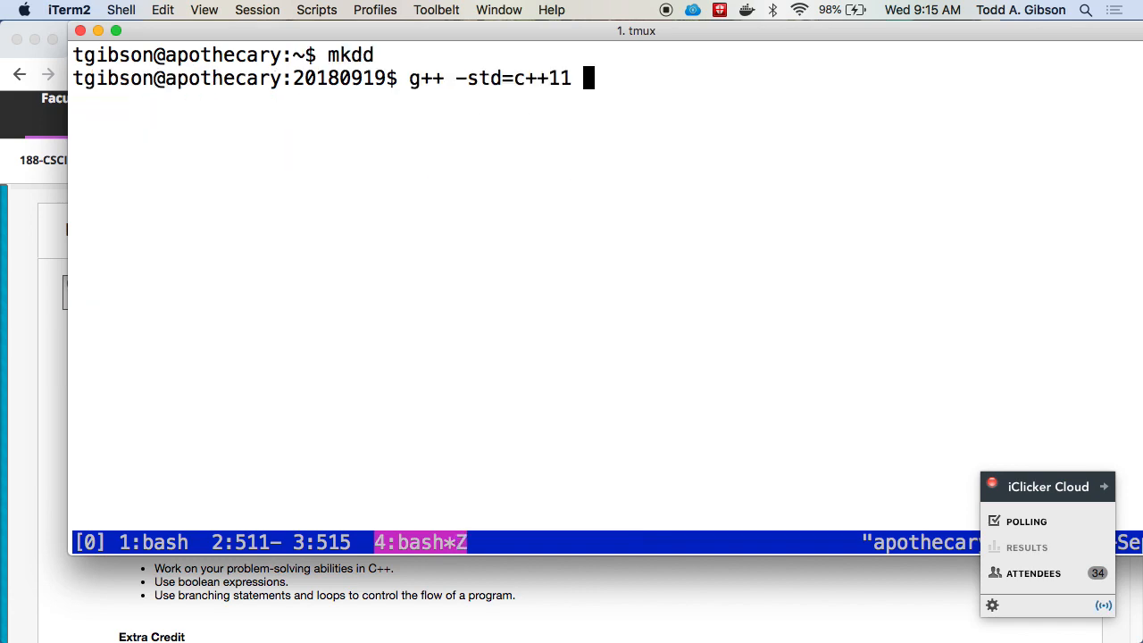
pyautogui.write('read_in_somefile.cpp')
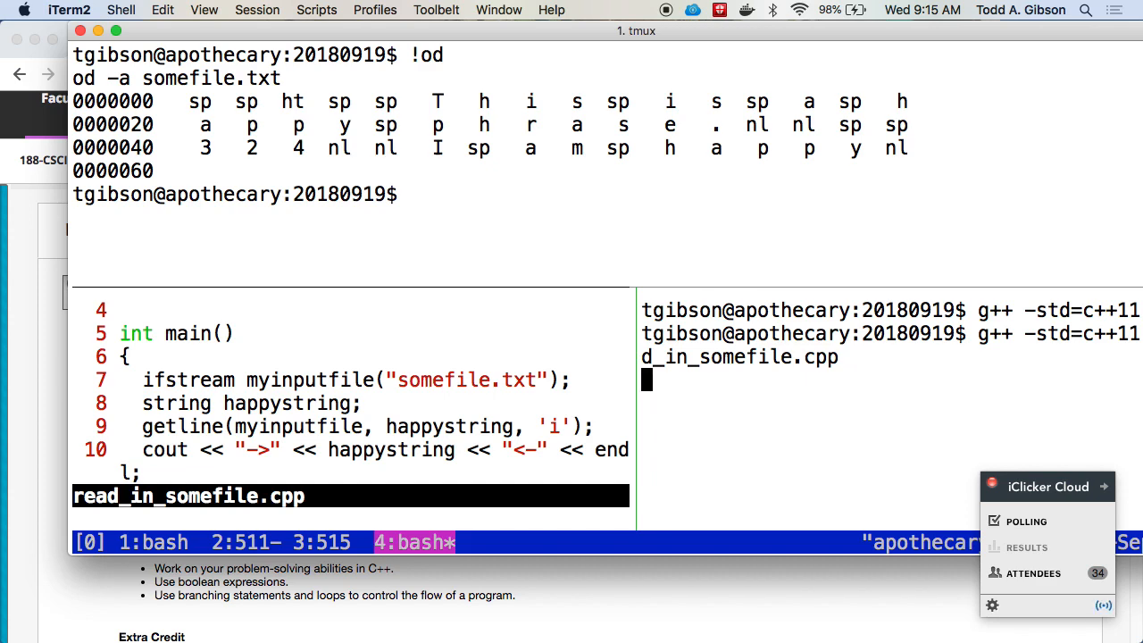
pyautogui.press('Return')
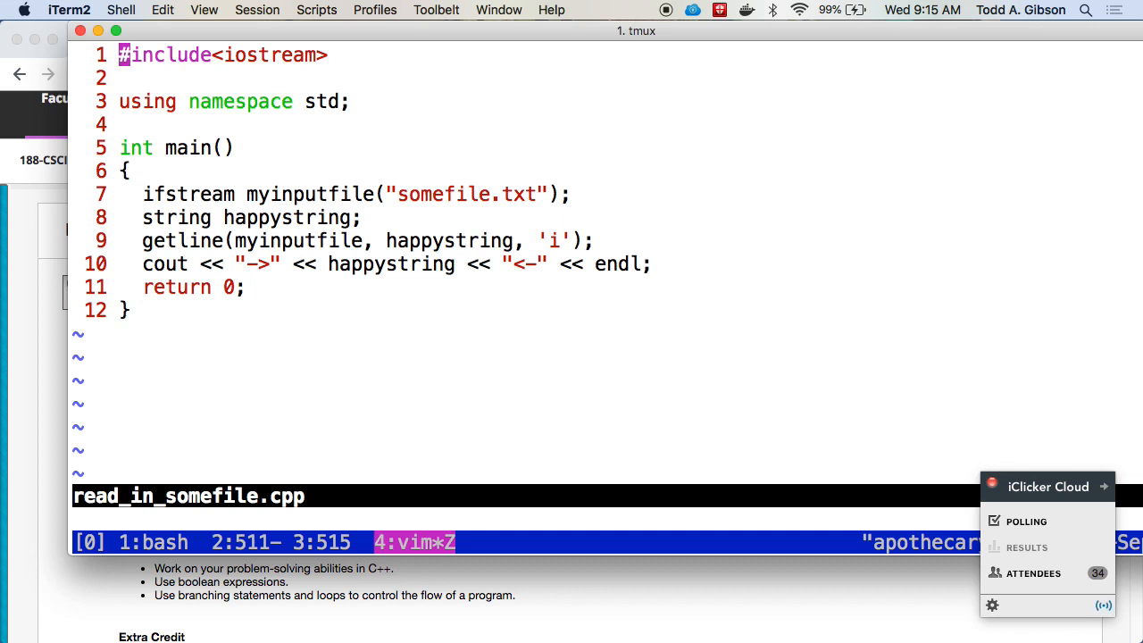
# Insert #include<fstream> into read_in_somefile.cpp
pyautogui.write('#include<')
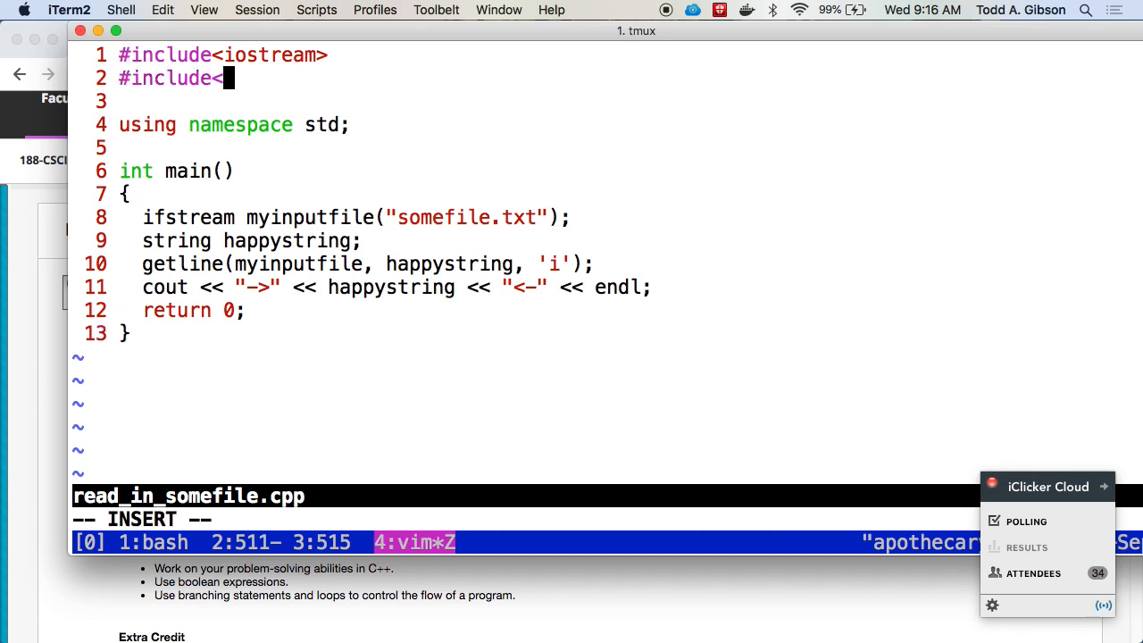
pyautogui.write('f')
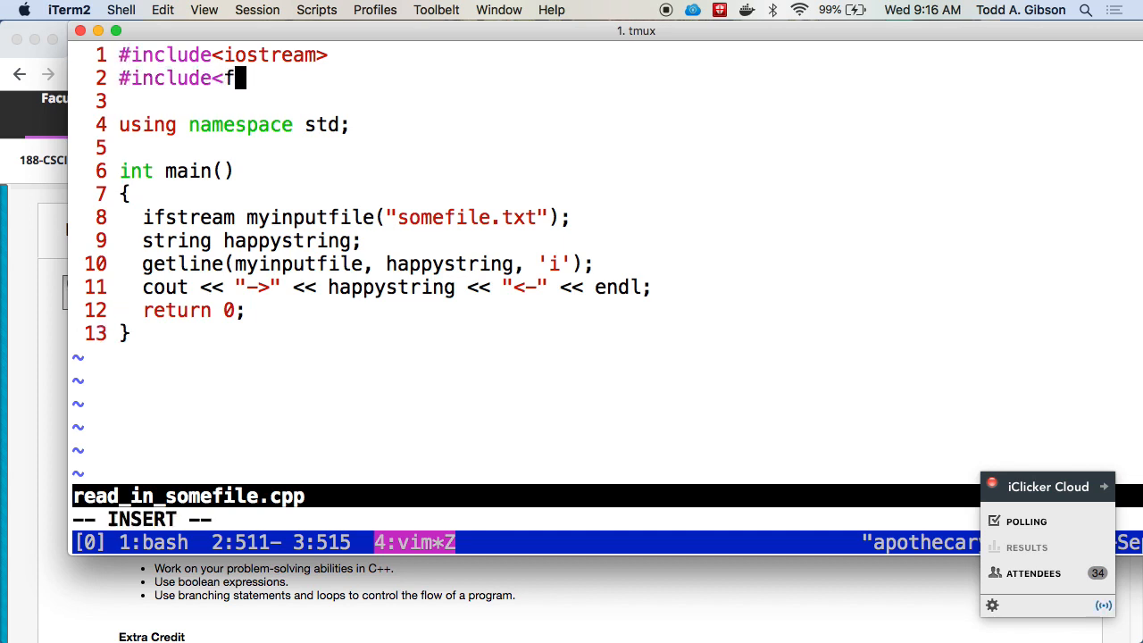
pyautogui.write('stream>')
pyautogui.write('!g')
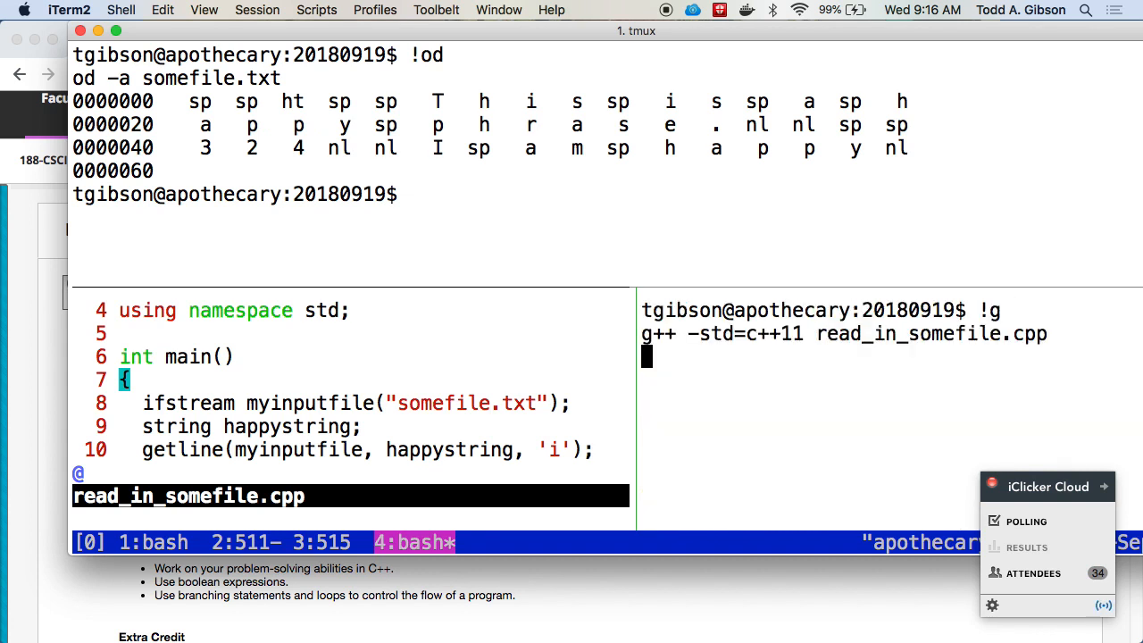
pyautogui.write('./a.out')
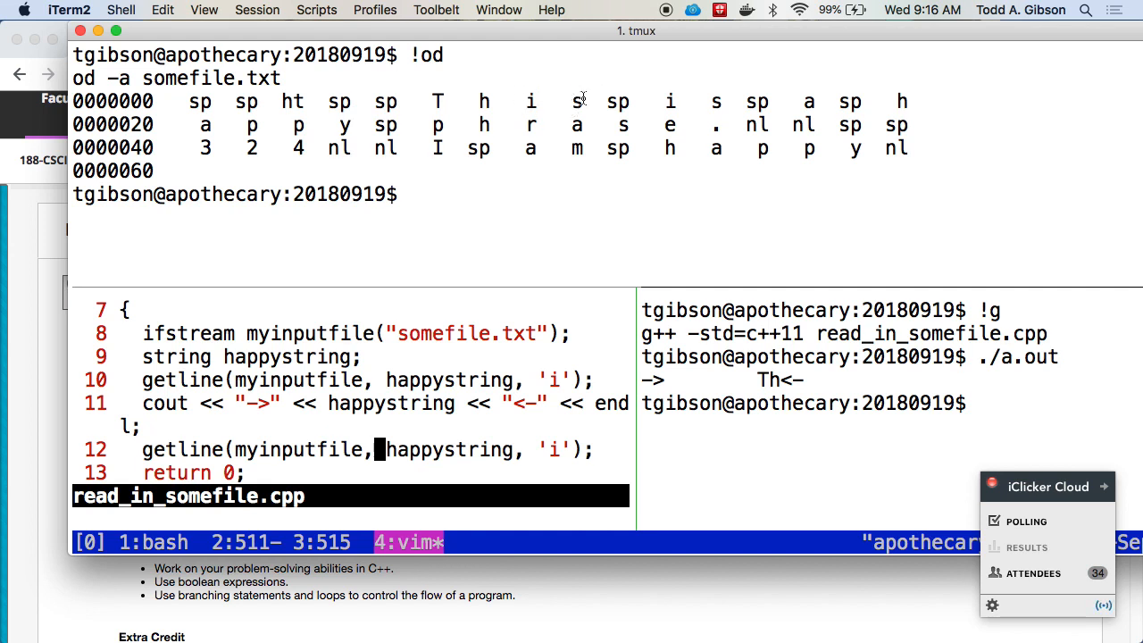
pyautogui.moveTo(625, 106)
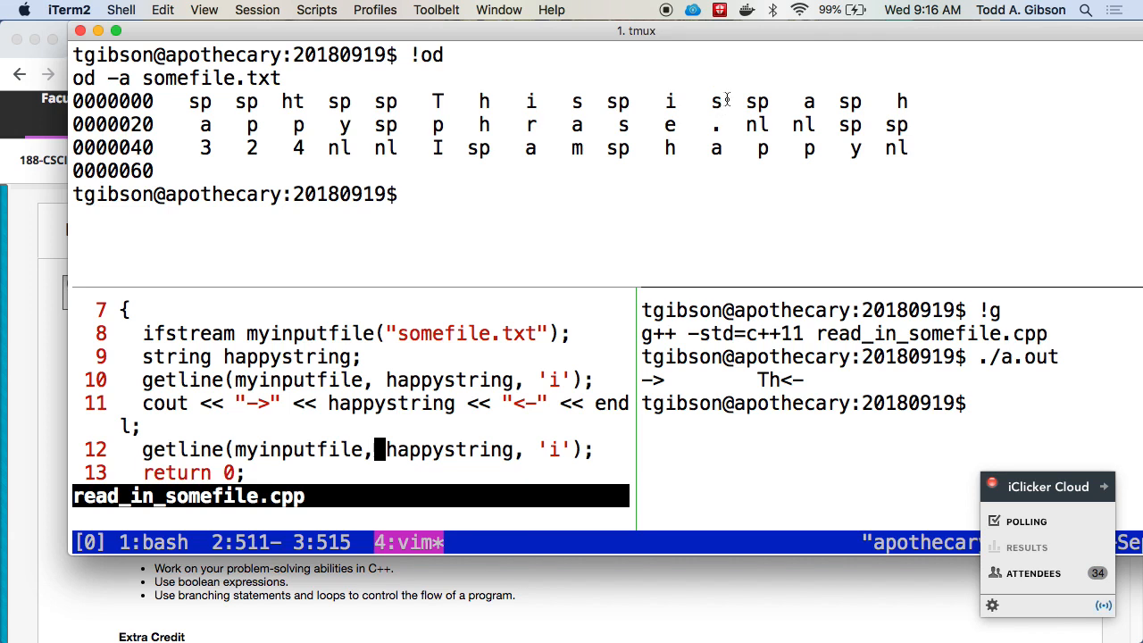
pyautogui.moveTo(820, 89)
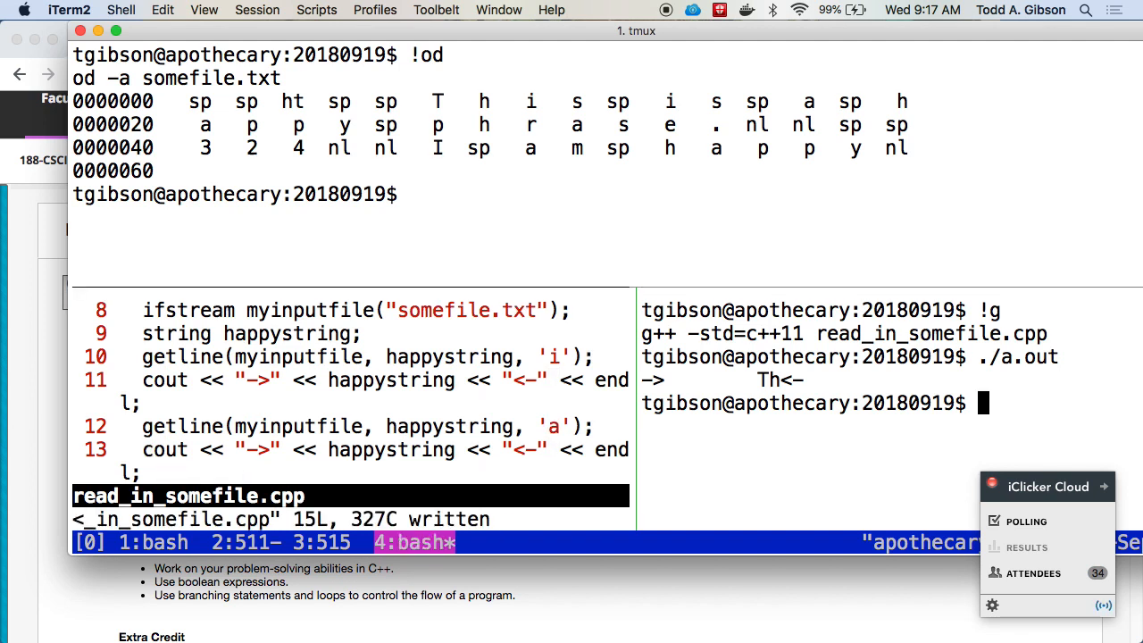
# Recompile with !g after adding the second getline stopping at 'a'
pyautogui.write('!g')
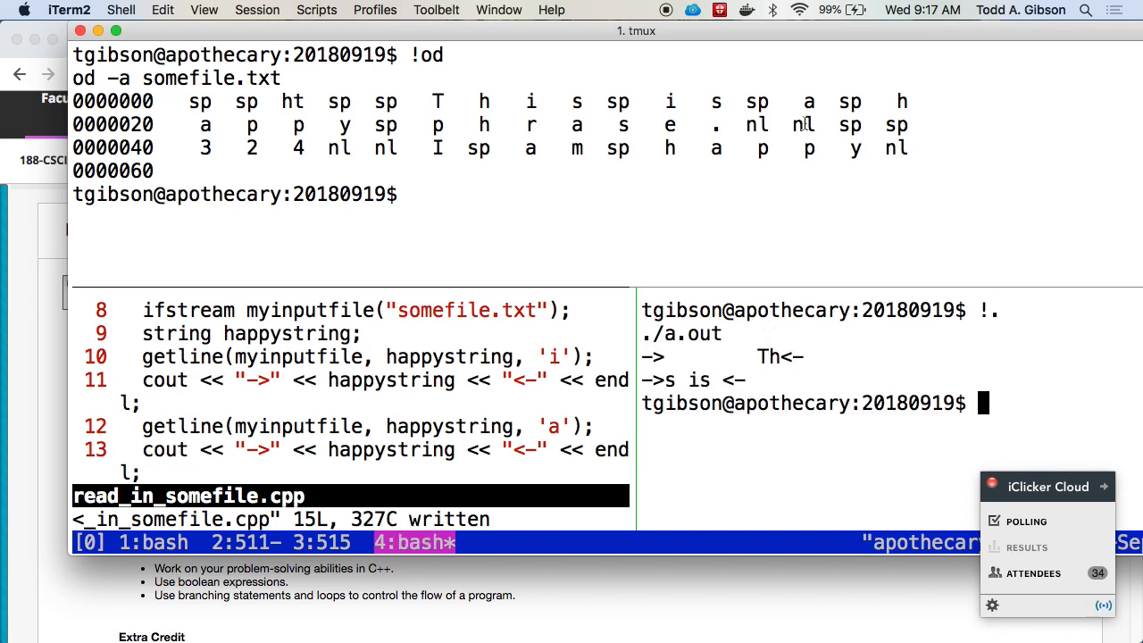
pyautogui.moveTo(361, 65)
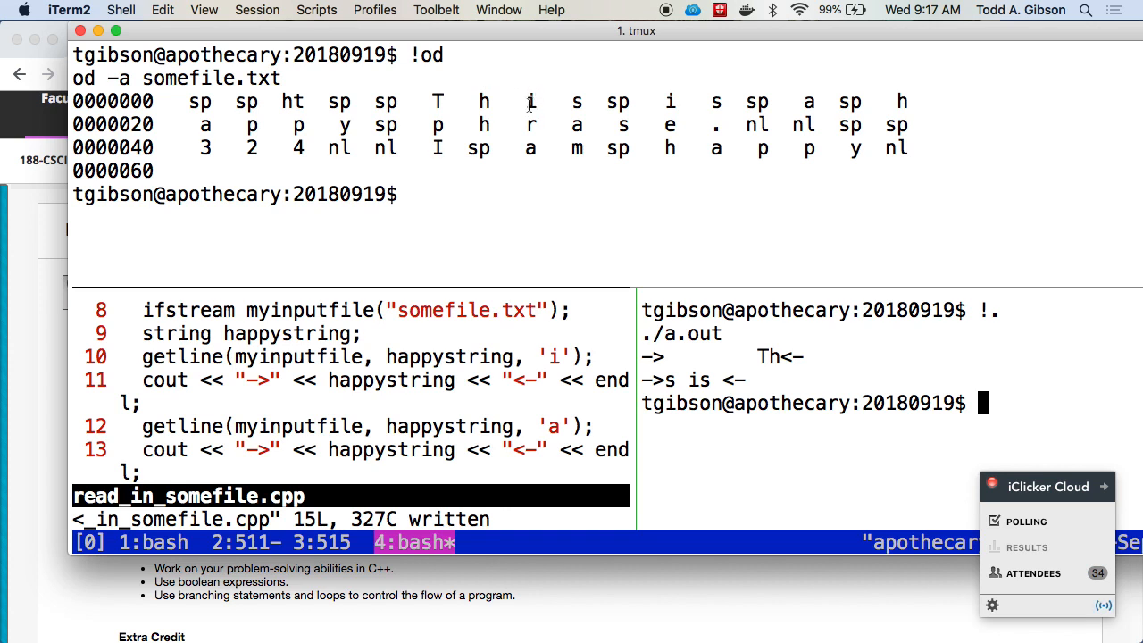
pyautogui.moveTo(571, 104)
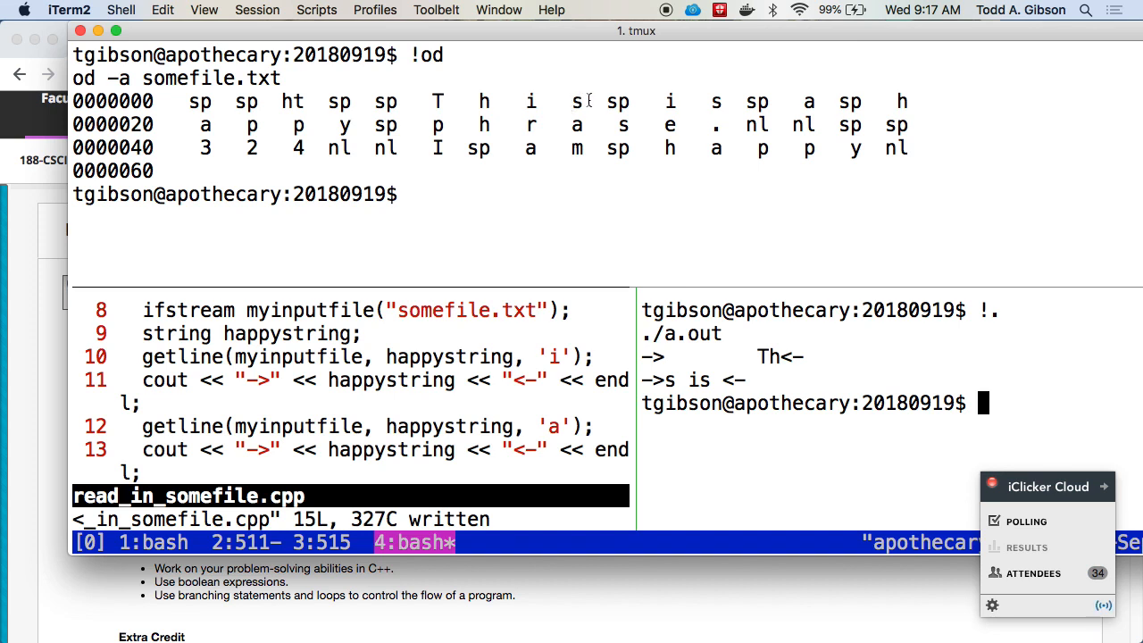
pyautogui.moveTo(814, 101)
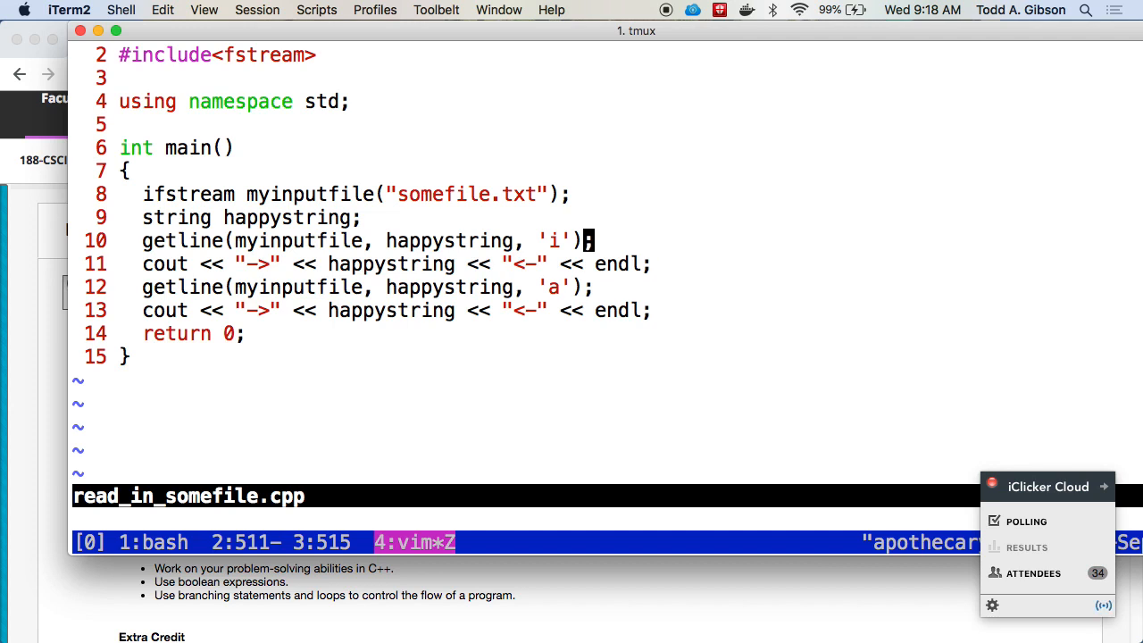
# Type the replacement read getline(myinputfile, happystring, '\n'); and leave the editor
pyautogui.press('i')
pyautogui.write('/*  ')
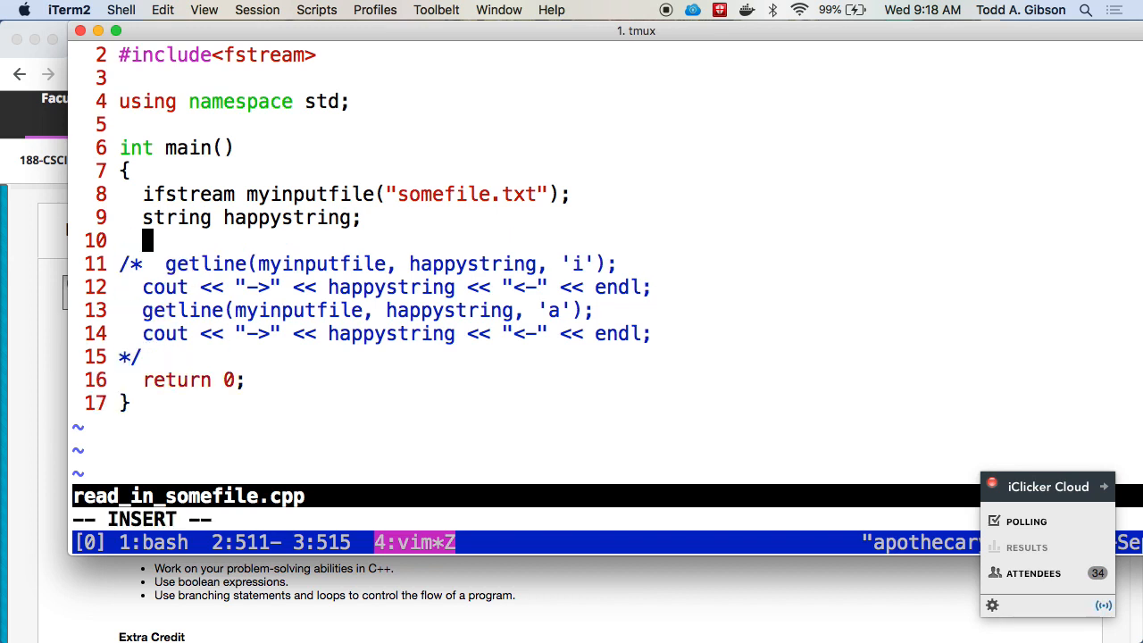
pyautogui.write('getline')
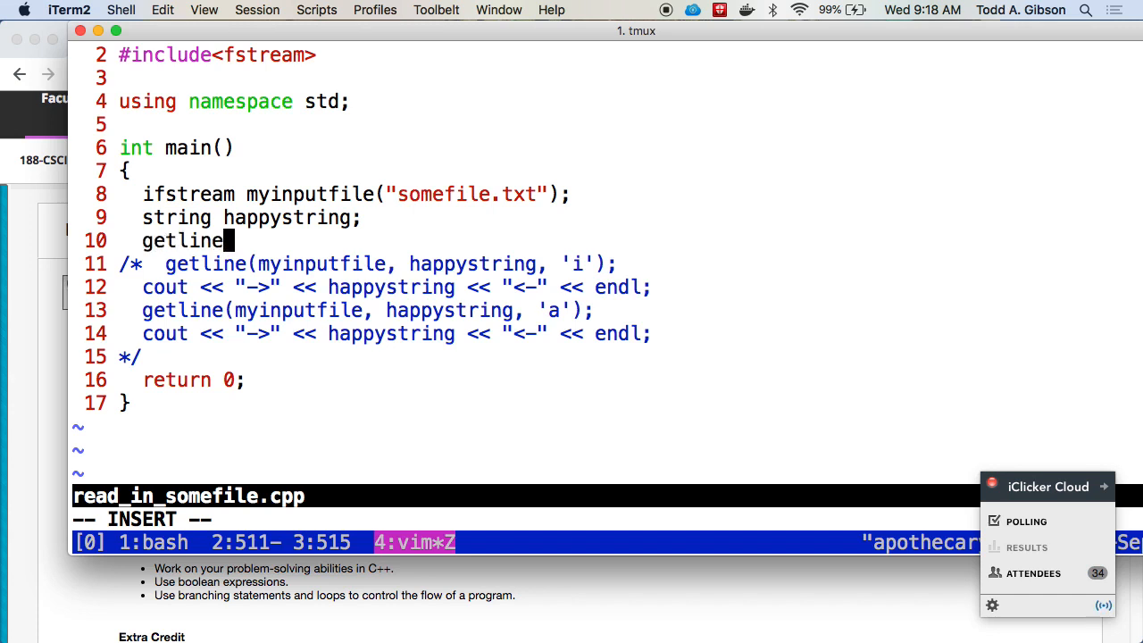
pyautogui.write('(myinputfilep')
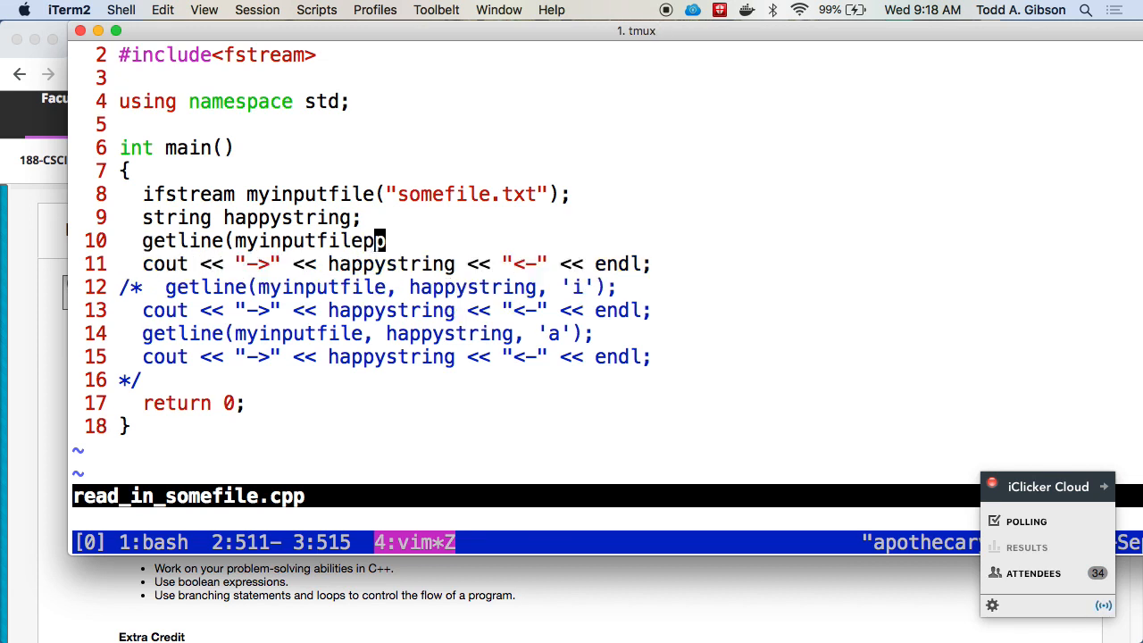
pyautogui.write(", happystring, '\\")
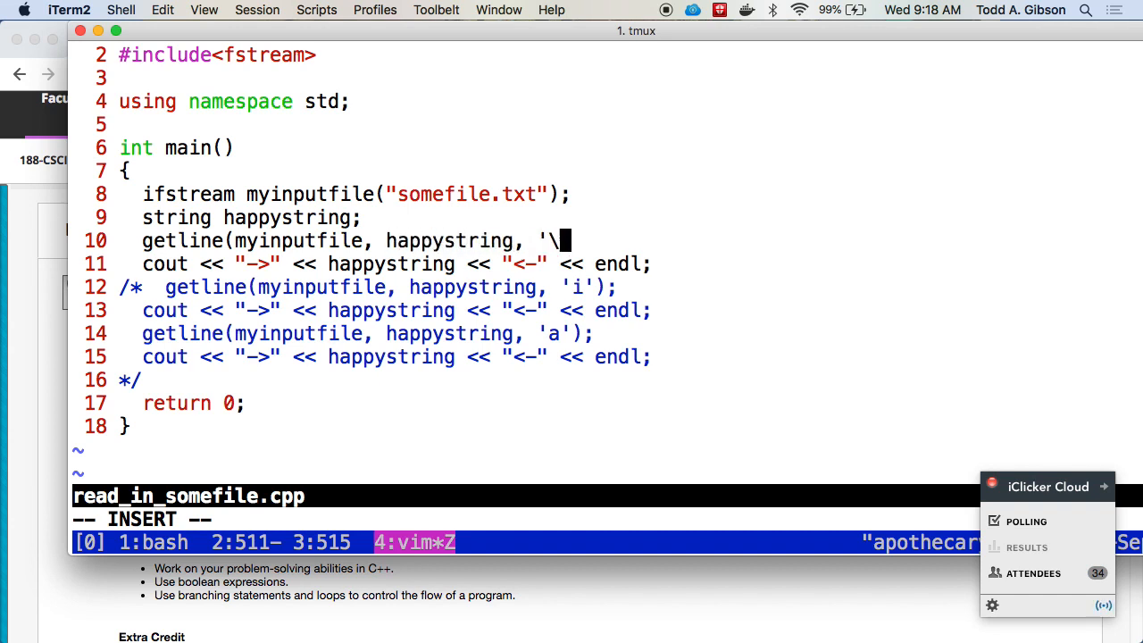
pyautogui.write("n');")
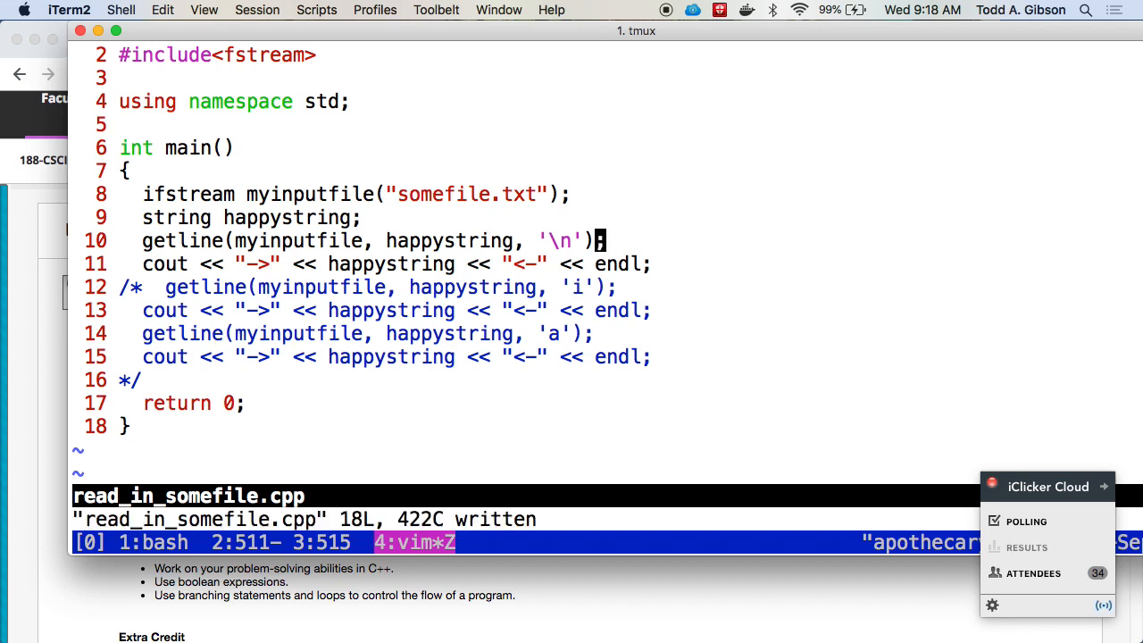
pyautogui.press('V')
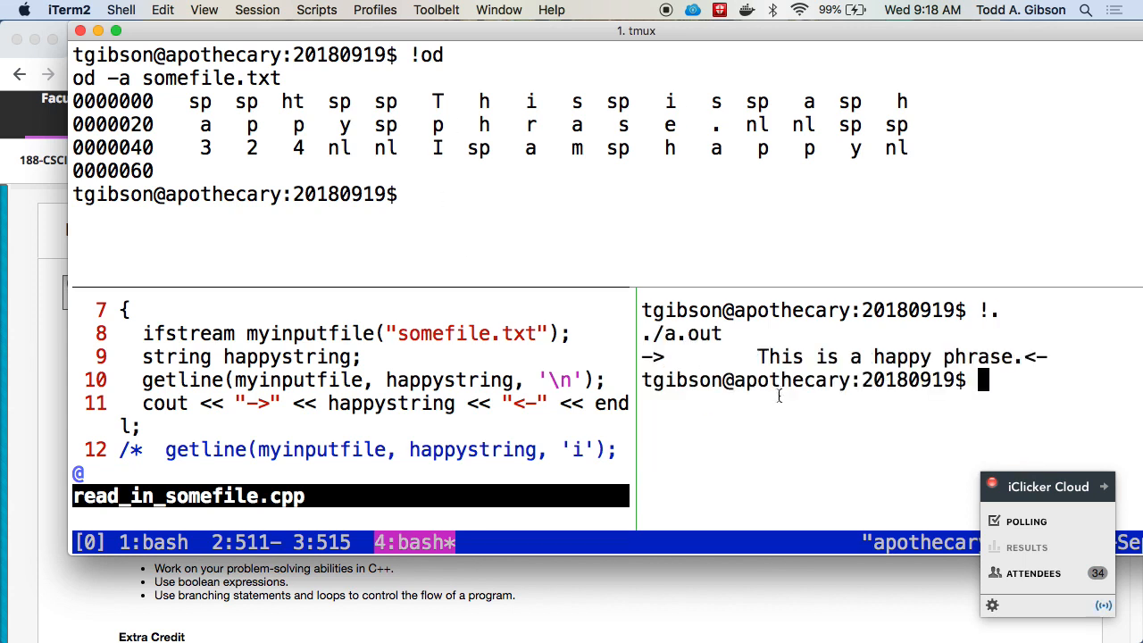
pyautogui.moveTo(146, 61)
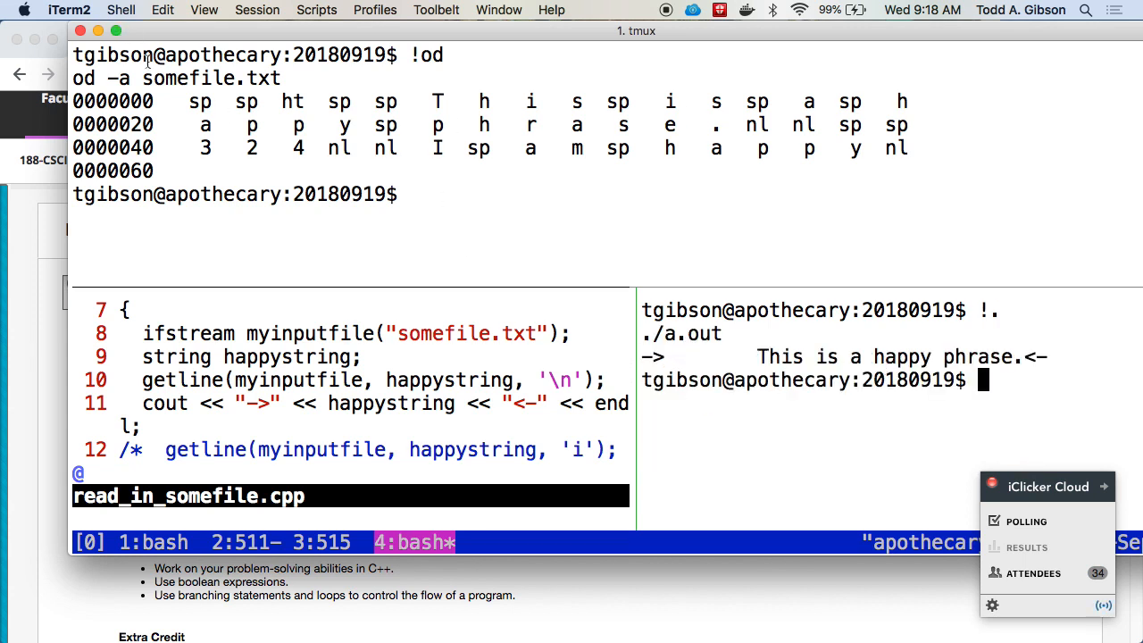
pyautogui.moveTo(581, 114)
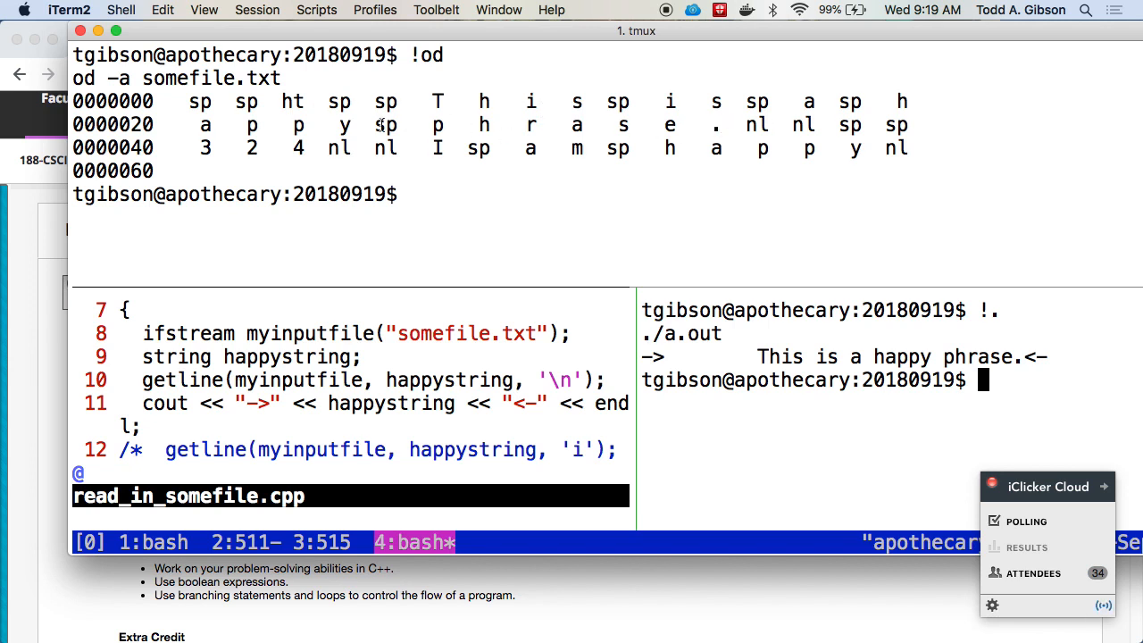
pyautogui.moveTo(766, 123)
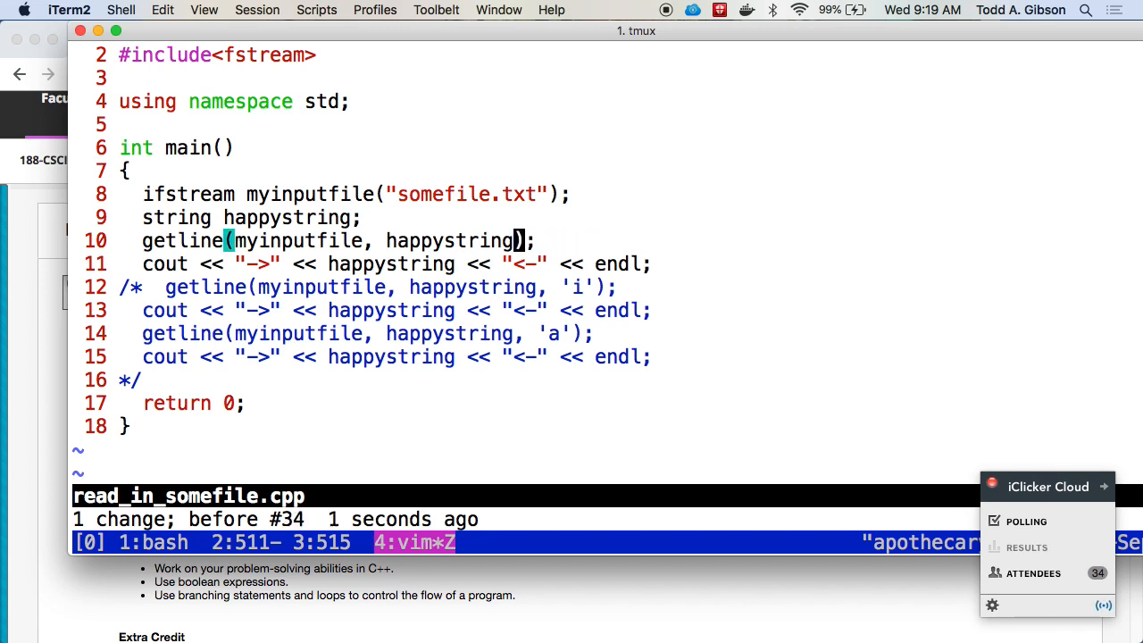
# Unzoom the vim pane to restore the split layout with the shell panes
pyautogui.press(':')
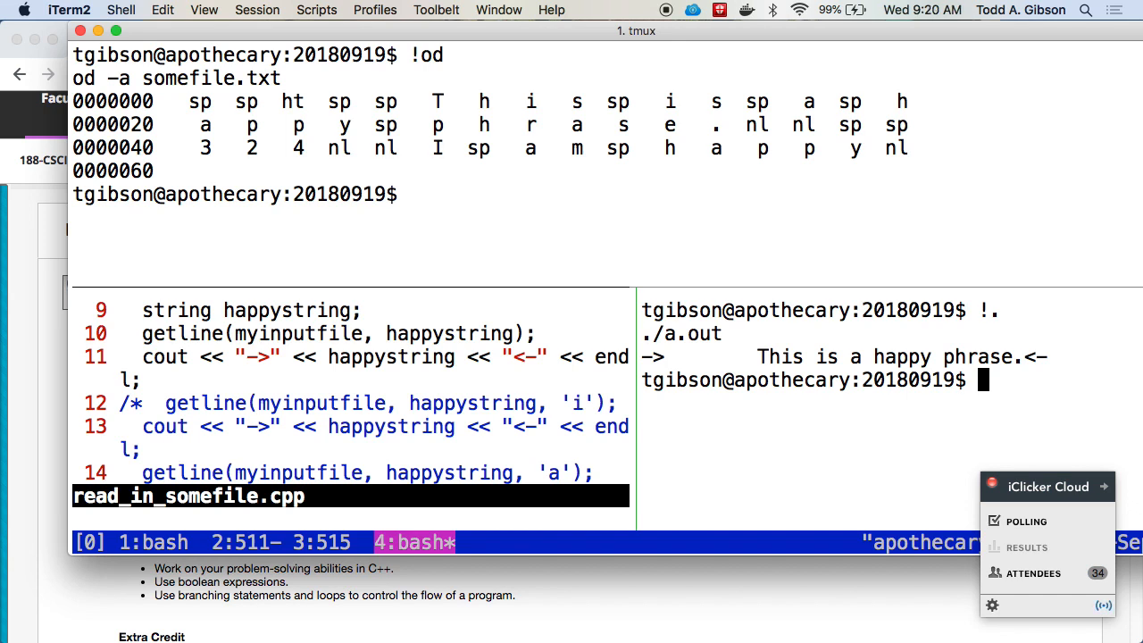
pyautogui.moveTo(760, 357)
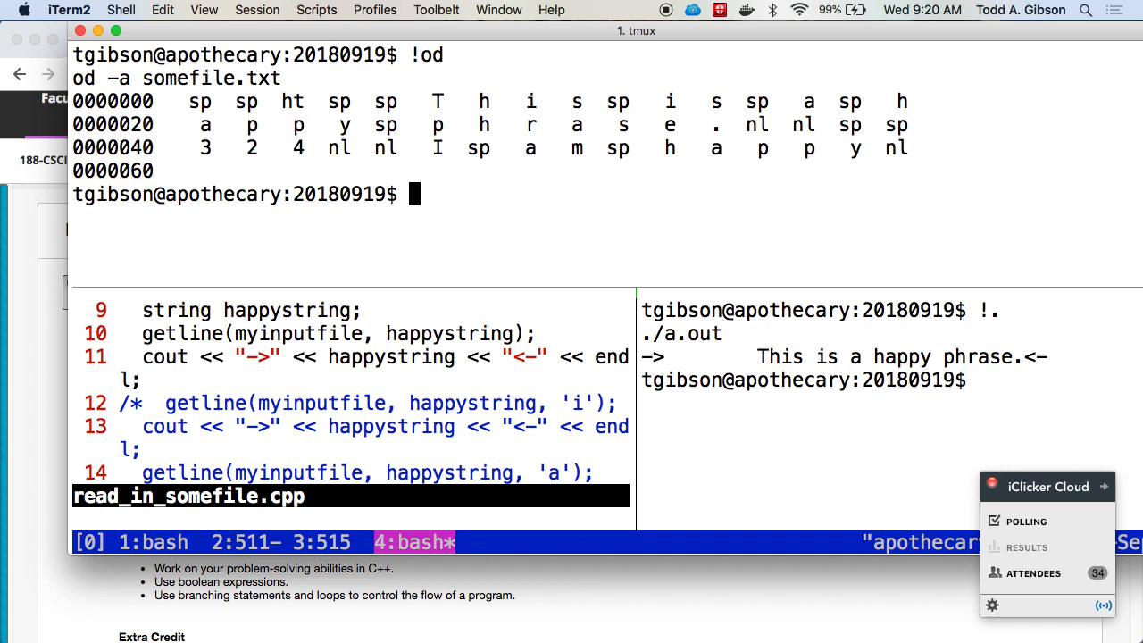
# Open somefile.txt in vim in the right pane to inspect its lines
pyautogui.write('vim somefile.txt')
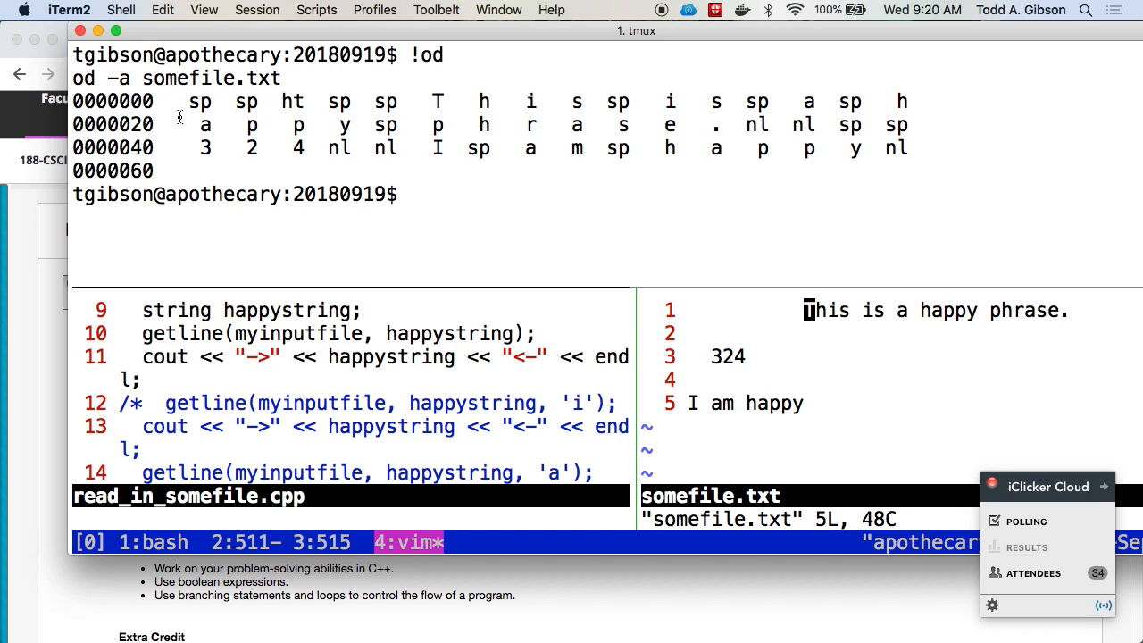
pyautogui.moveTo(201, 93)
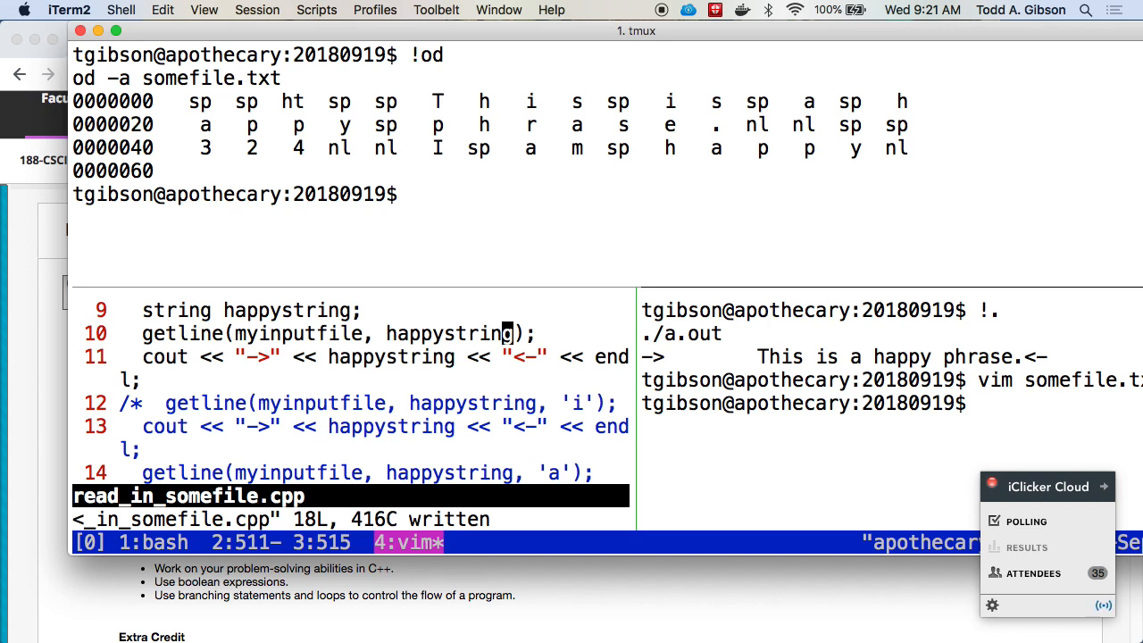
# Recompile read_in_somefile.cpp with !g
pyautogui.write('!g')
pyautogui.write('!.')
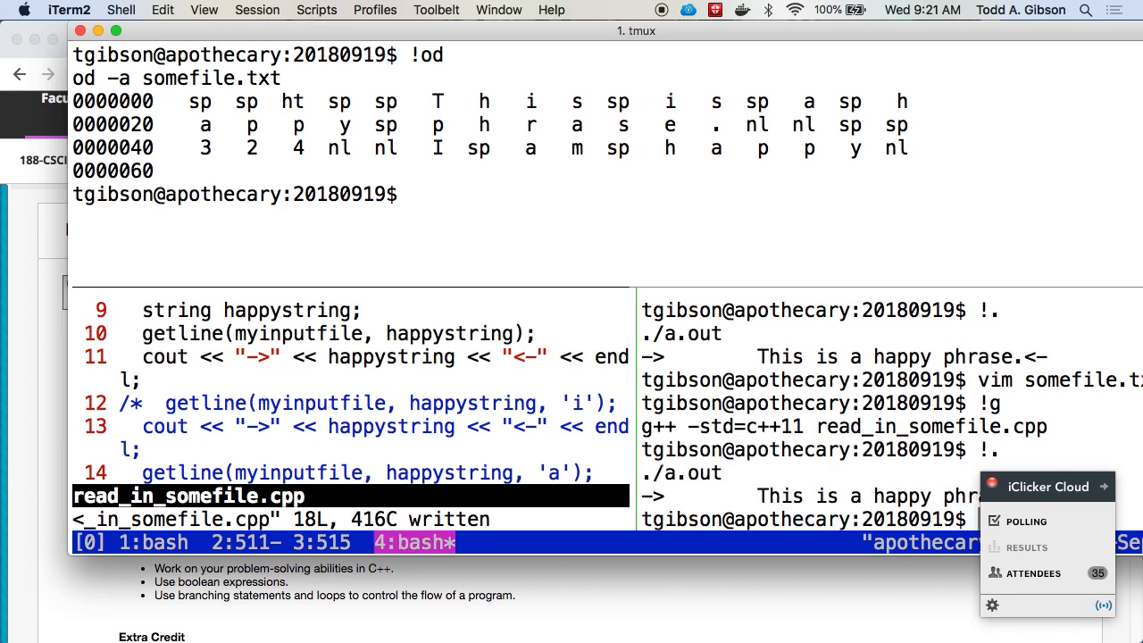
pyautogui.moveTo(1085, 500)
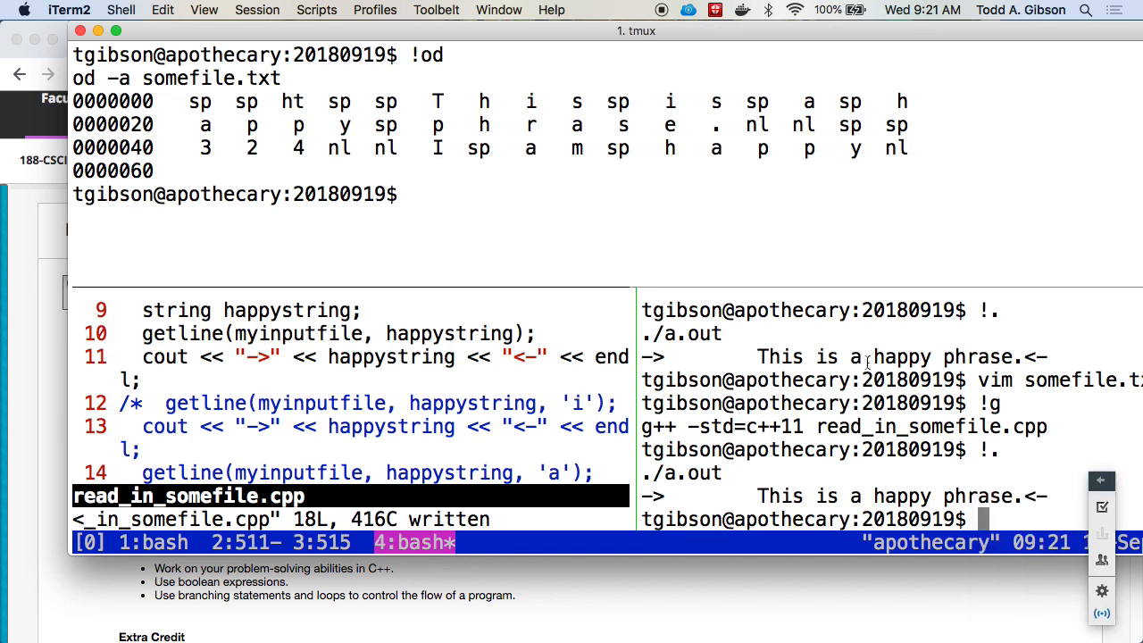
pyautogui.moveTo(835, 363)
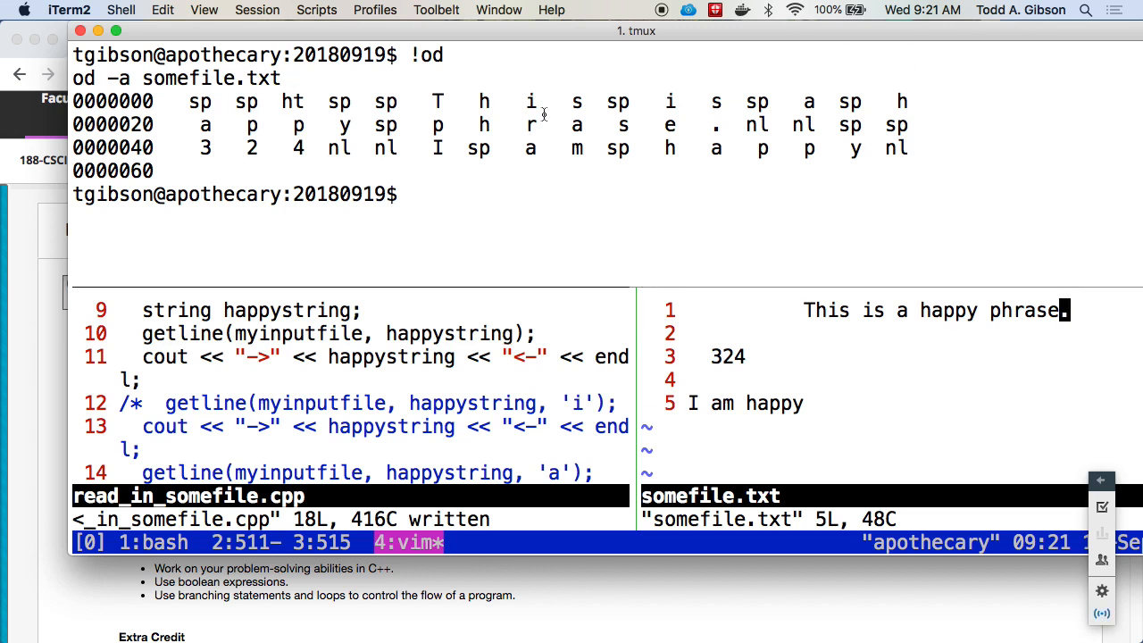
pyautogui.moveTo(326, 131)
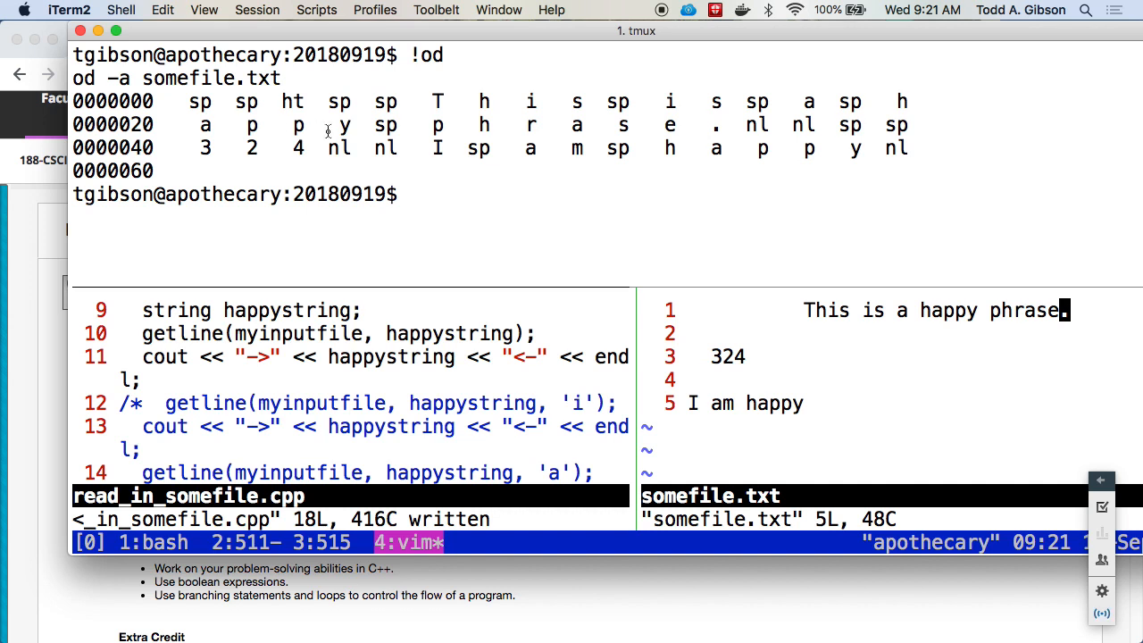
pyautogui.moveTo(748, 122)
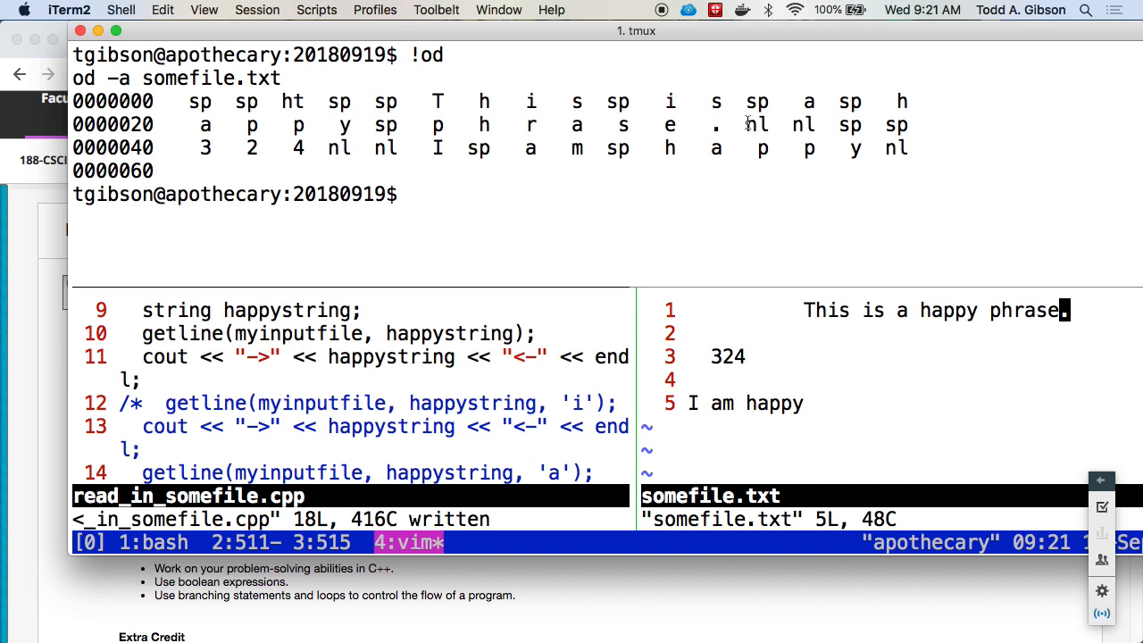
pyautogui.moveTo(823, 129)
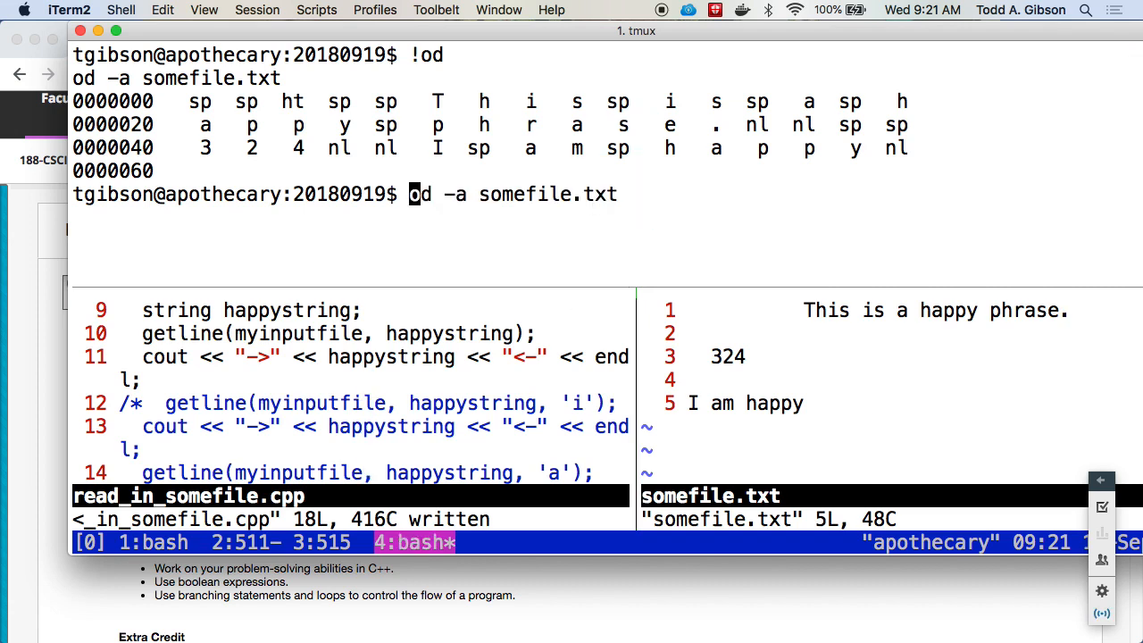
# Redirect od -a of somefile.txt into od_dump.txt and open it with vim
pyautogui.write('>')
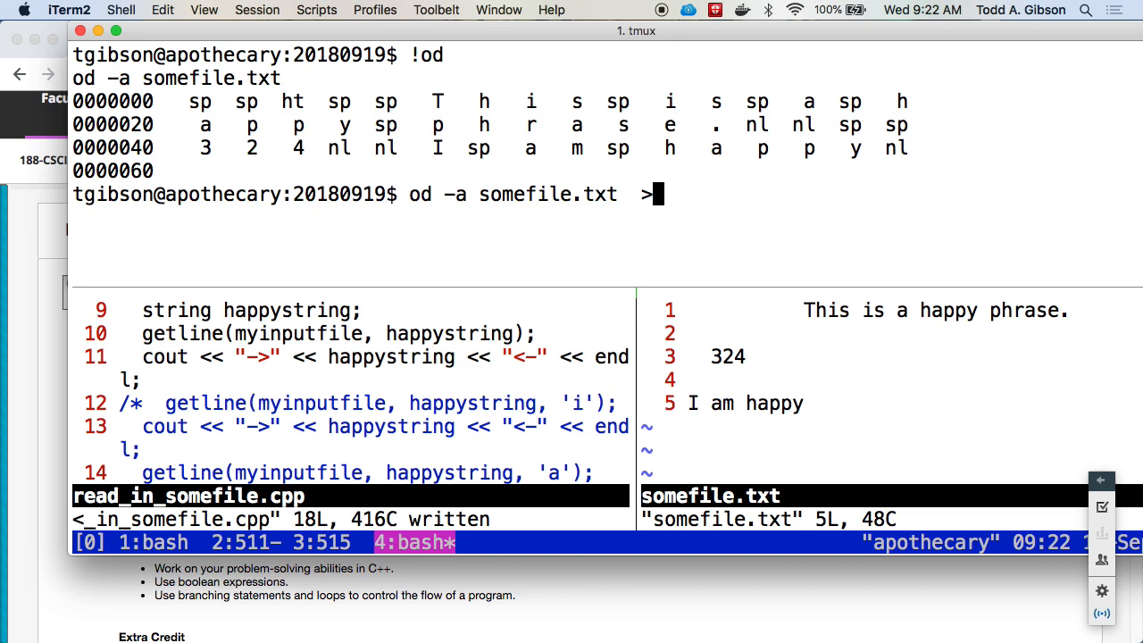
pyautogui.write('od')
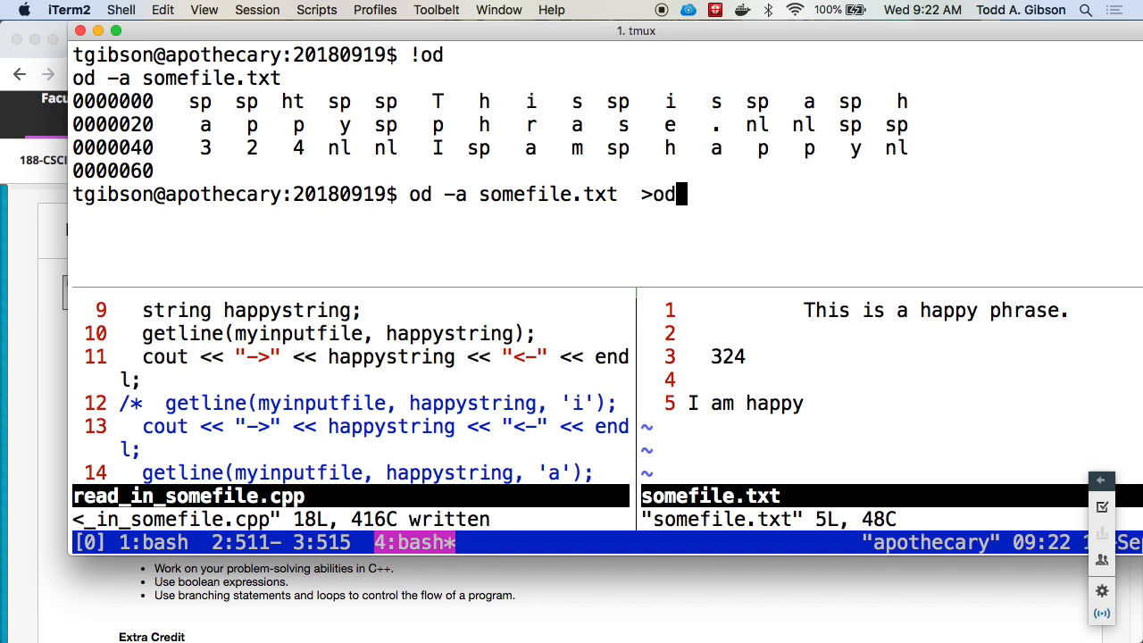
pyautogui.write('_dump.txt')
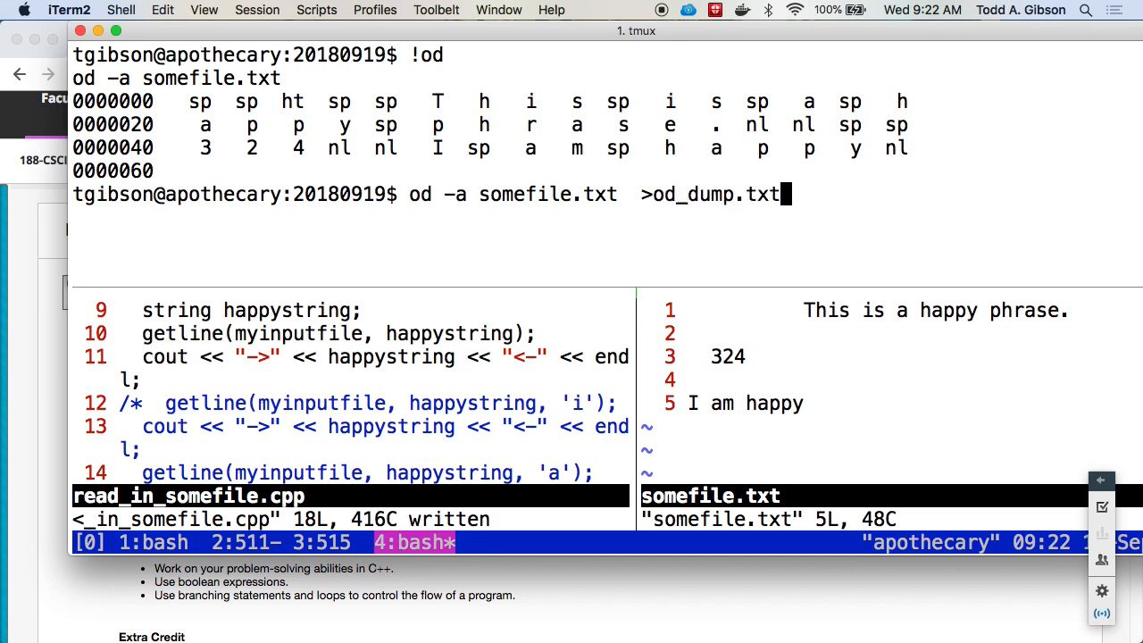
pyautogui.write('vim od')
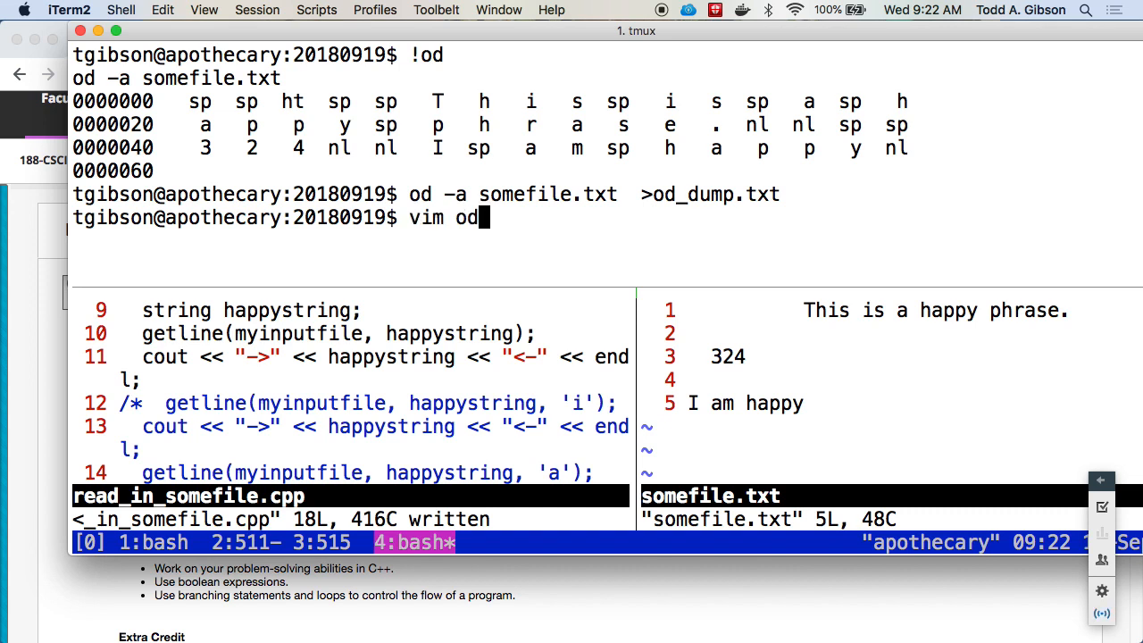
pyautogui.write('_dump.txt')
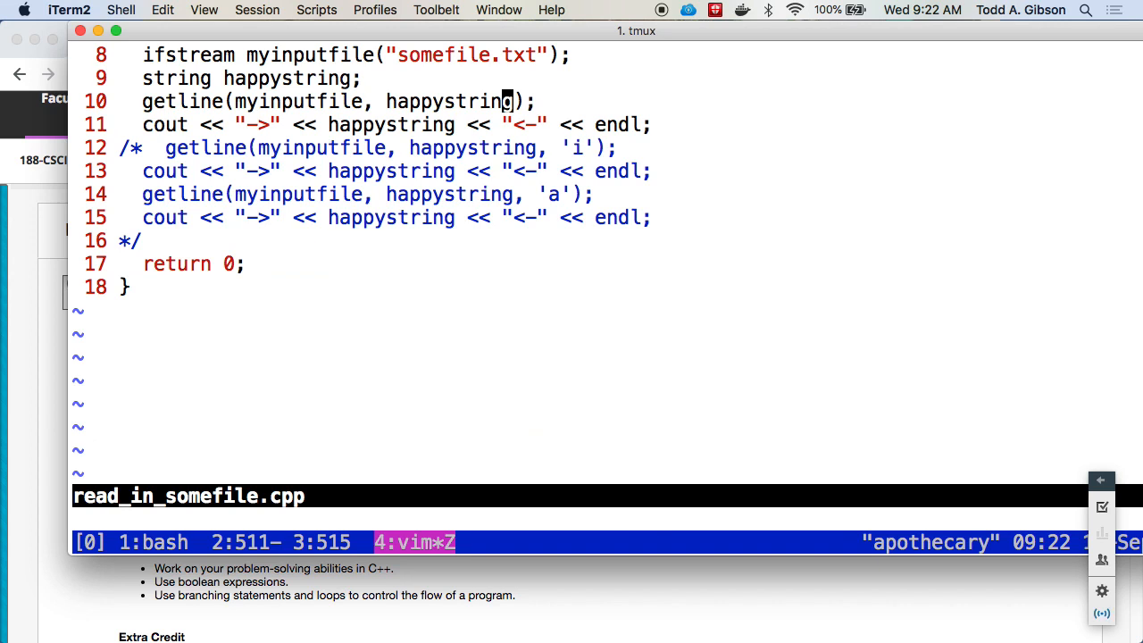
# Insert 'int numb;' and 'myinputfile >> numb;' after the first getline
pyautogui.write('int')
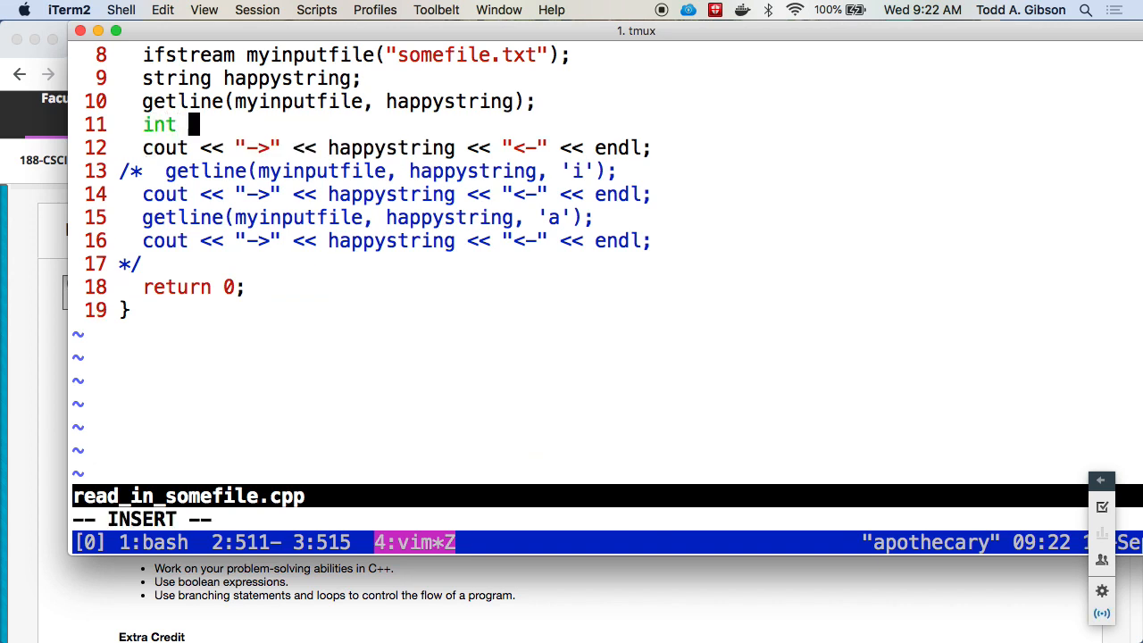
pyautogui.write('n')
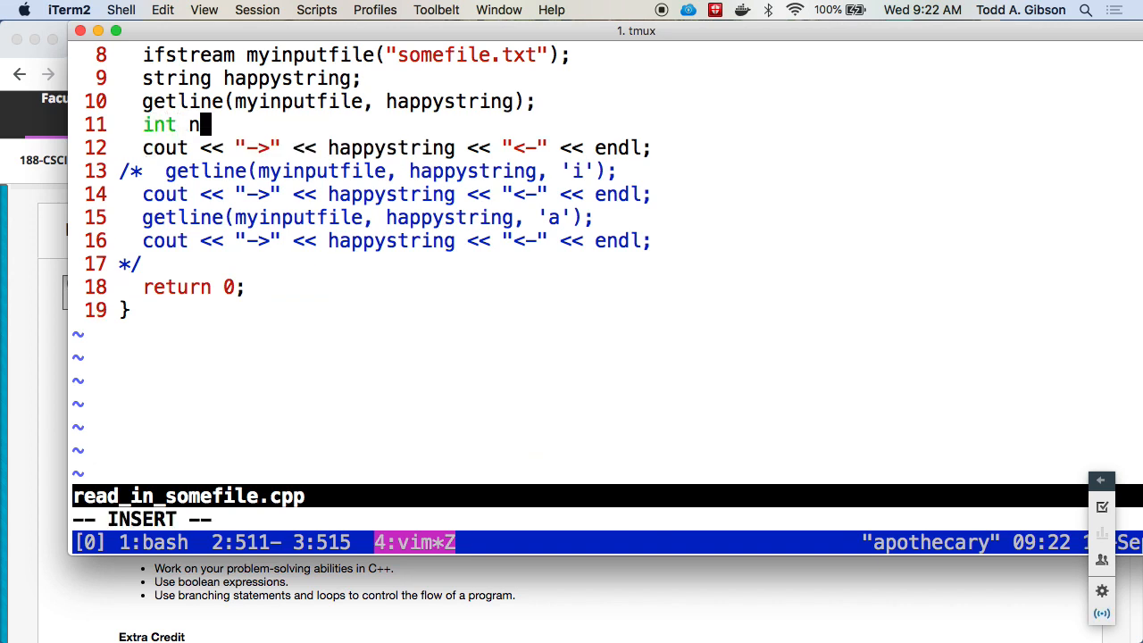
pyautogui.write('umb;')
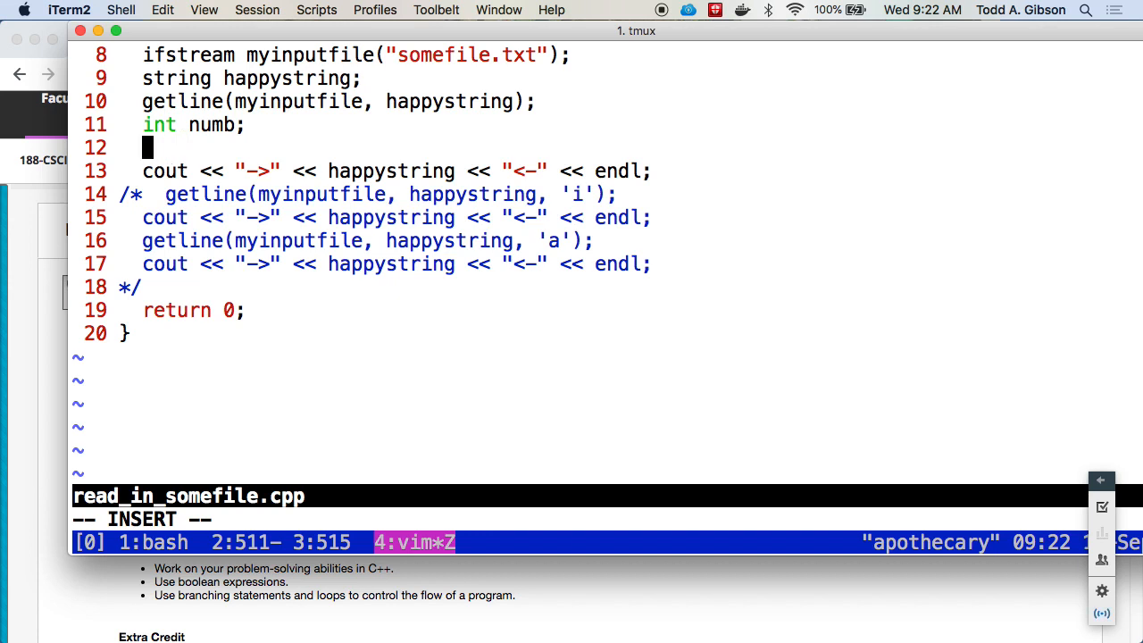
pyautogui.write('myoin')
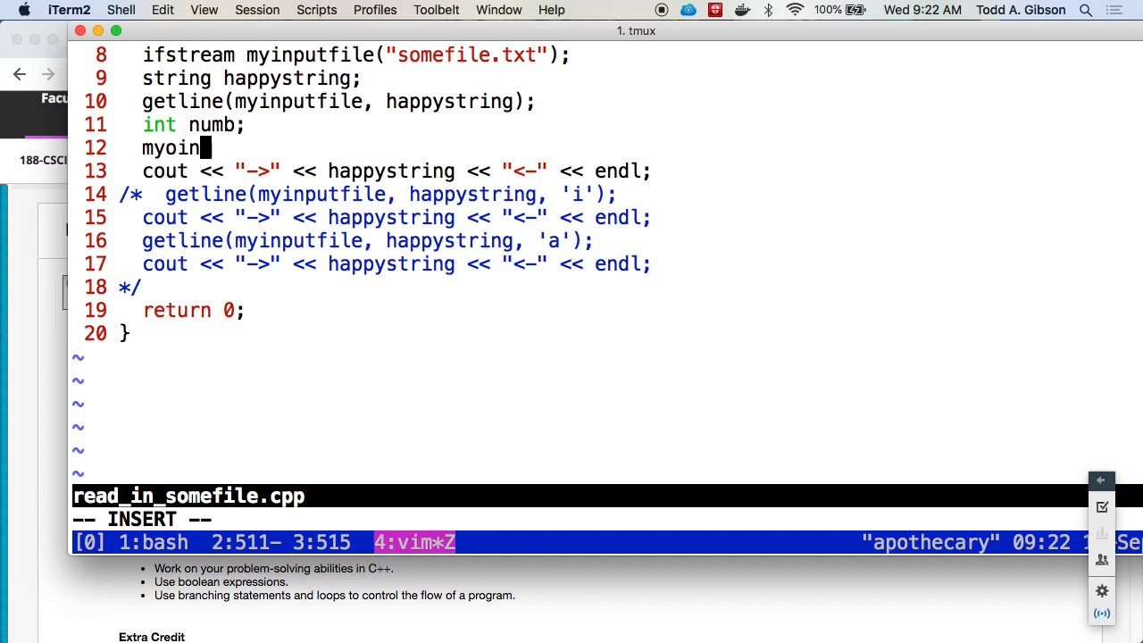
pyautogui.write('putfile >>')
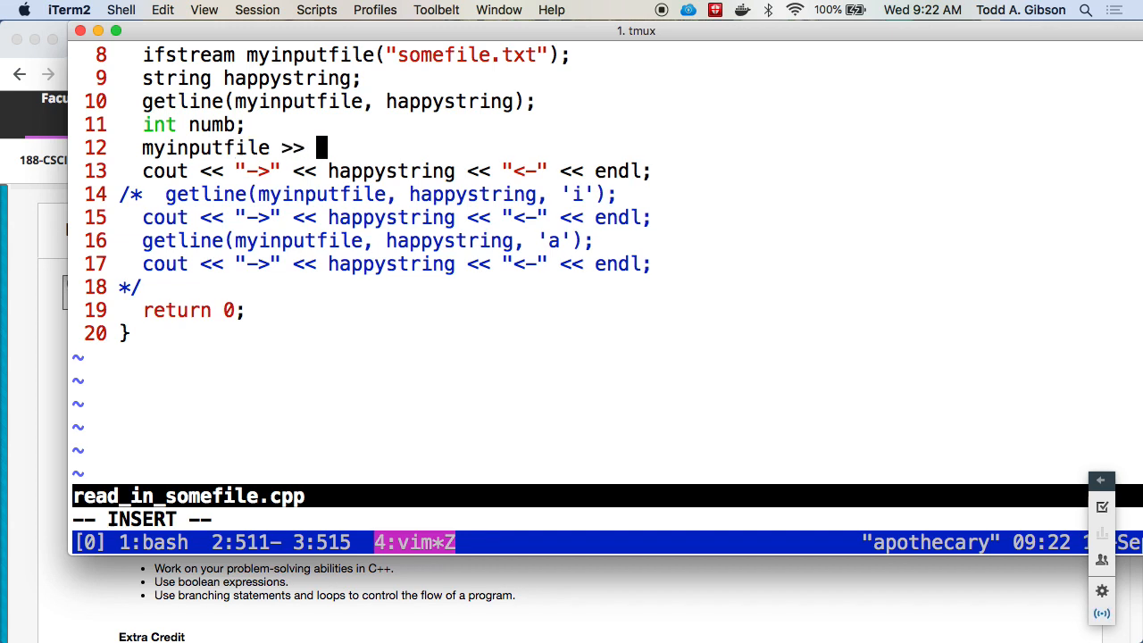
pyautogui.write('numb;')
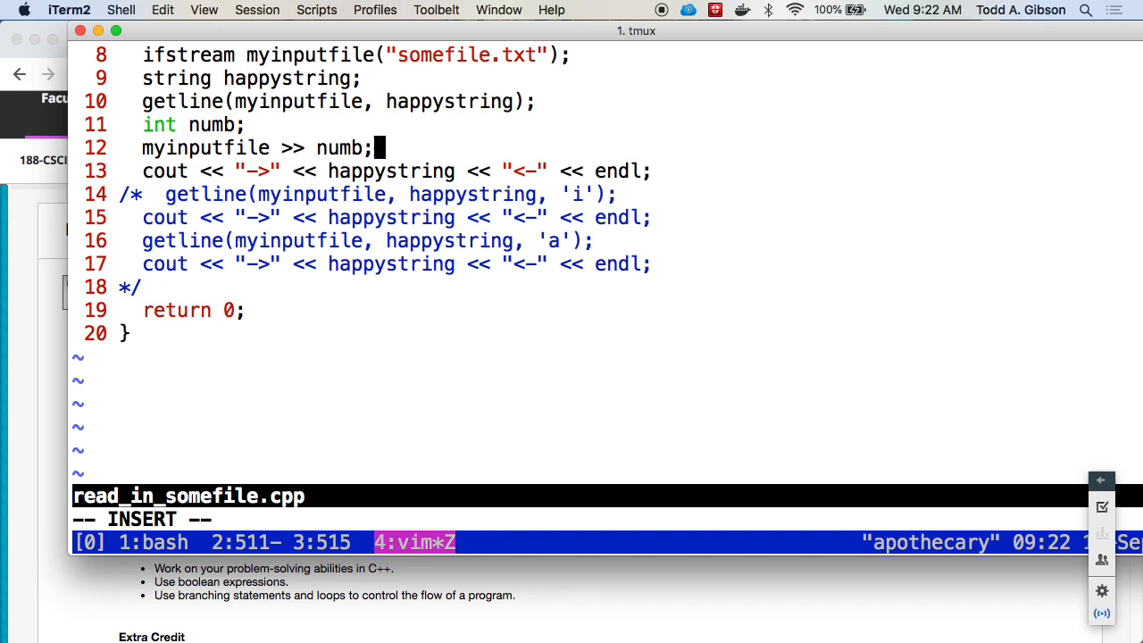
pyautogui.press('Escape')
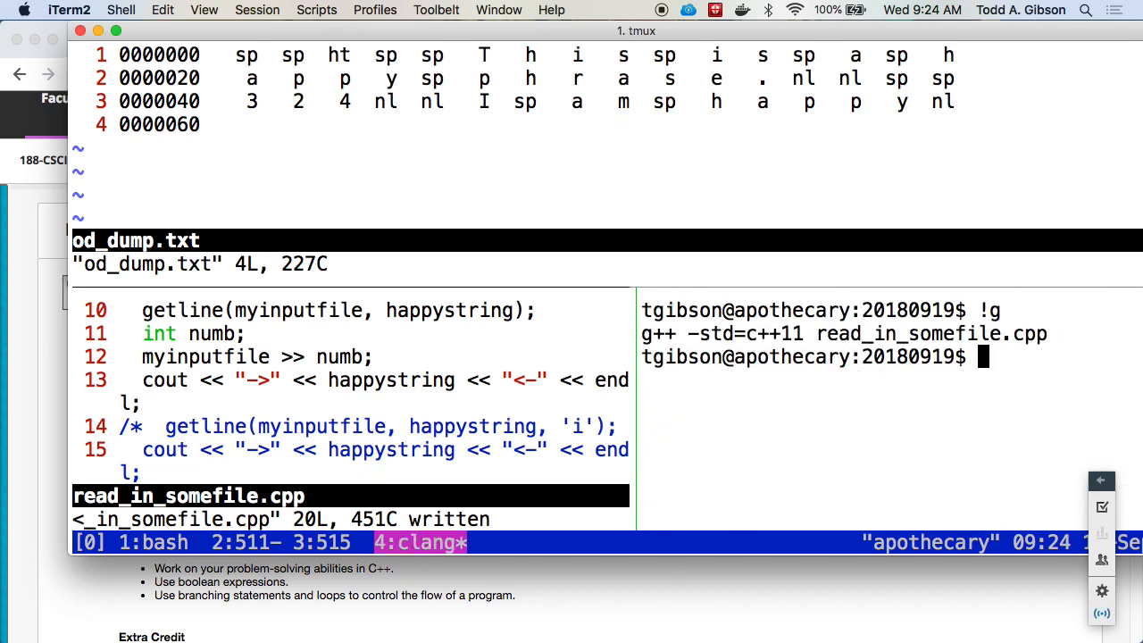
# Add a cout printing numb=> numb <=, then run ./a.out showing numb=>324<=
pyautogui.write('!')
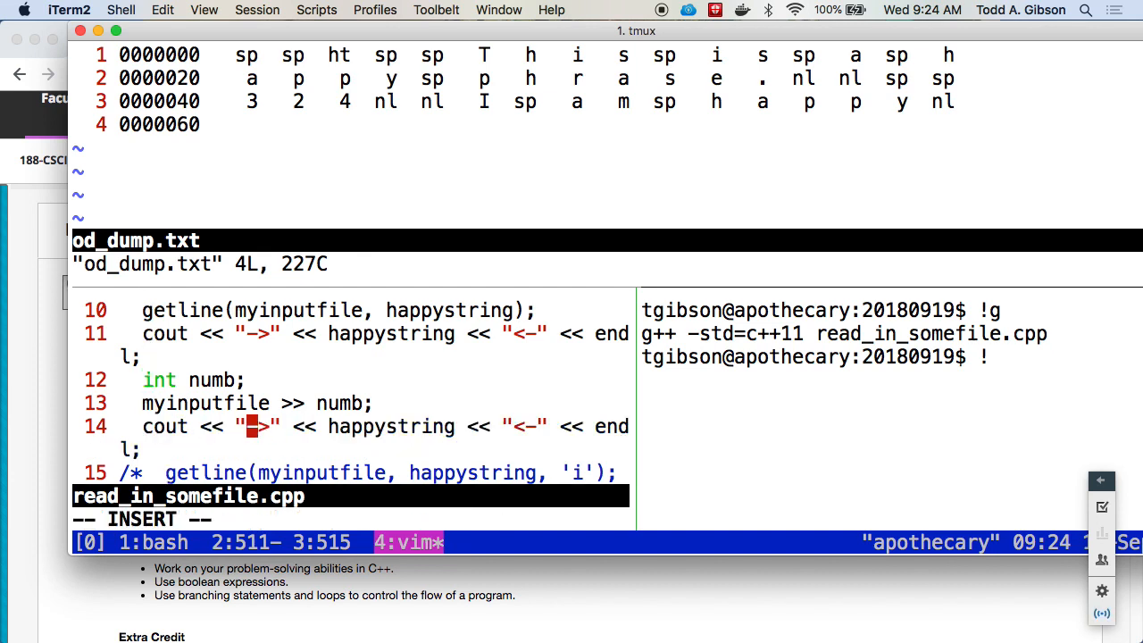
pyautogui.write('num')
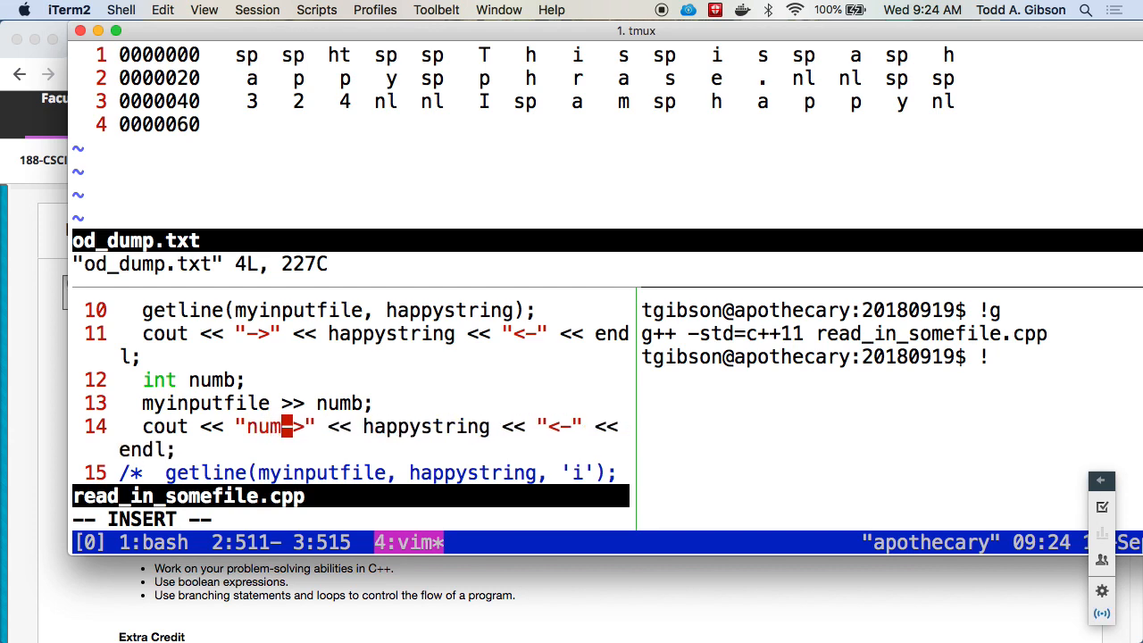
pyautogui.write('b=')
pyautogui.click(892, 356)
pyautogui.write('.')
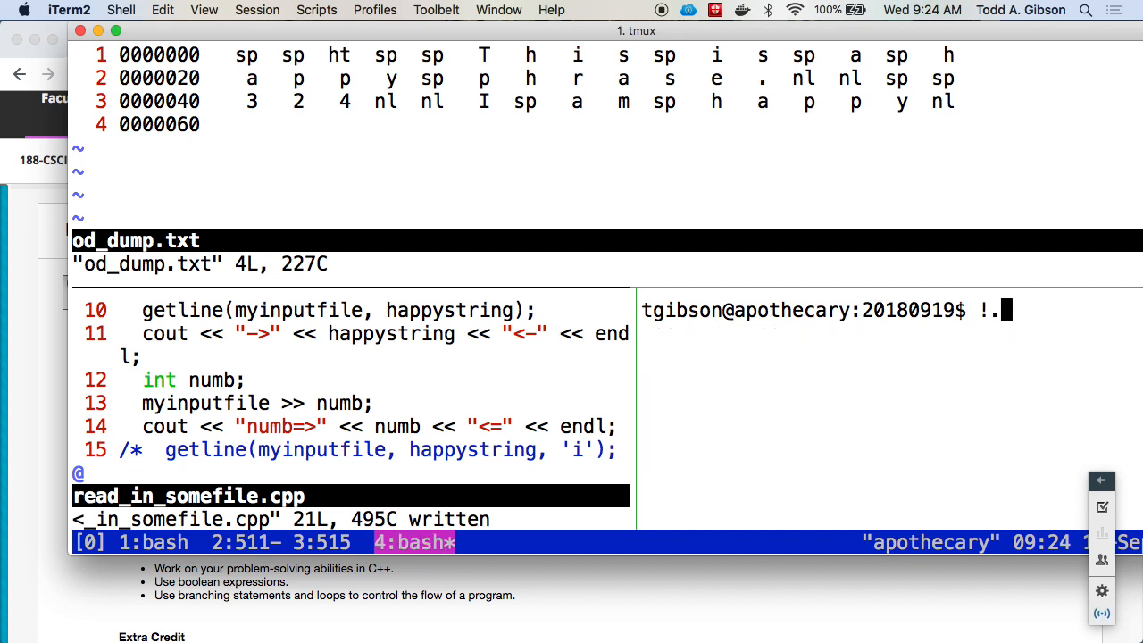
pyautogui.press('Return')
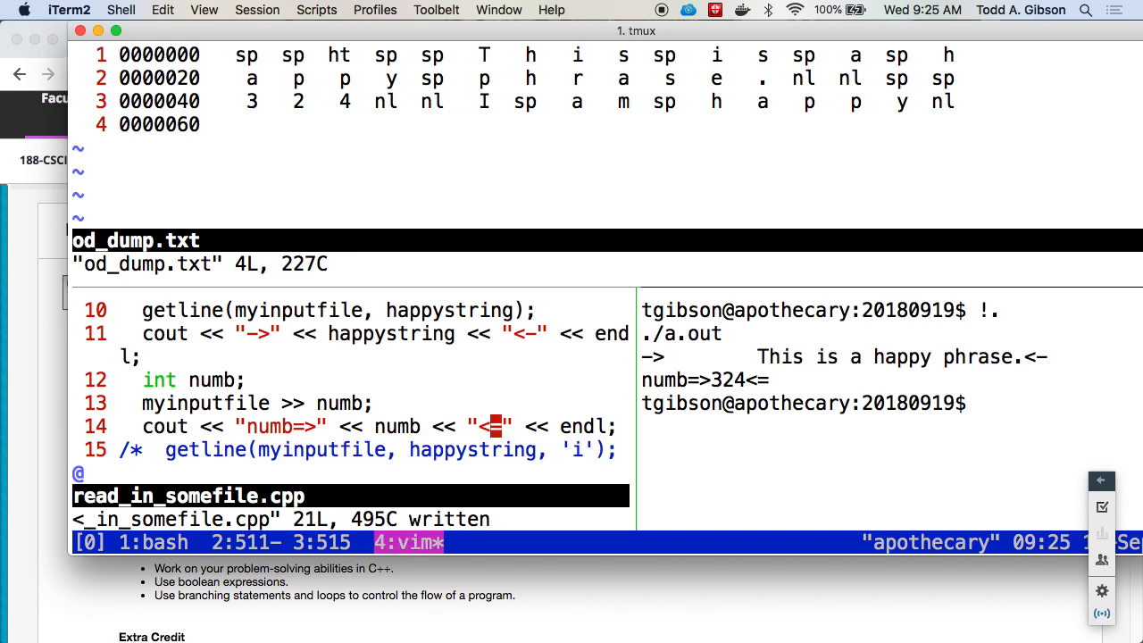
pyautogui.moveTo(426, 291)
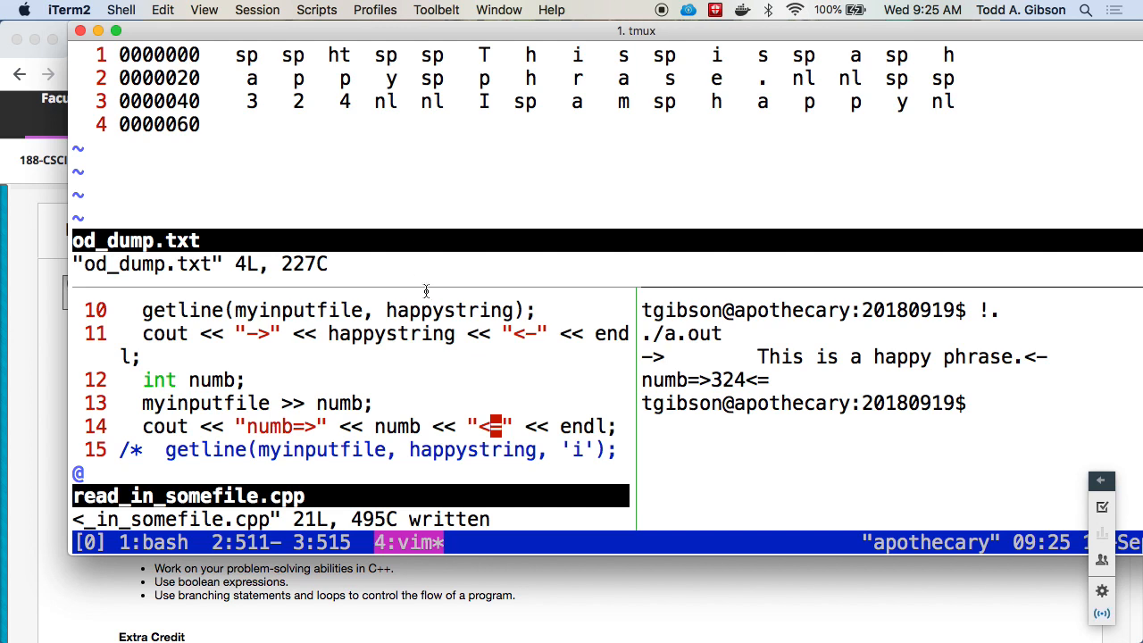
pyautogui.moveTo(489, 385)
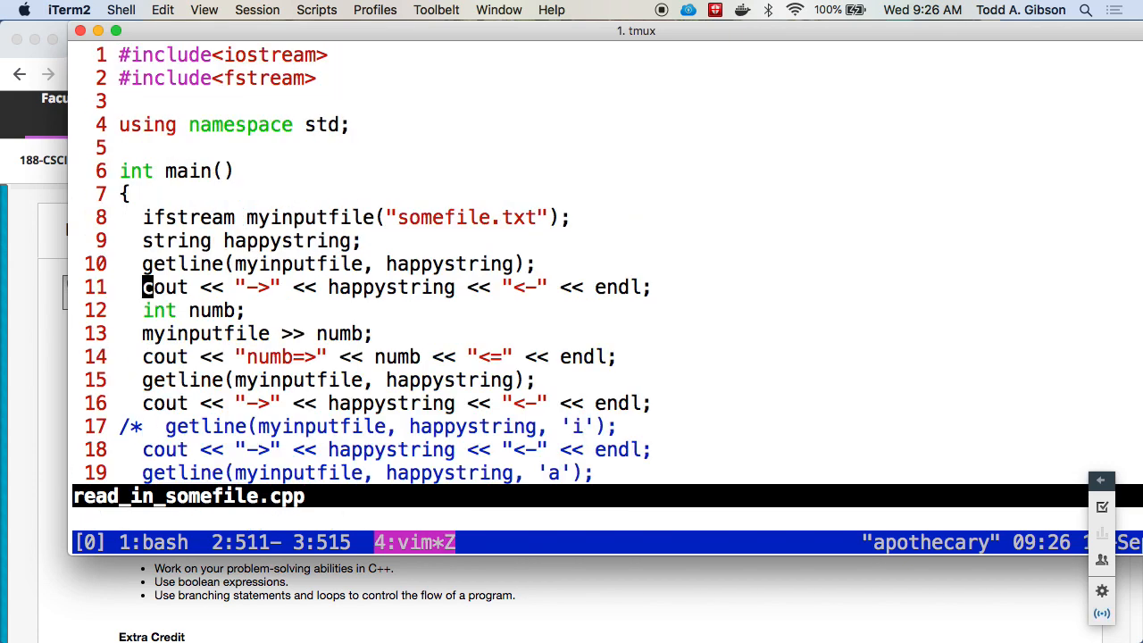
# Add //input first string, //input a number and //input second string comments
pyautogui.write('//input f')
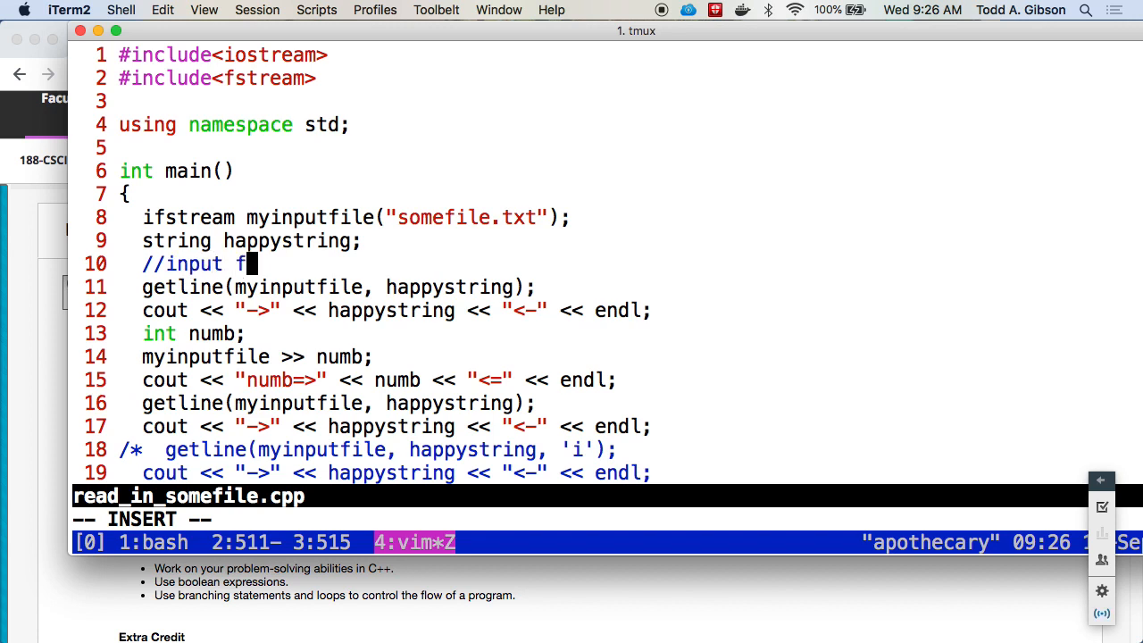
pyautogui.write('irst string')
pyautogui.write('//input')
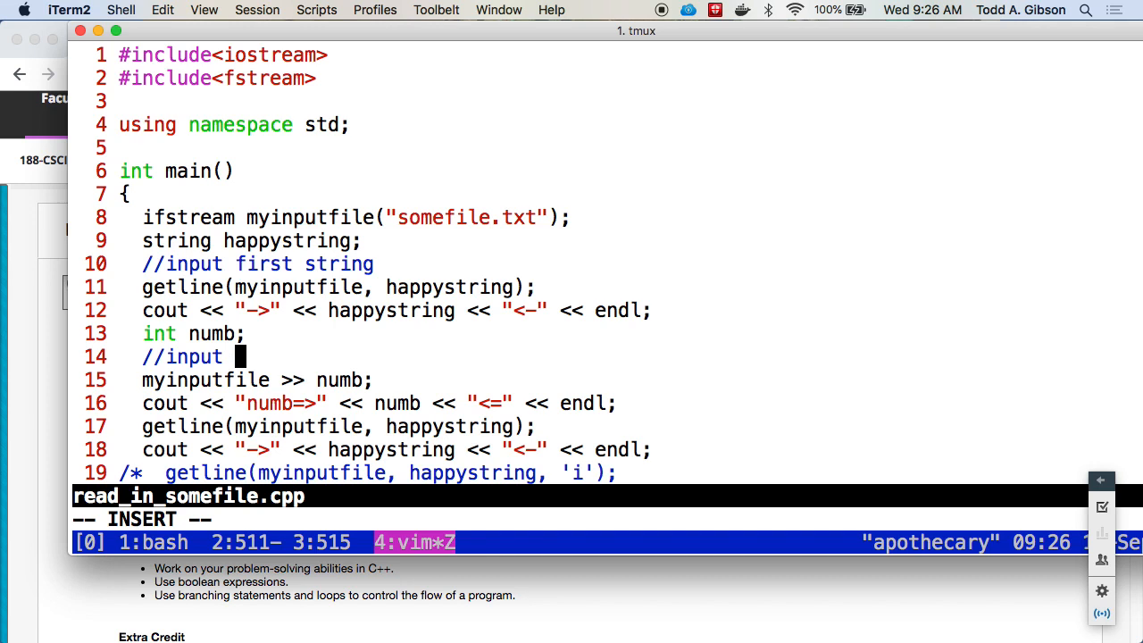
pyautogui.write('a number')
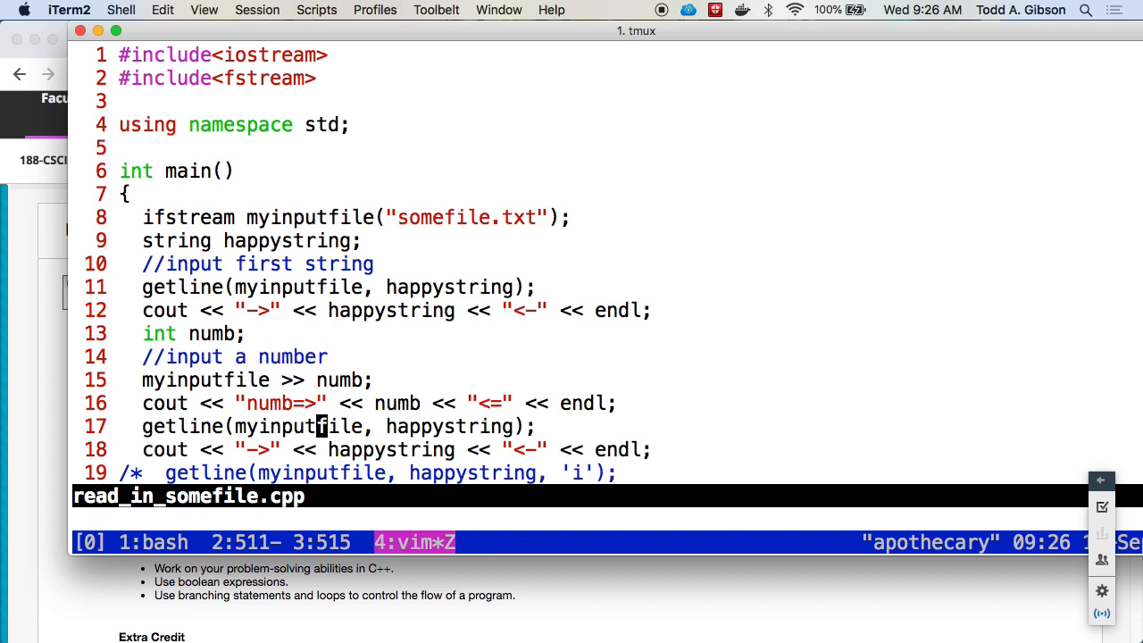
pyautogui.write(':1')
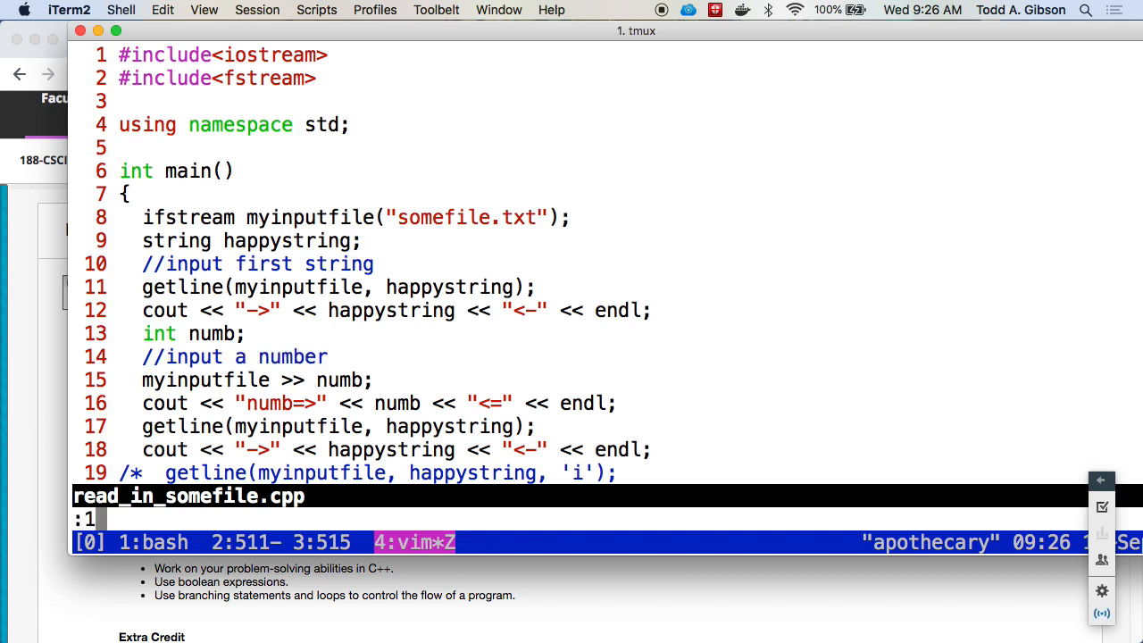
pyautogui.write('0y')
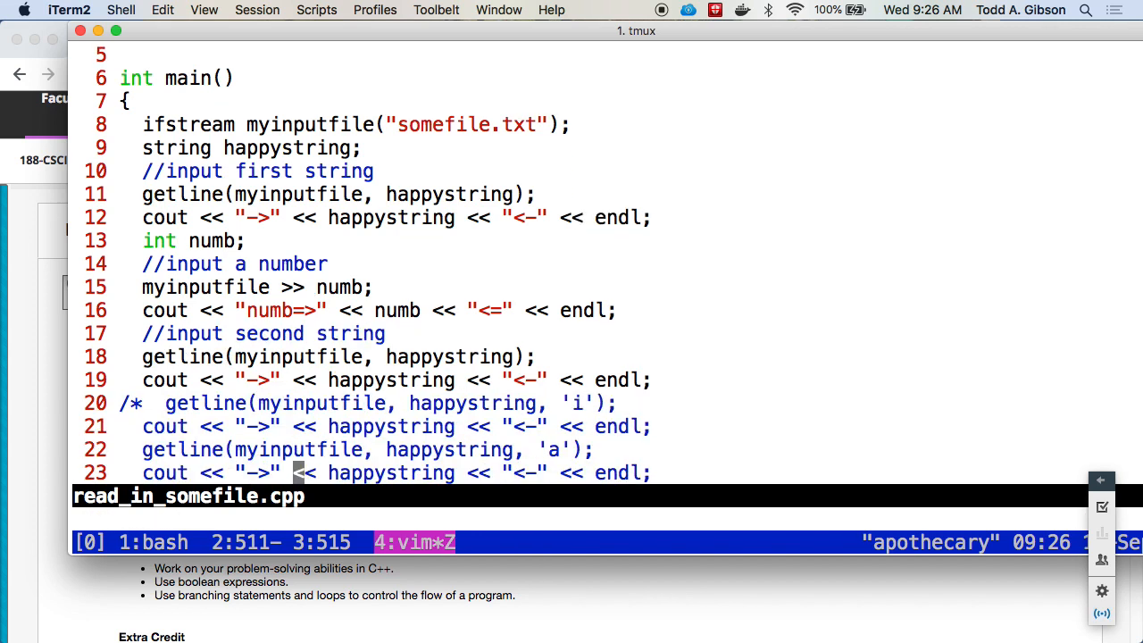
pyautogui.press('Return')
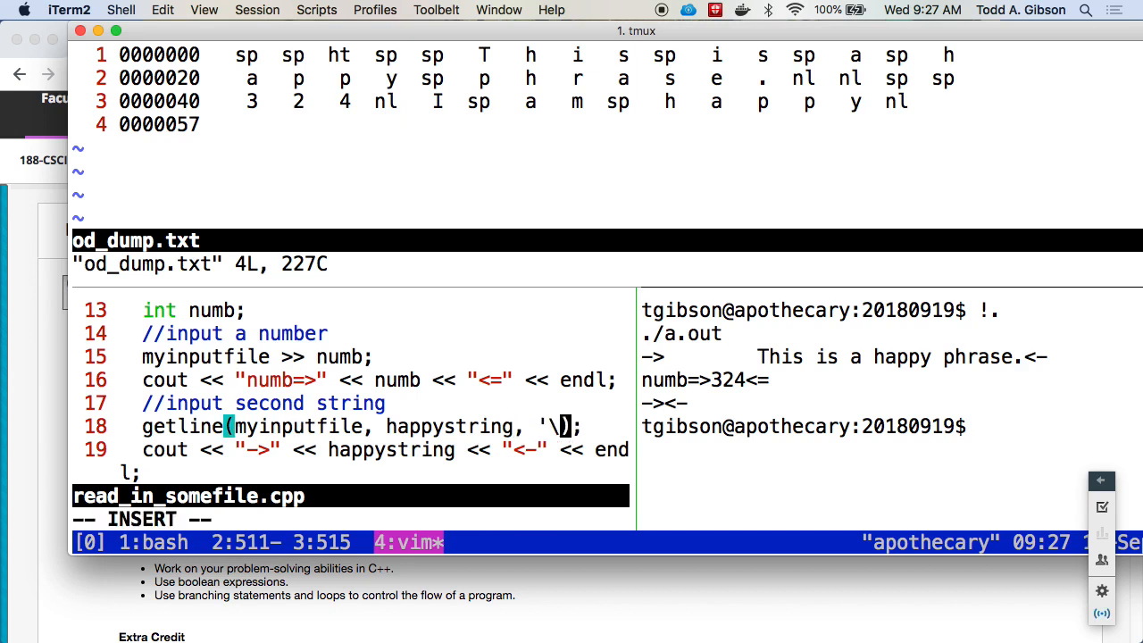
# Give the second getline on line 18 an explicit '\n' delimiter
pyautogui.write('n')
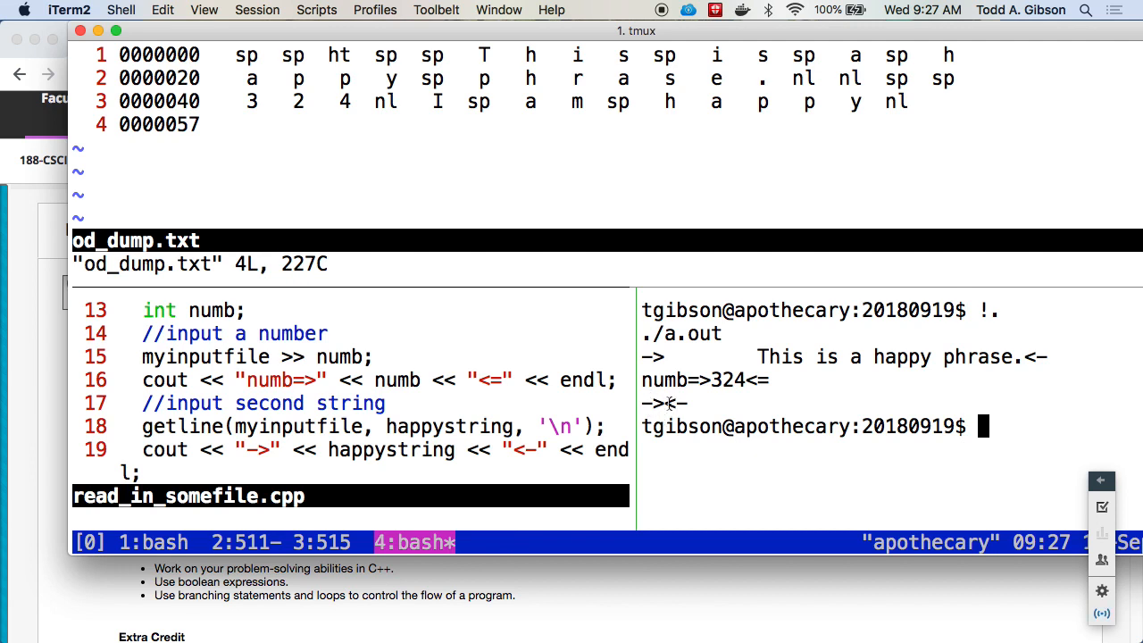
pyautogui.moveTo(664, 427)
pyautogui.write('//')
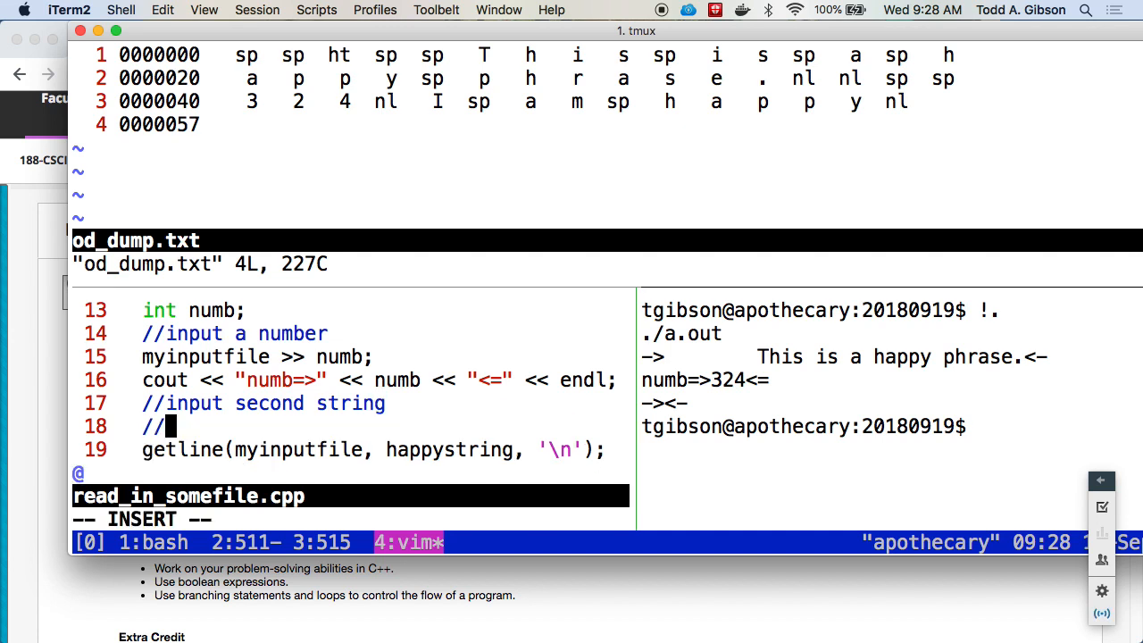
# Start typing 'myinputfile.ignore(' on line 18, before the second getline call
pyautogui.write('my')
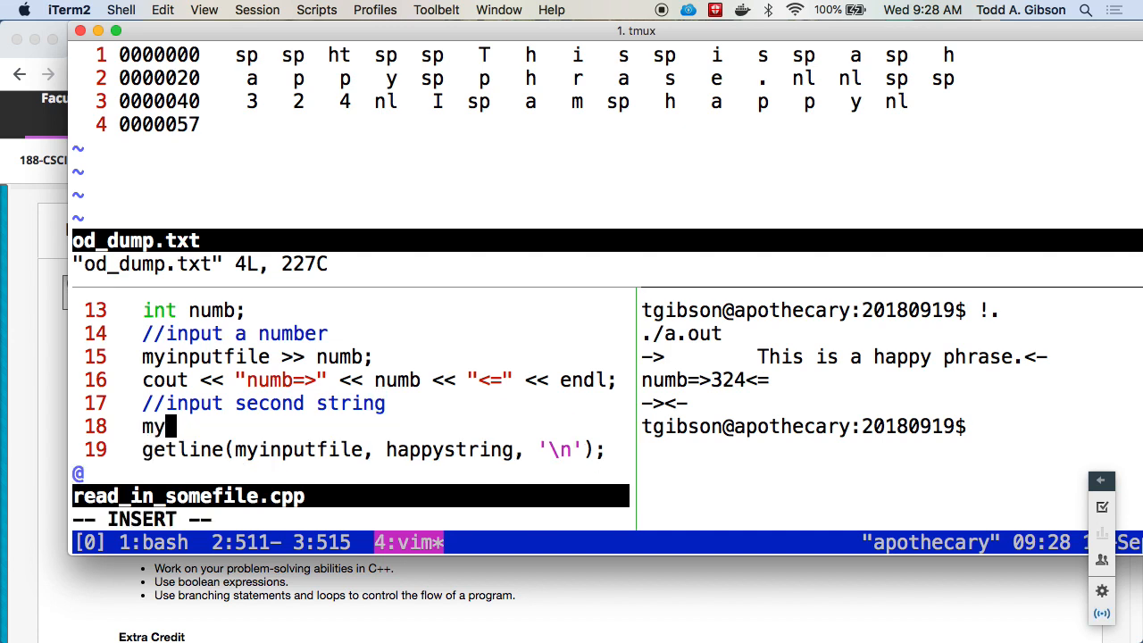
pyautogui.write('inputfile.ignore(')
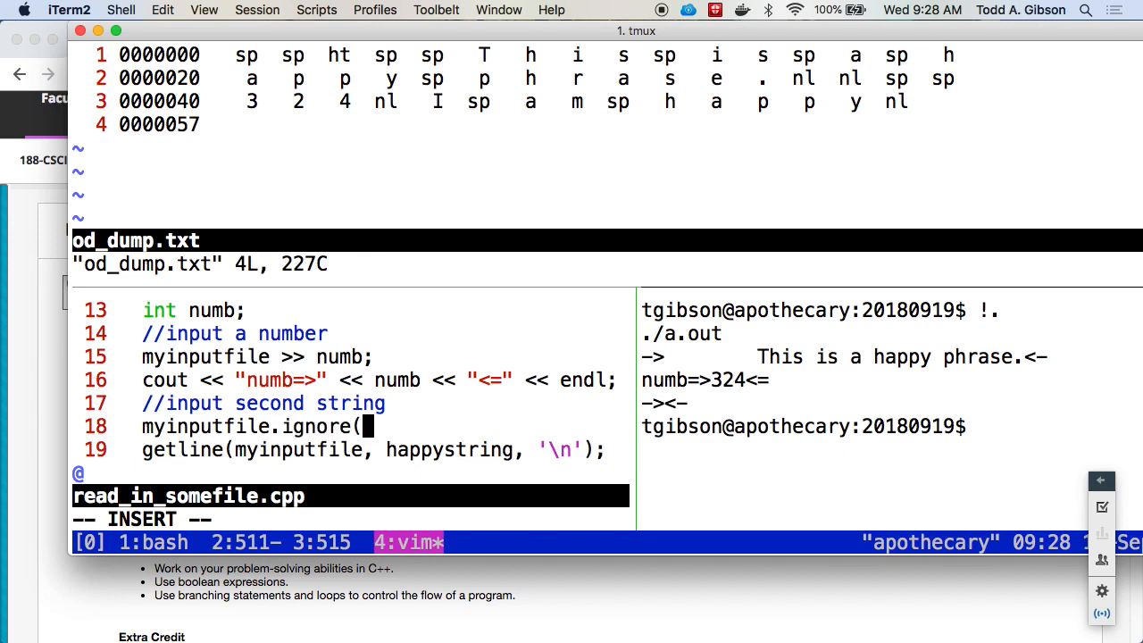
pyautogui.write('#)')
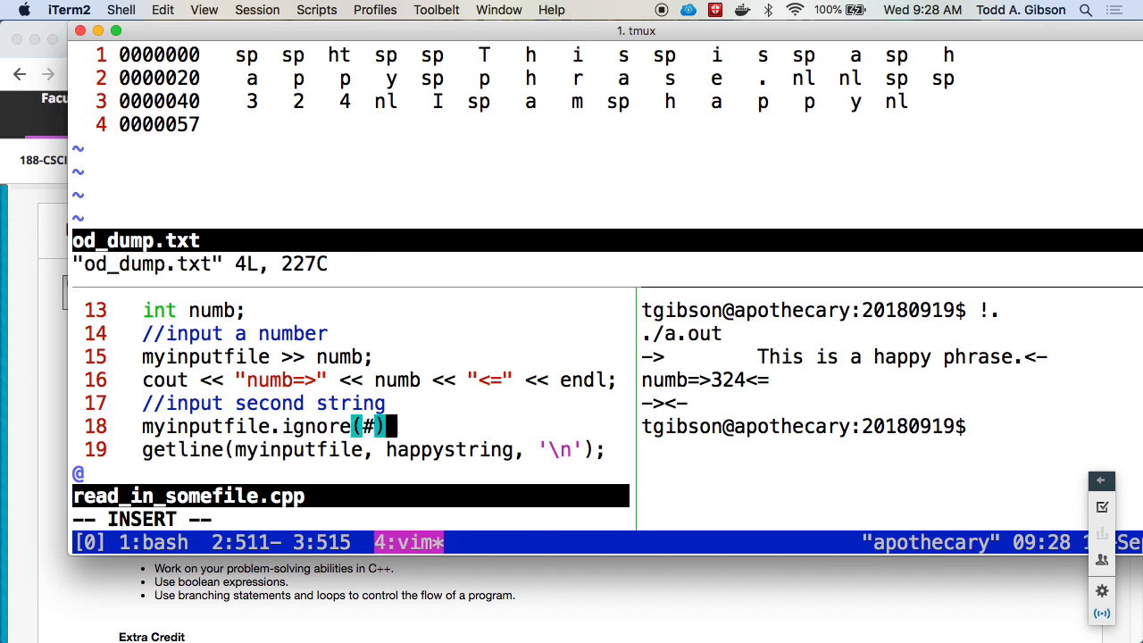